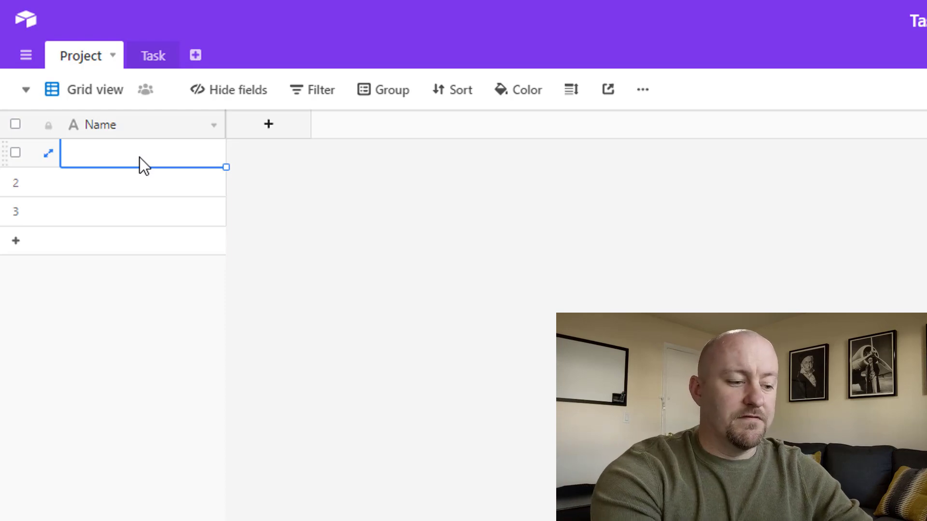
- Name the three Project records Project #1, Project #2 and Project #3
type("Project #1")
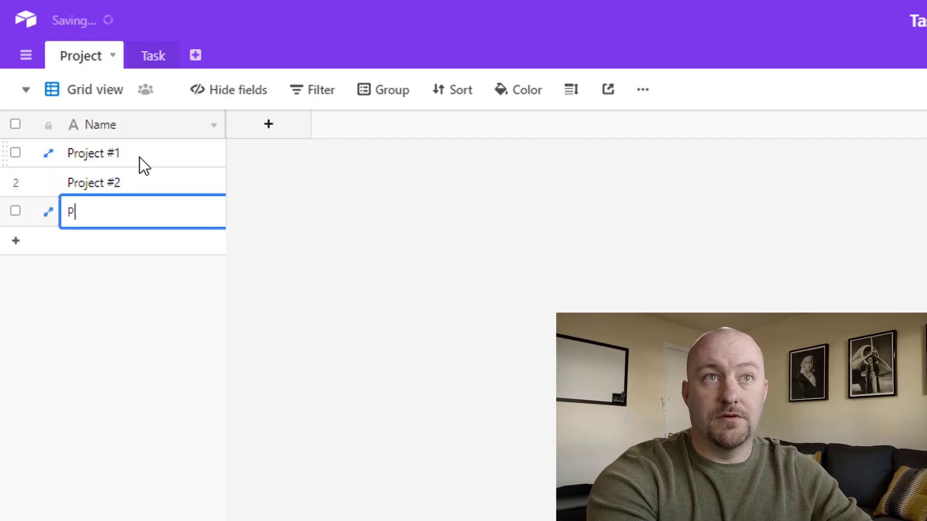
type("roject #3")
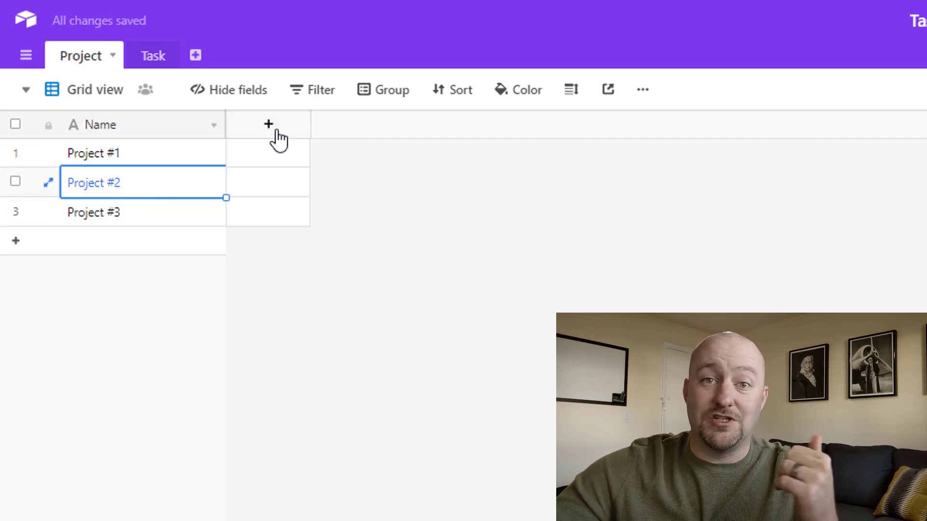
mouse_move(404, 360)
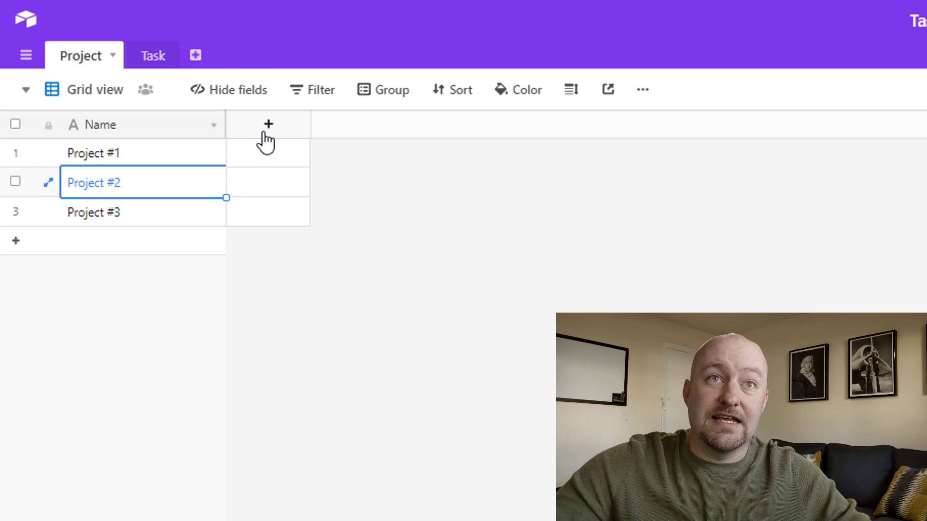
- Add a Tasks field linking to the Task table with multiple records allowed, and save it
left_click(270, 125)
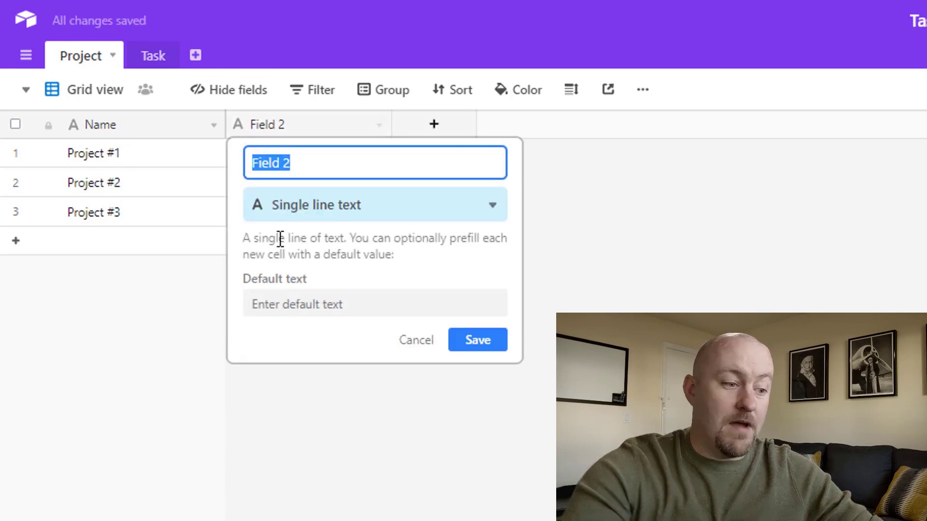
type("Tasks")
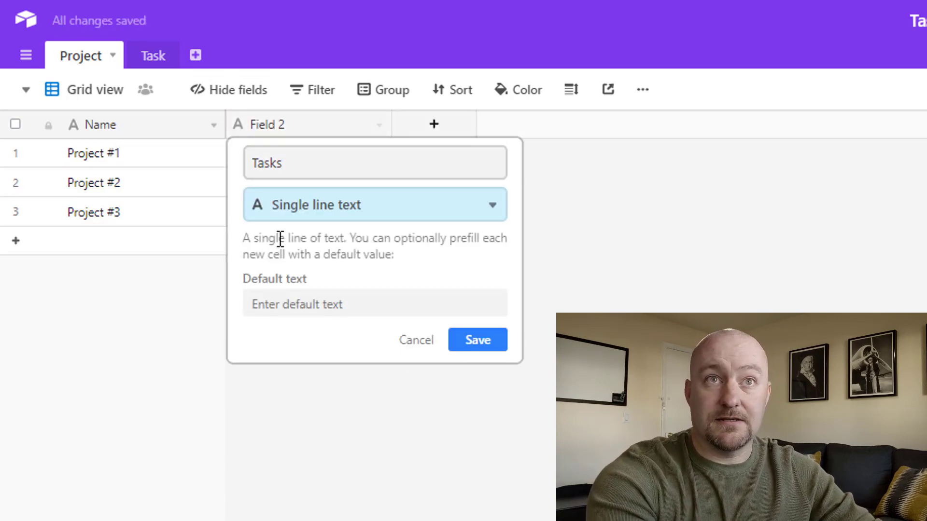
type("link")
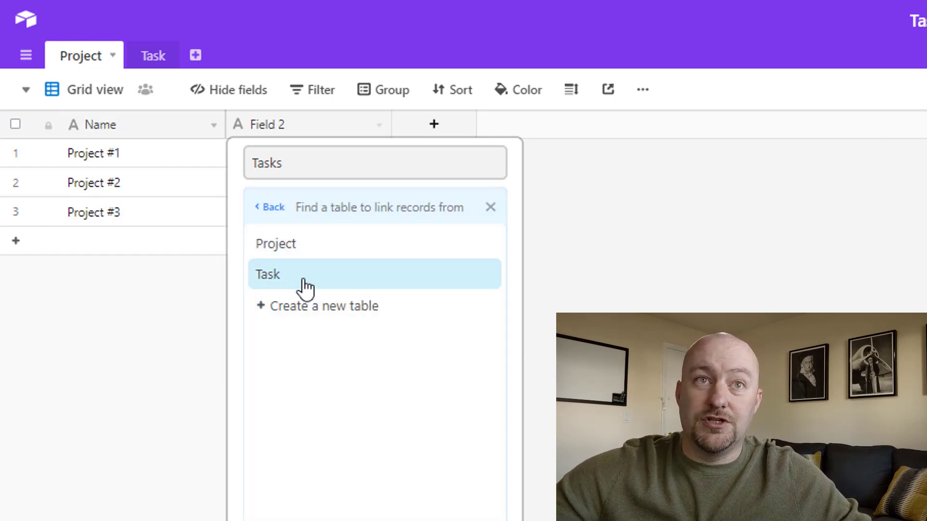
left_click(267, 273)
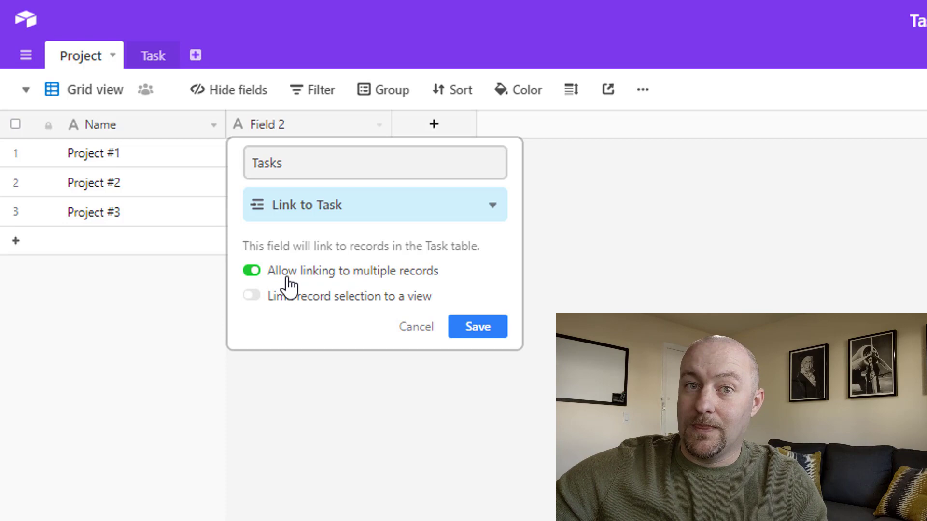
mouse_move(487, 304)
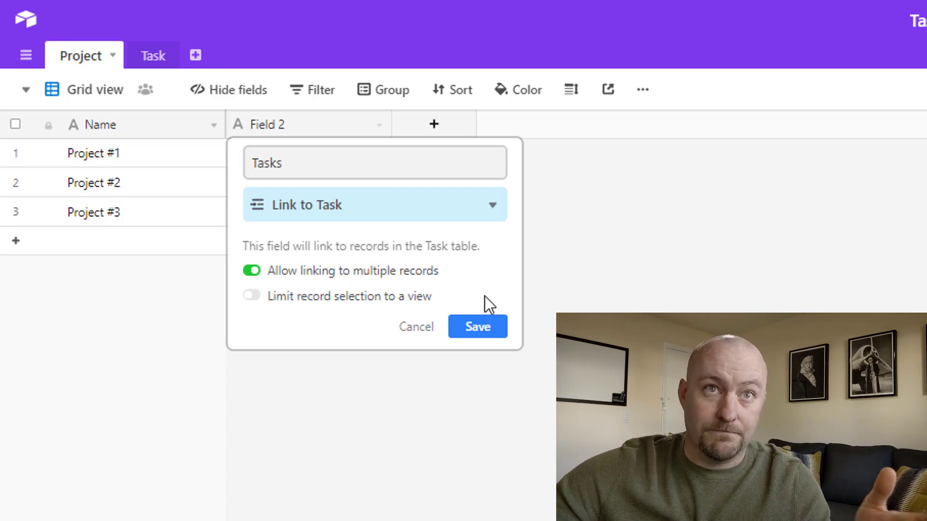
left_click(477, 326)
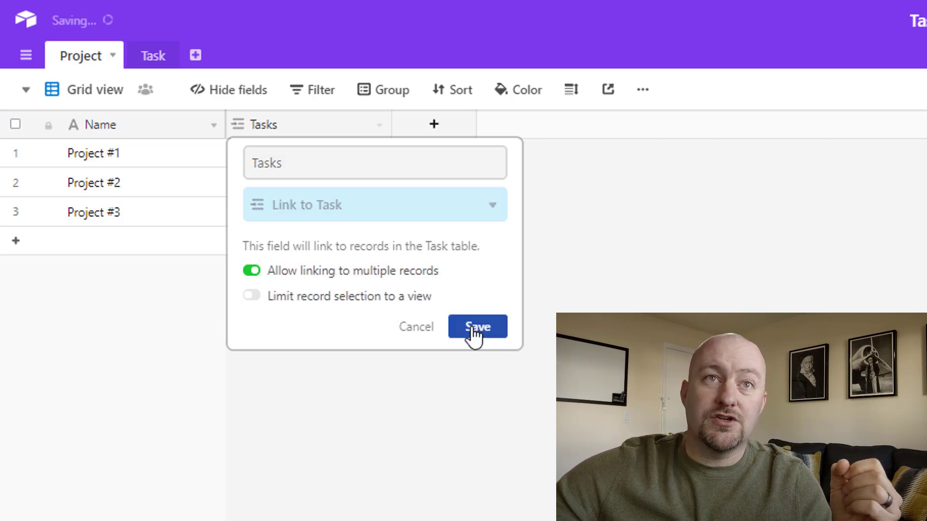
left_click(477, 327)
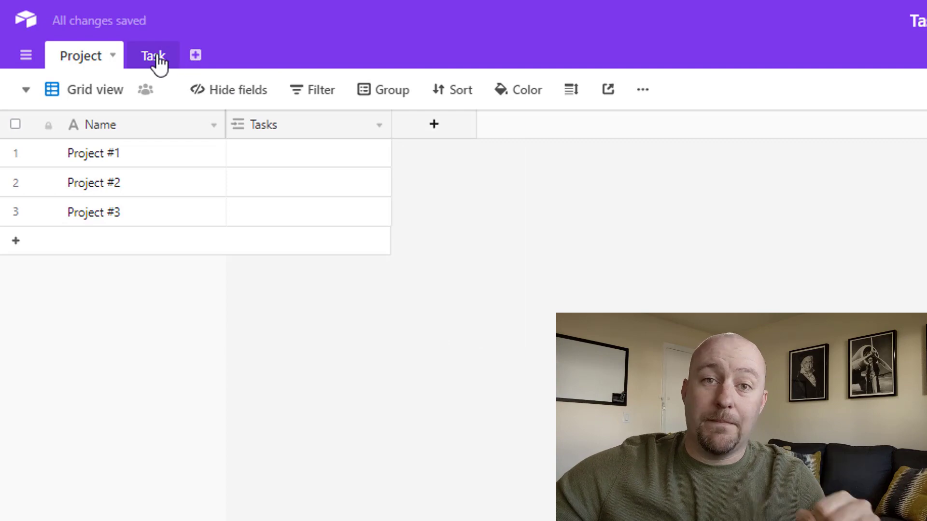
- In the Task table, restrict the Project link field to a single linked project and save
left_click(151, 55)
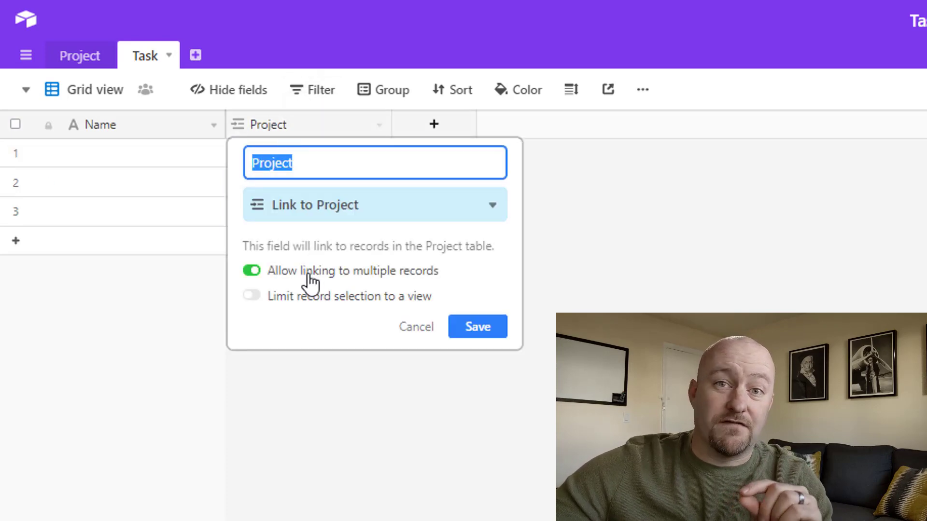
left_click(251, 270)
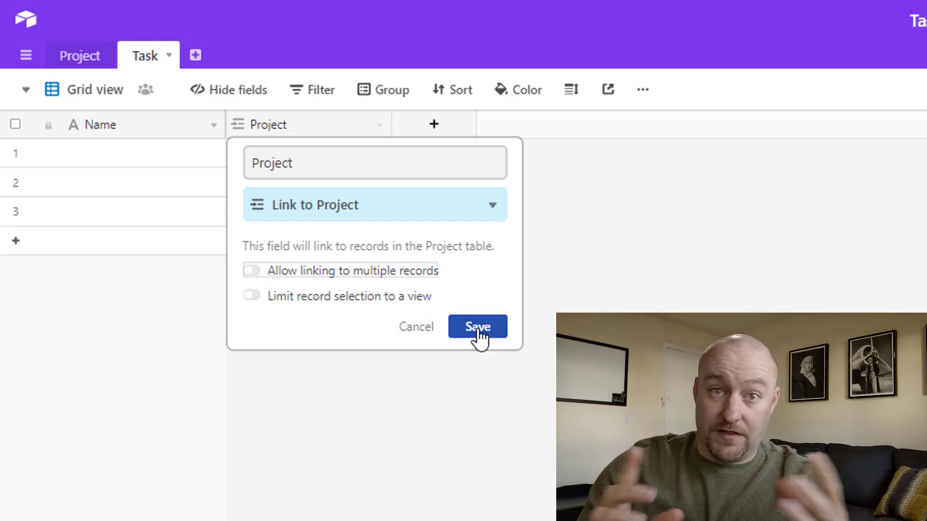
left_click(477, 328)
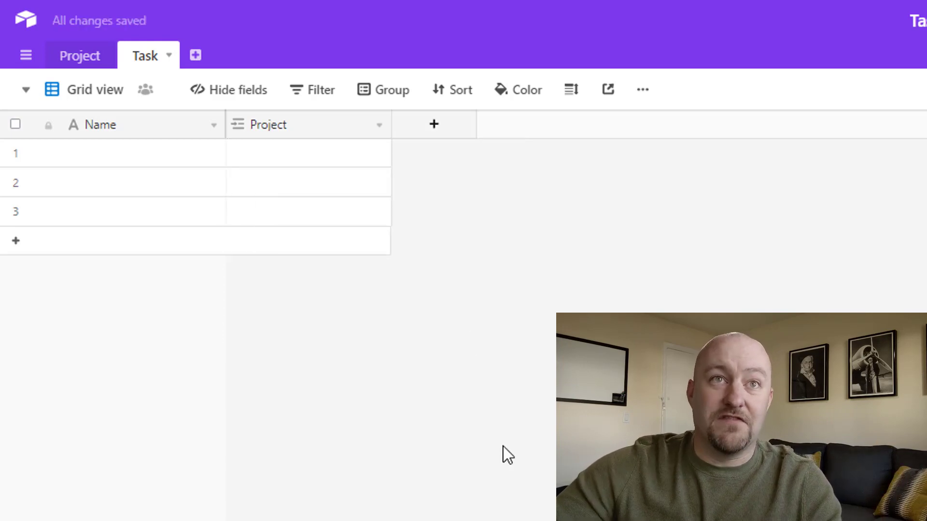
- Create a single-select Task field with first stages Onboarding and Payment
left_click(142, 152)
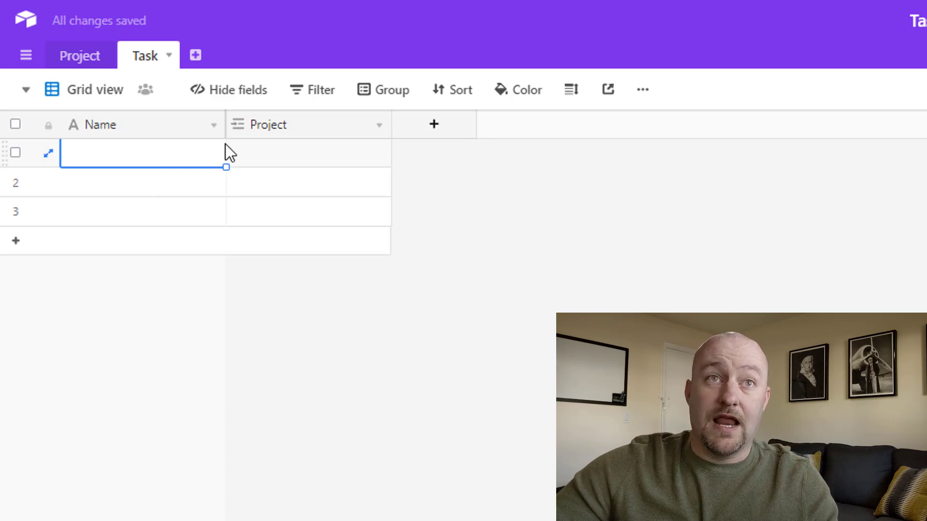
left_click(434, 125)
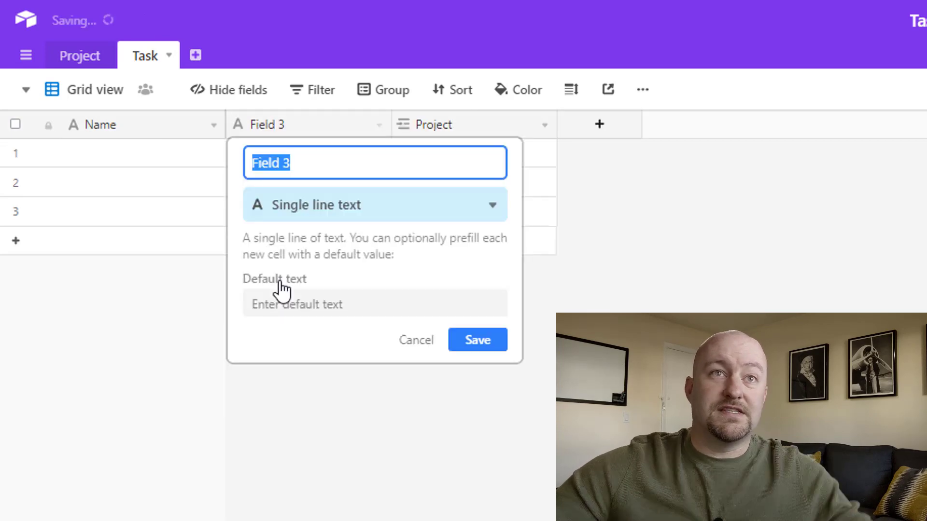
type("Task")
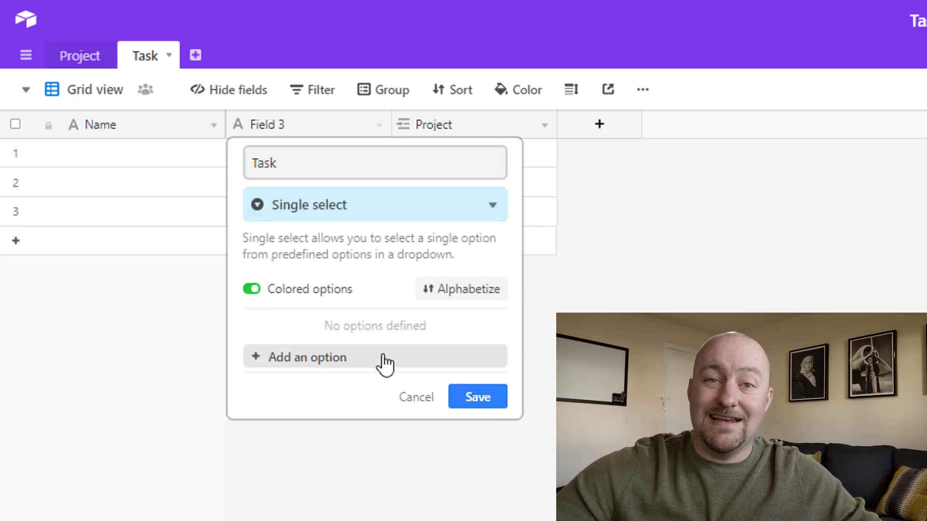
left_click(307, 357)
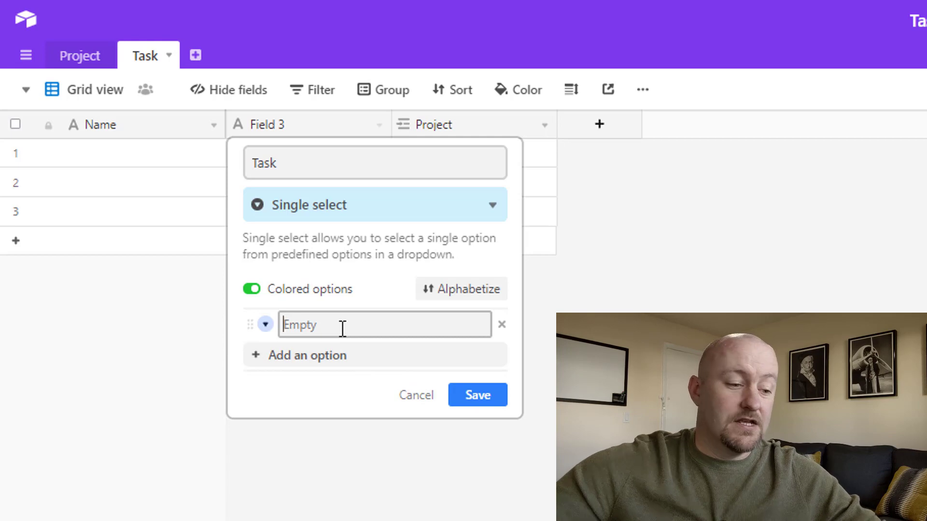
type("Onboar")
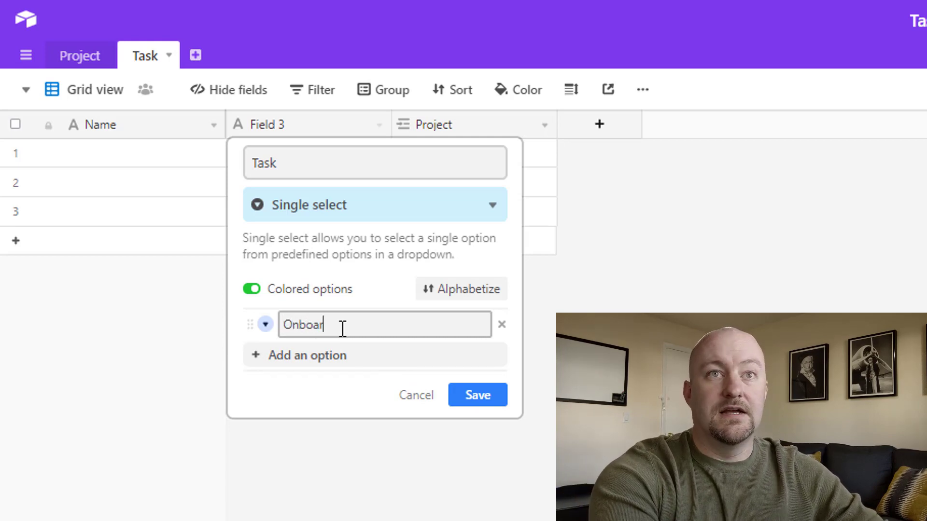
type("ding")
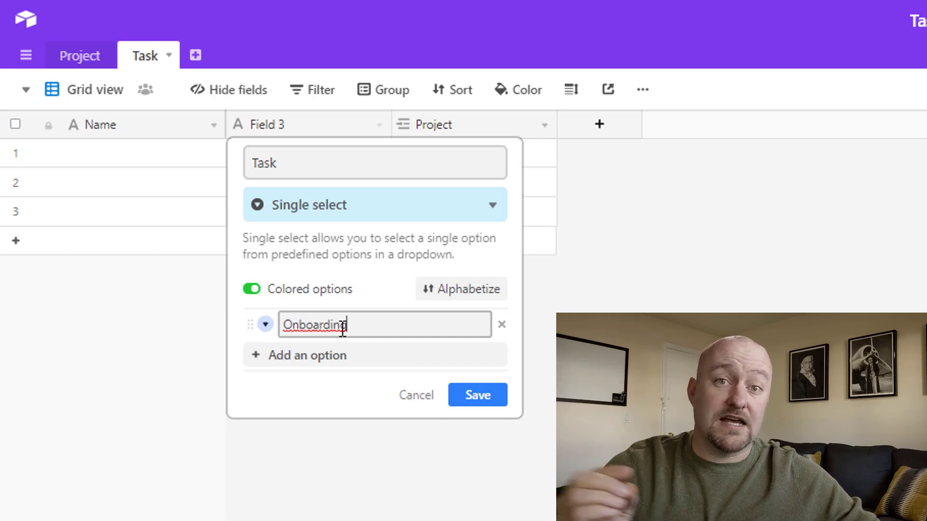
left_click(307, 354)
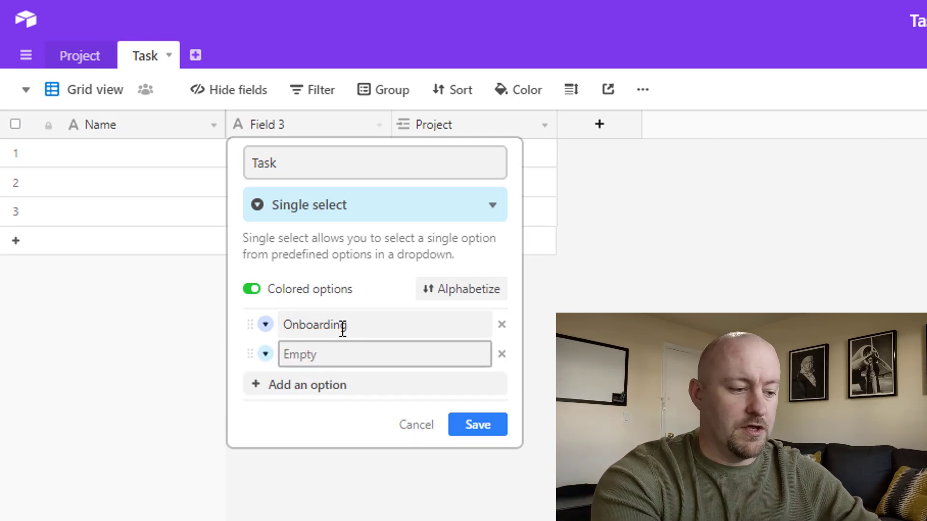
type("Payment")
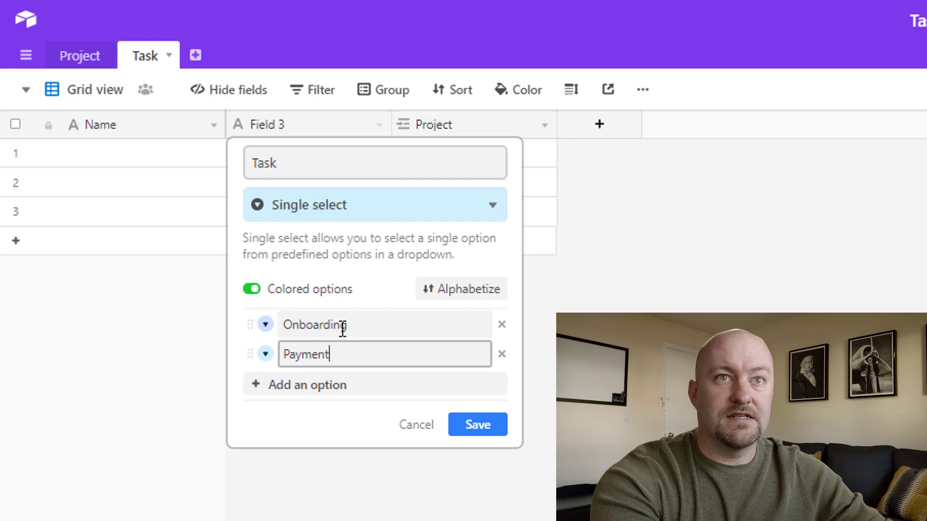
- Add stages Begin Work, Submit for Review and Work Completed, then save the field
left_click(307, 384)
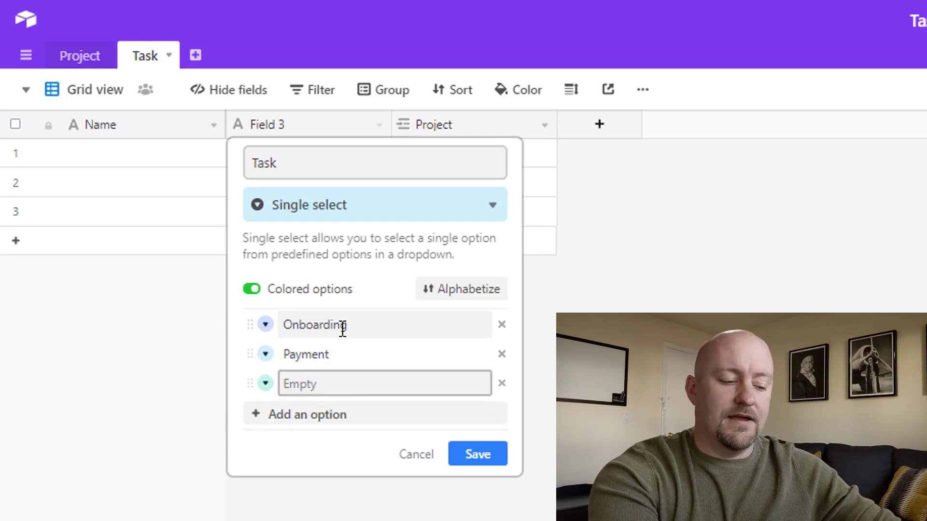
type("Begin")
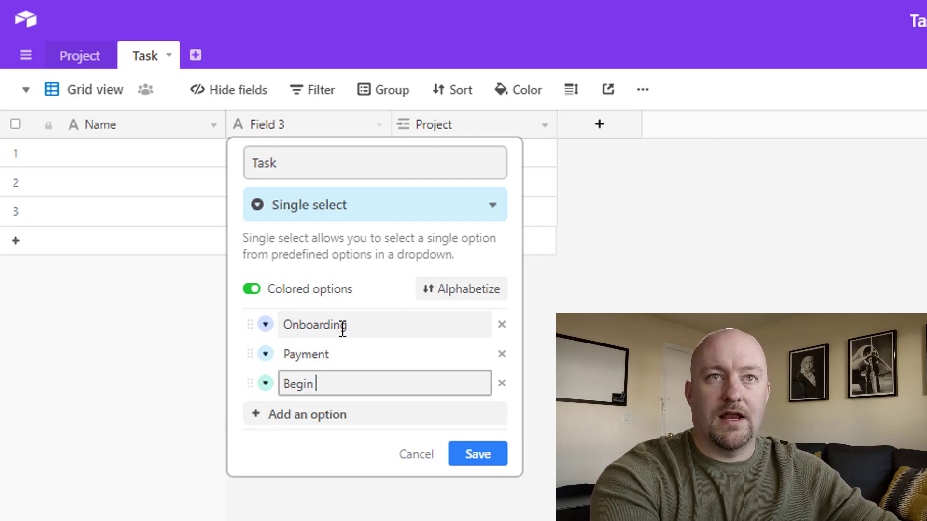
type("Work")
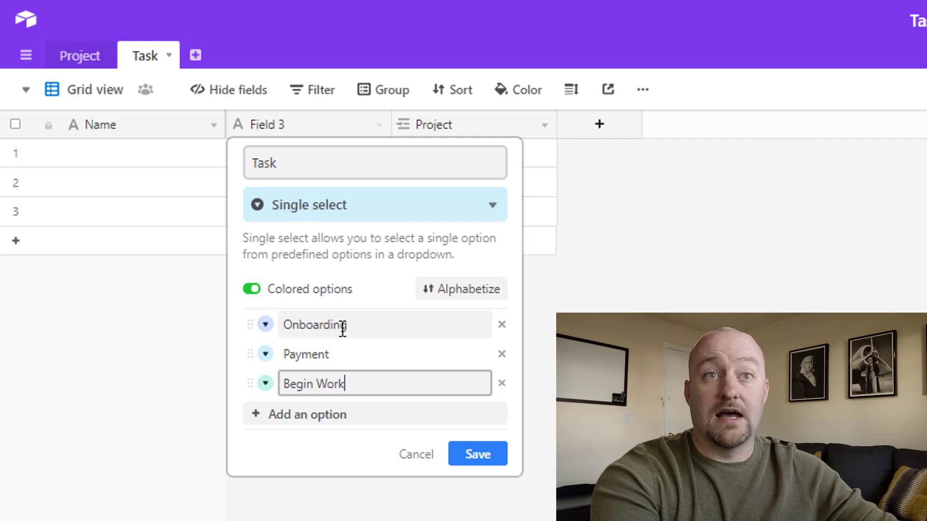
left_click(308, 414)
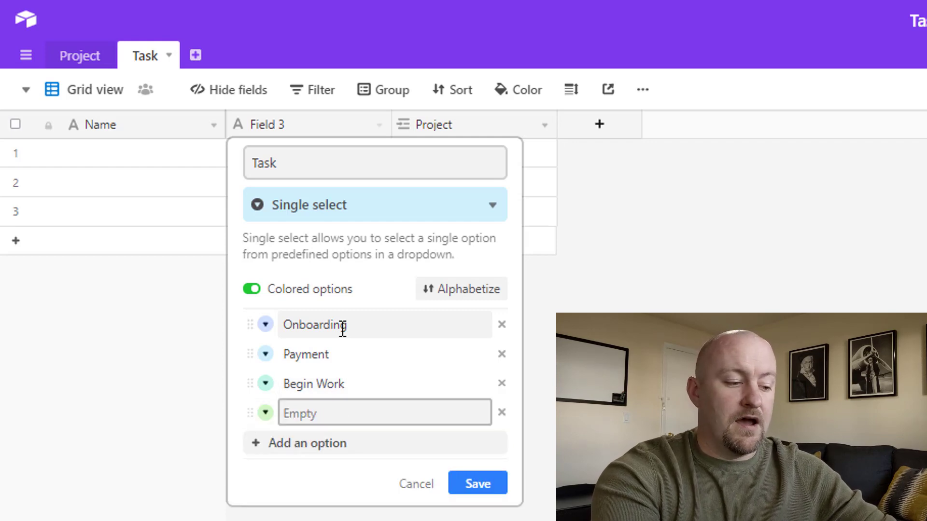
type("Submit for")
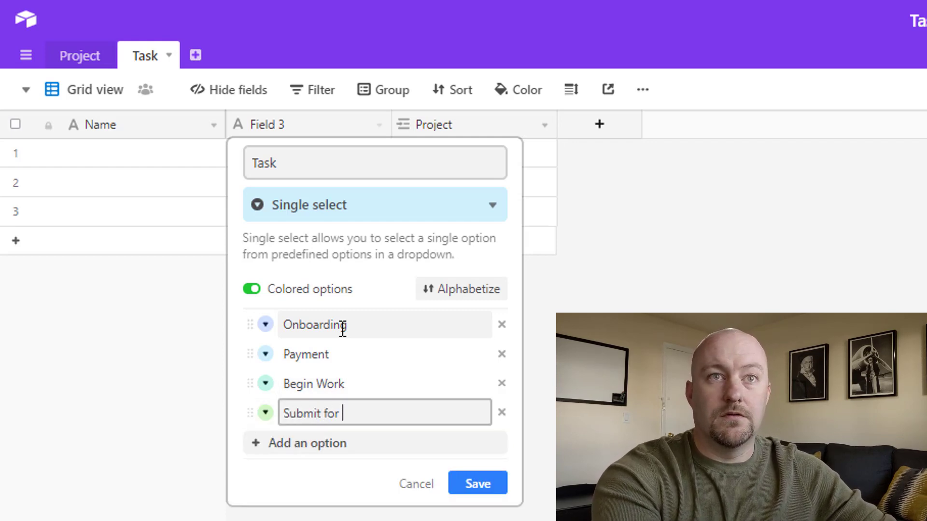
type("Review")
type("Work Compl")
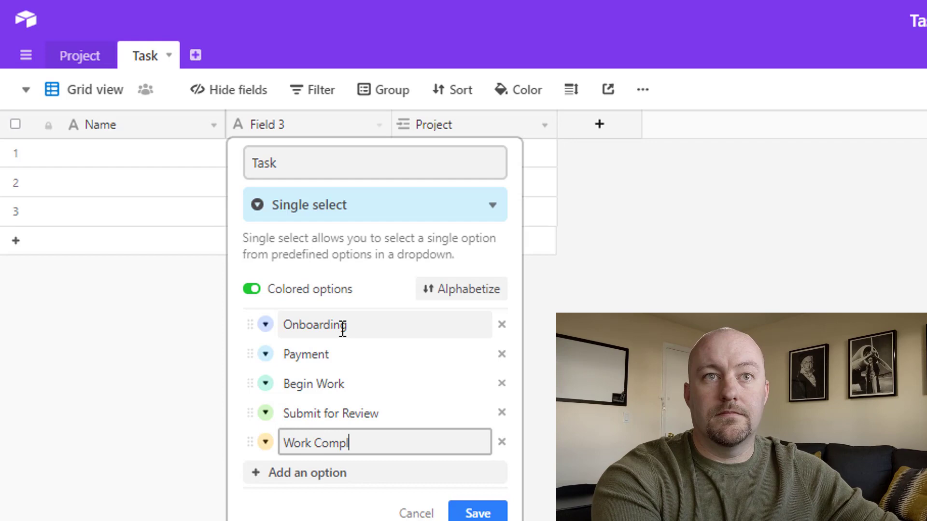
type("eted")
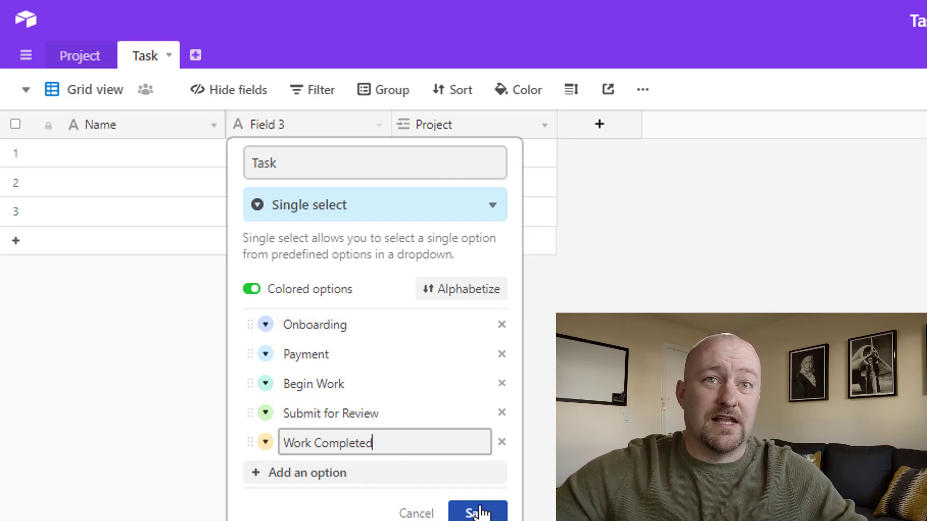
left_click(476, 511)
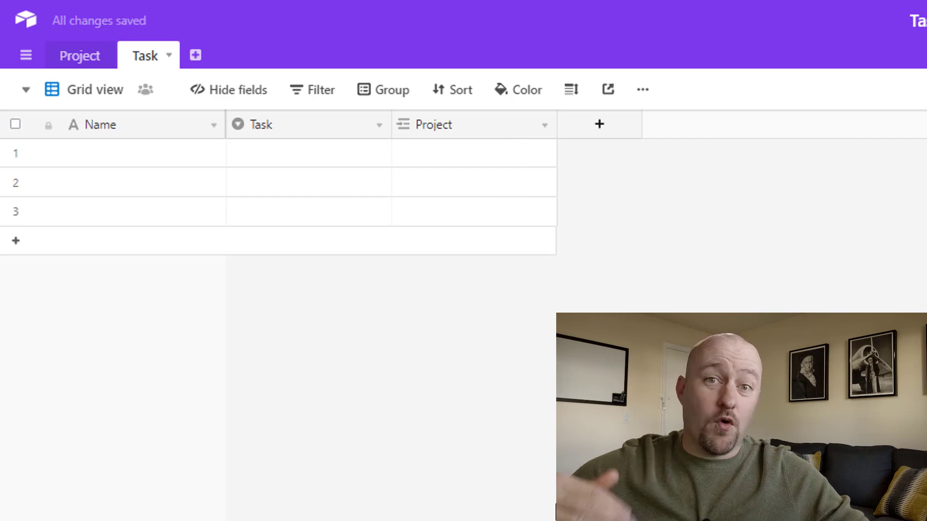
mouse_move(339, 143)
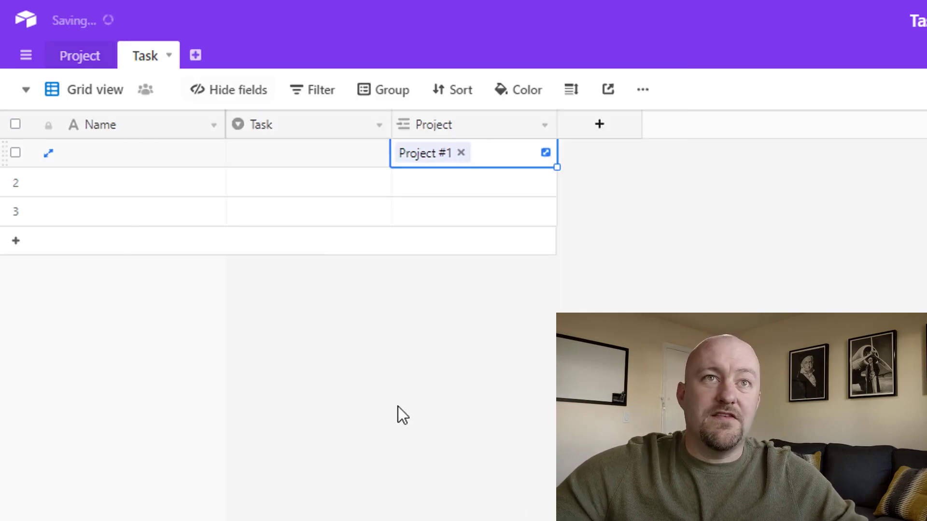
- Link the task records to Project #1 and mark the first task Onboarding
left_click(475, 211)
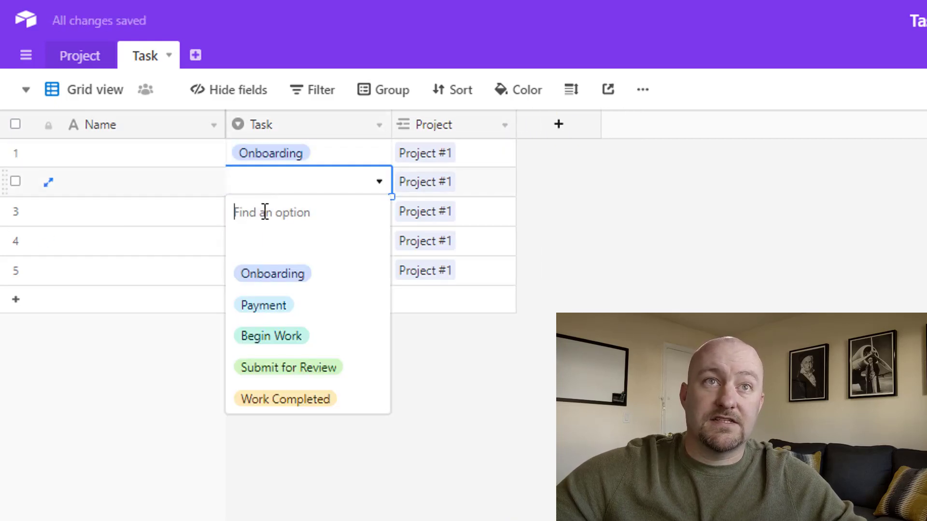
- Mark the second task Payment and the third task Begin Work
left_click(263, 305)
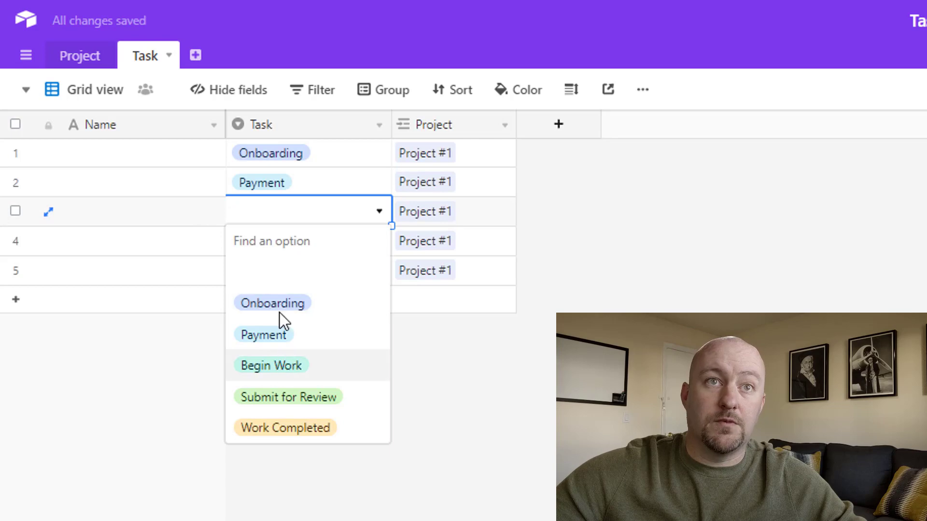
left_click(270, 365)
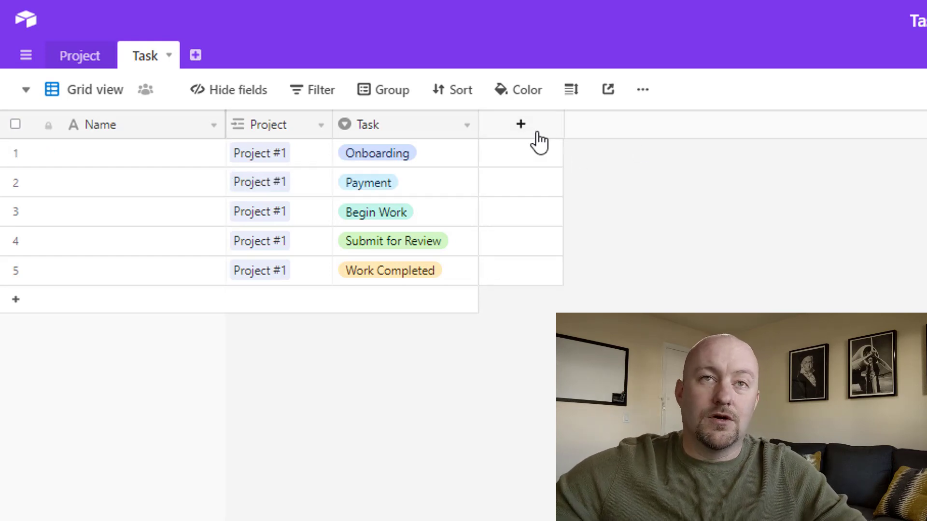
- Create a Collaborator-type field in the Task table
type("Collab")
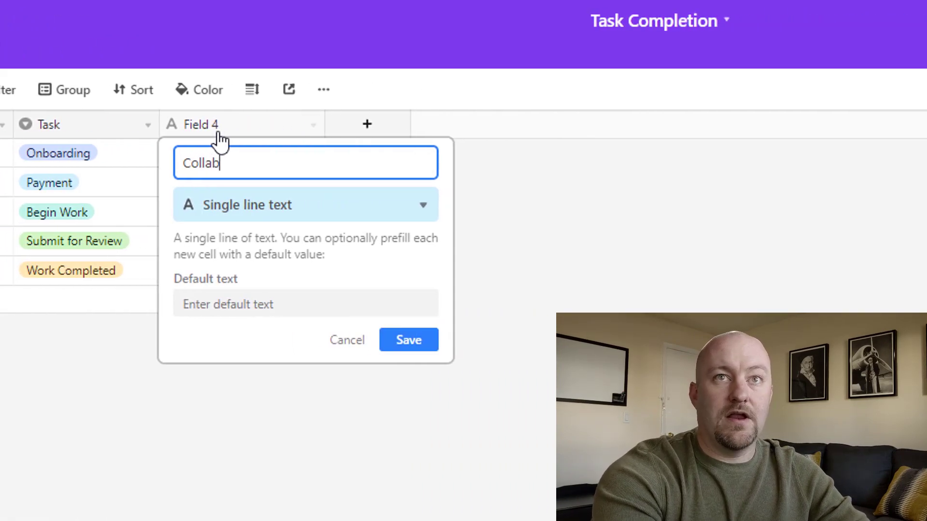
left_click(304, 205)
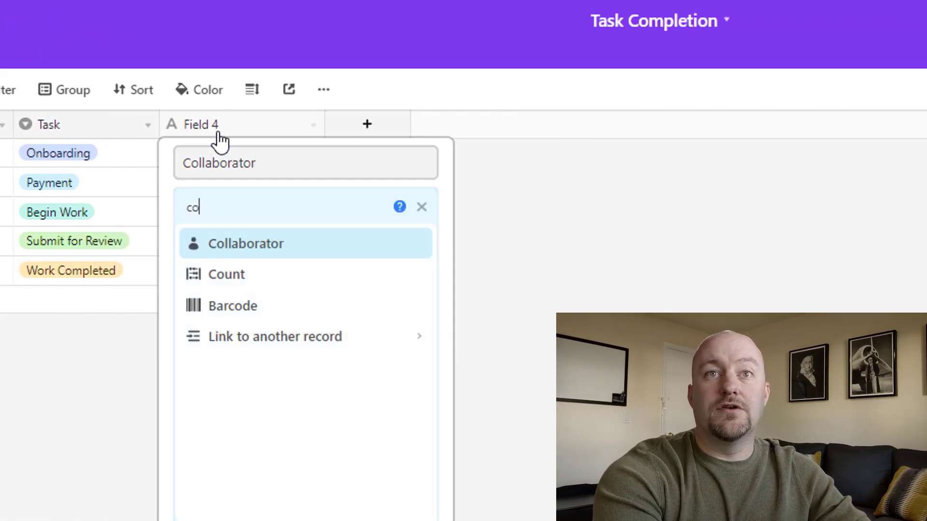
left_click(246, 244)
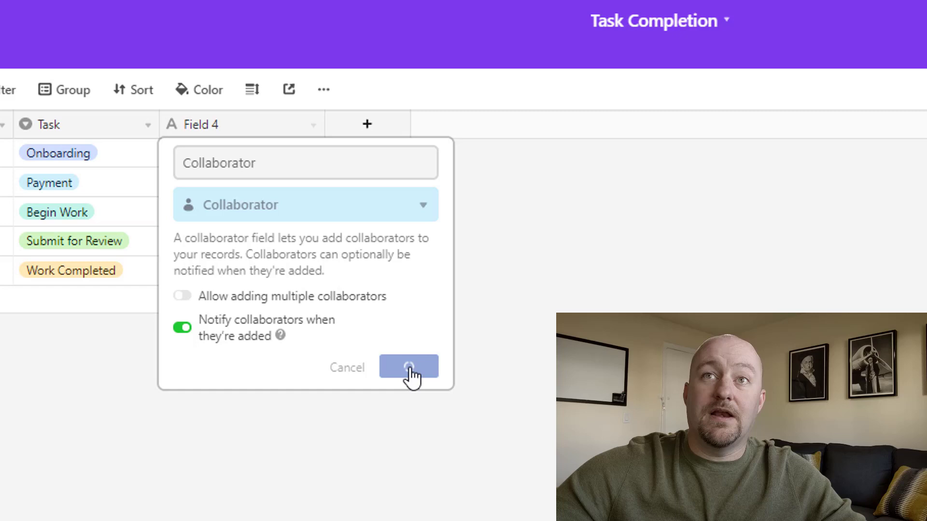
left_click(408, 367)
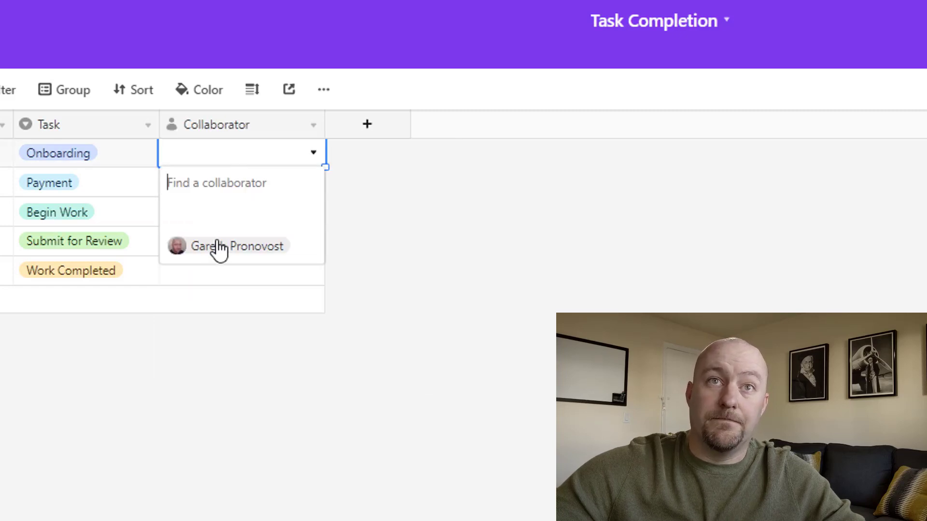
- Assign the collaborator to the tasks and rename the field Person in Charge
left_click(239, 246)
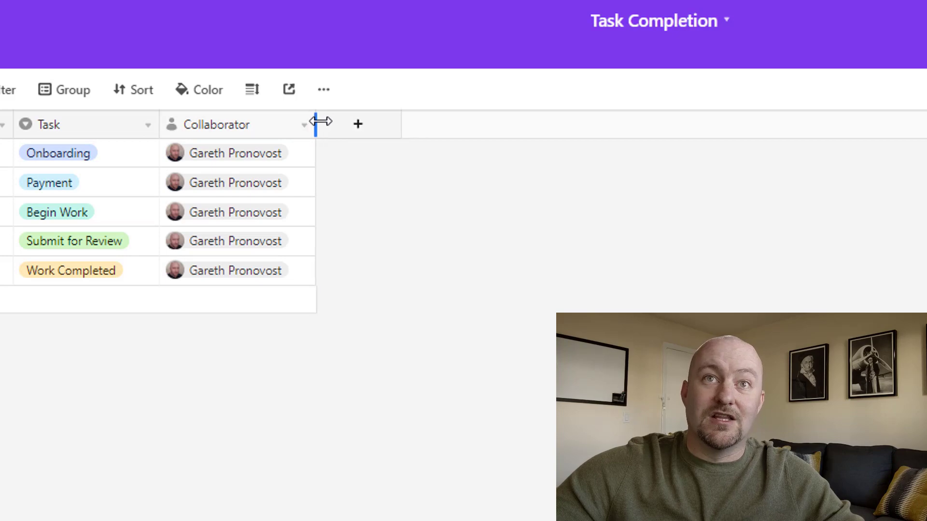
mouse_move(369, 493)
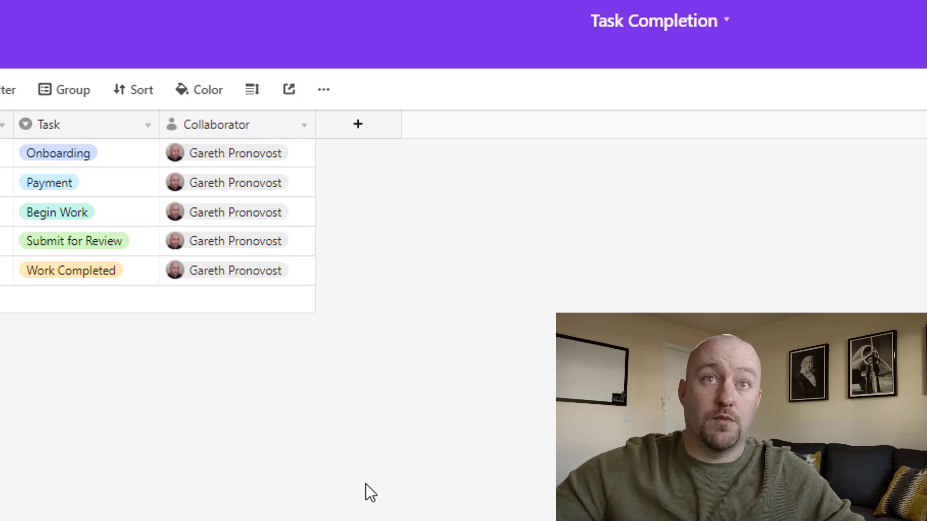
mouse_move(263, 215)
type("Person i")
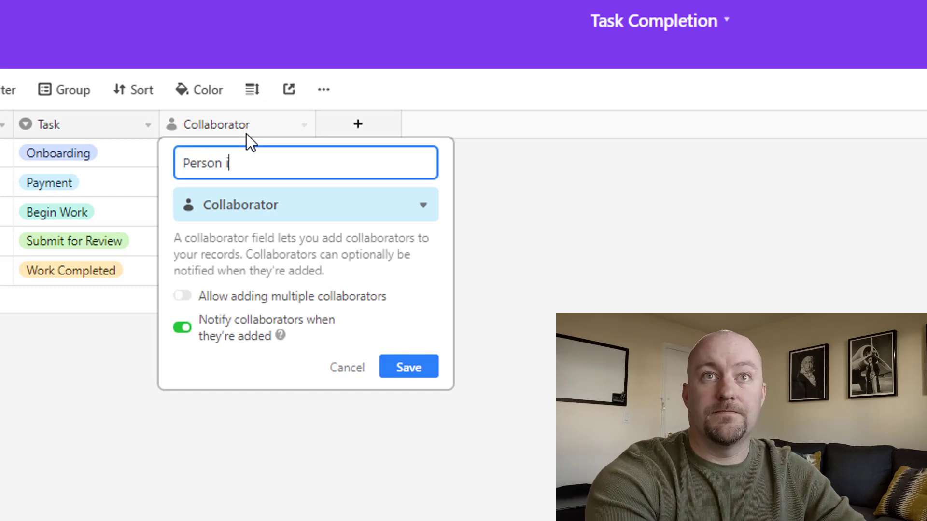
left_click(407, 367)
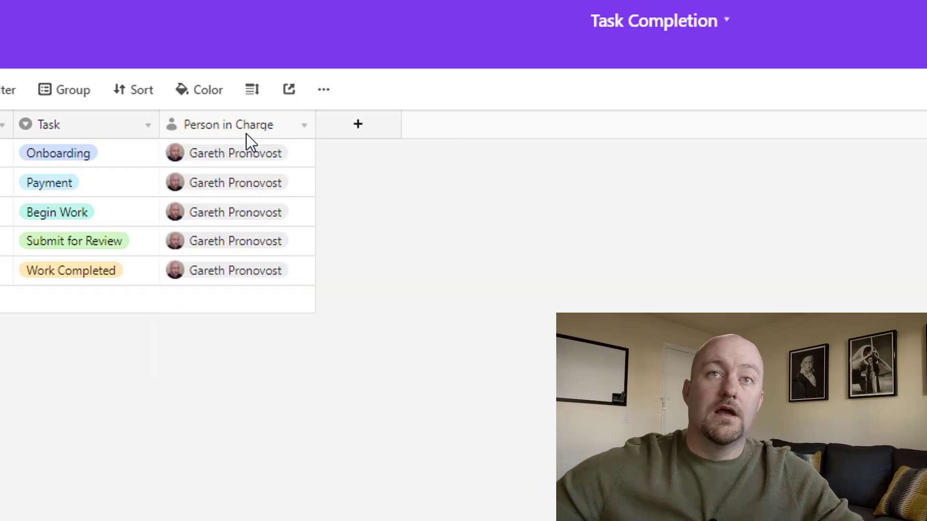
left_click(358, 125)
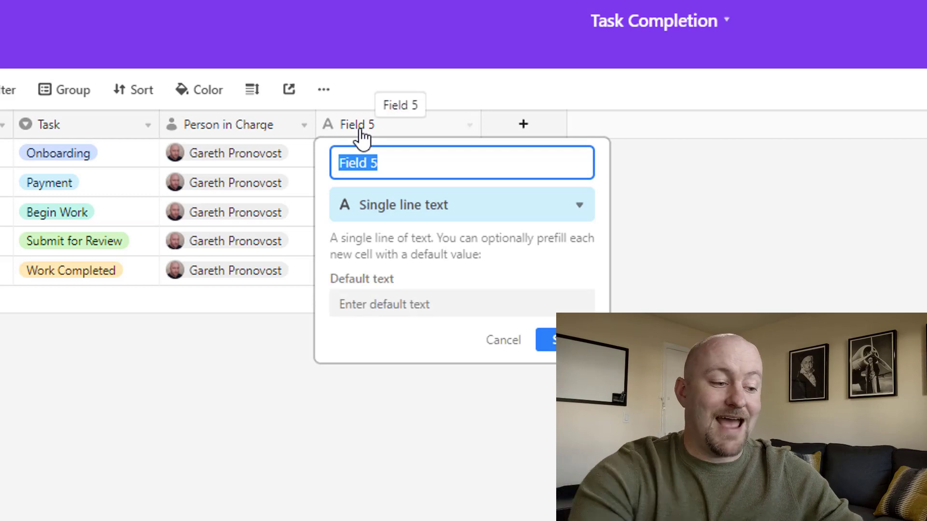
- Create a Due Date date field and fill dates 10/1/2019 to 10/7/2019 for the five tasks
type("Due Date")
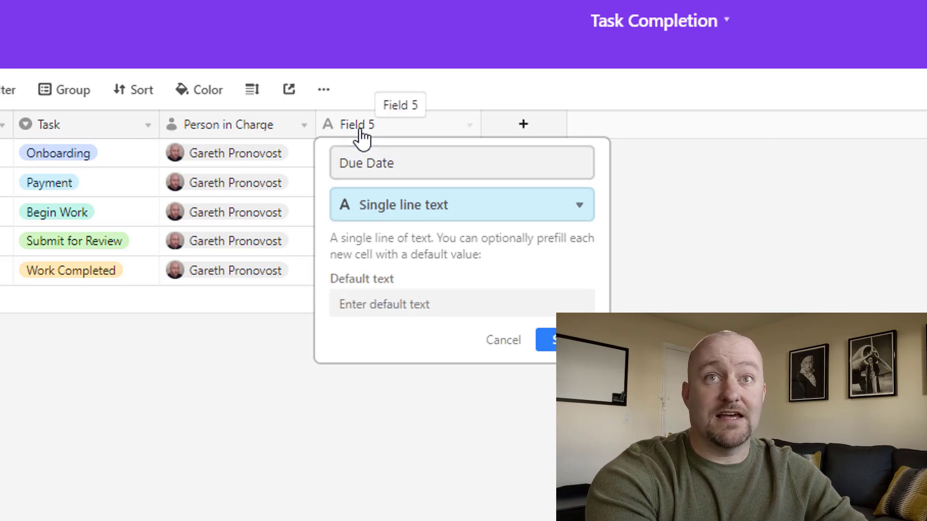
left_click(461, 205)
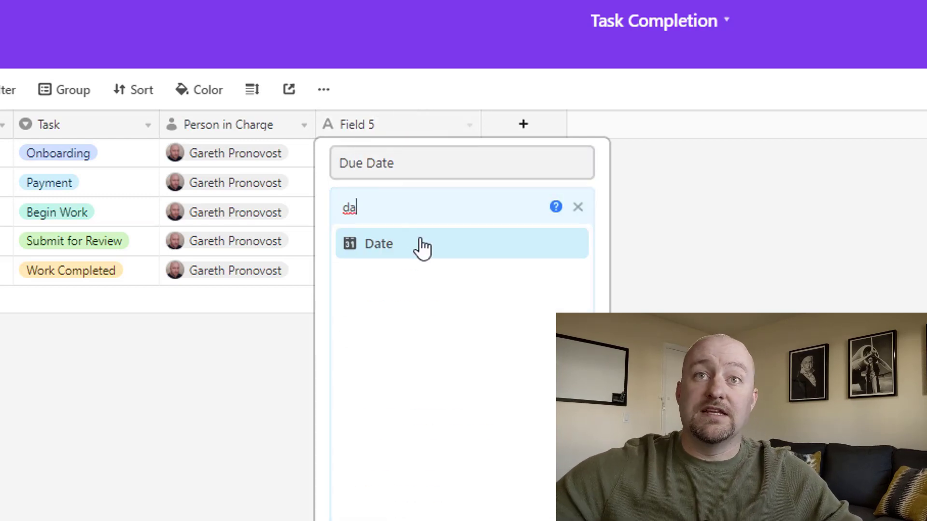
left_click(379, 243)
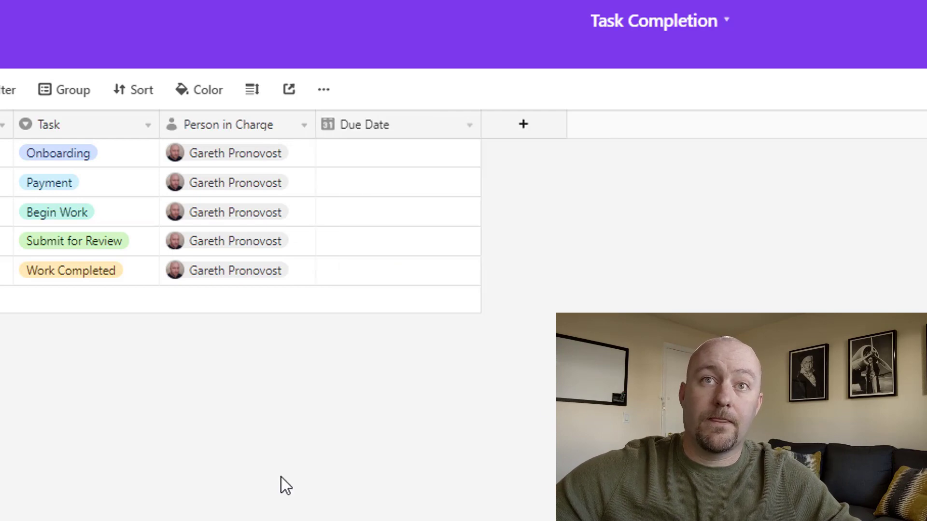
mouse_move(447, 158)
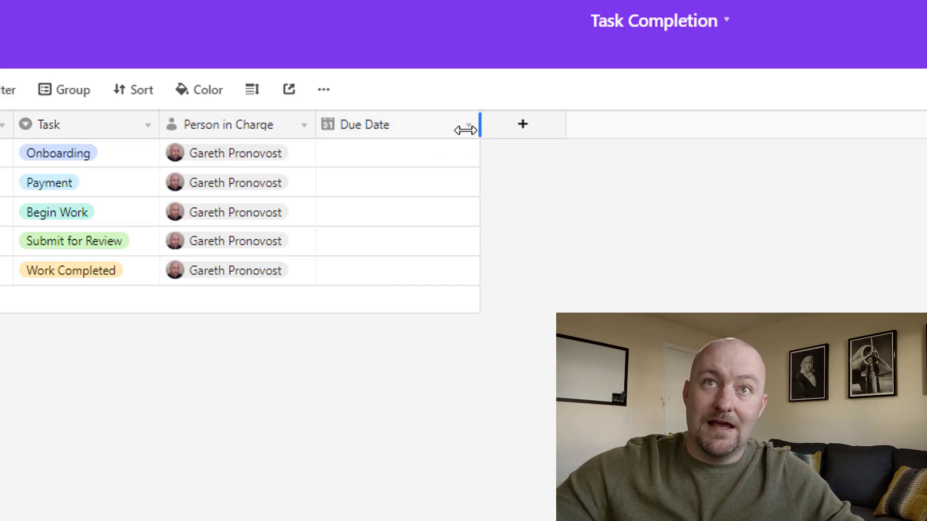
left_click(387, 153)
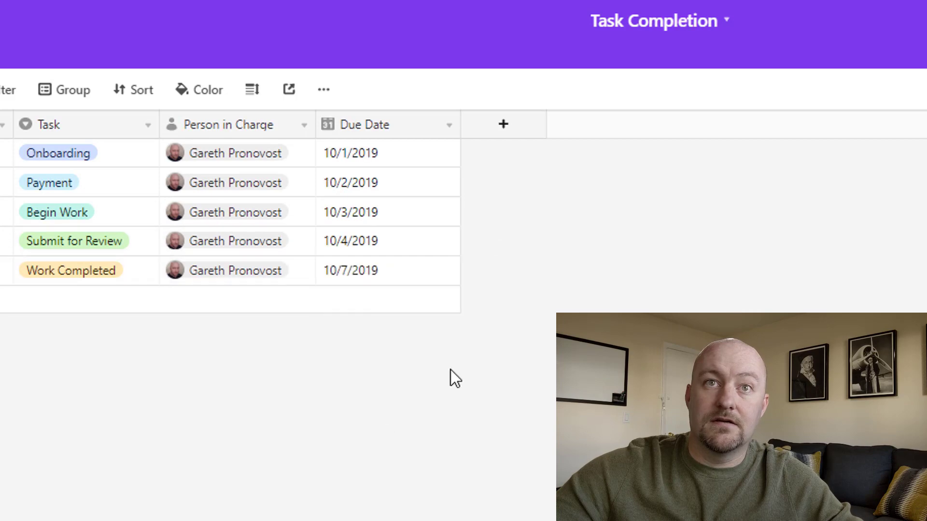
left_click(503, 124)
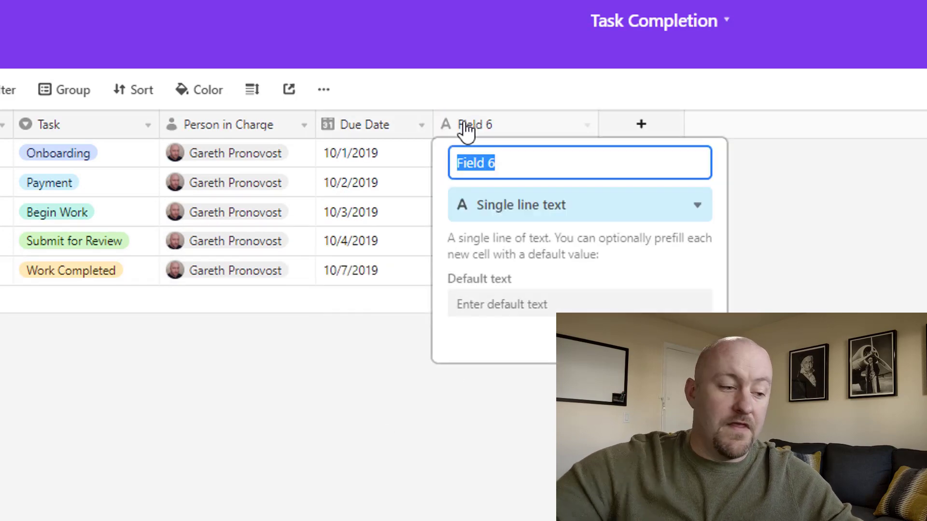
- Create a Completed checkbox field for ticking off finished tasks
type("Completed")
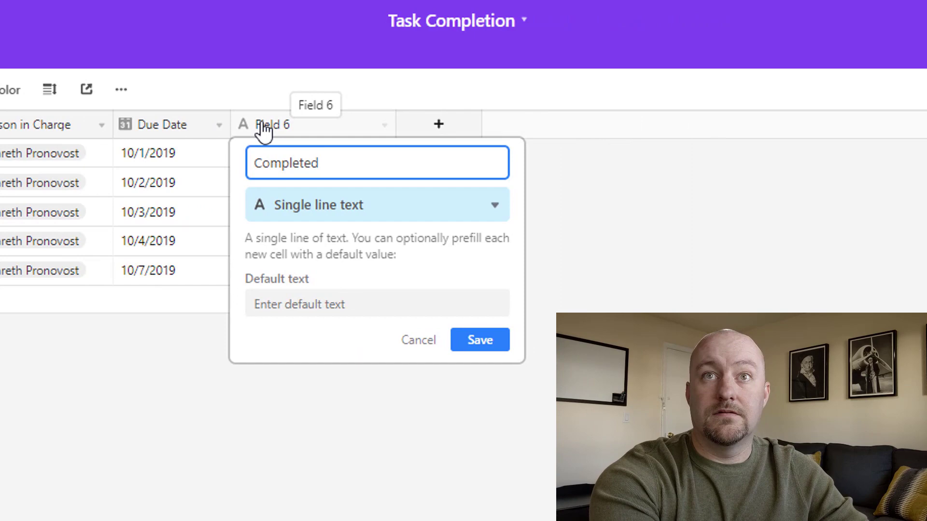
left_click(375, 204)
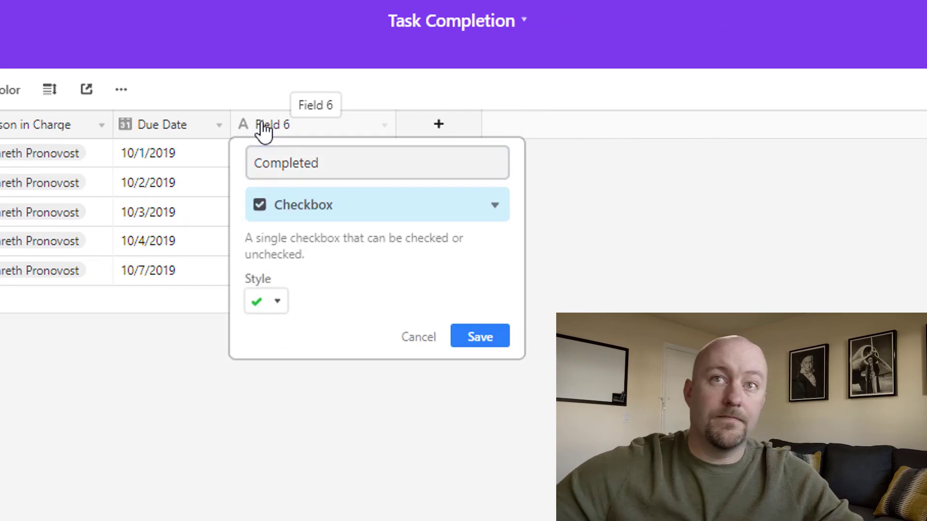
left_click(480, 336)
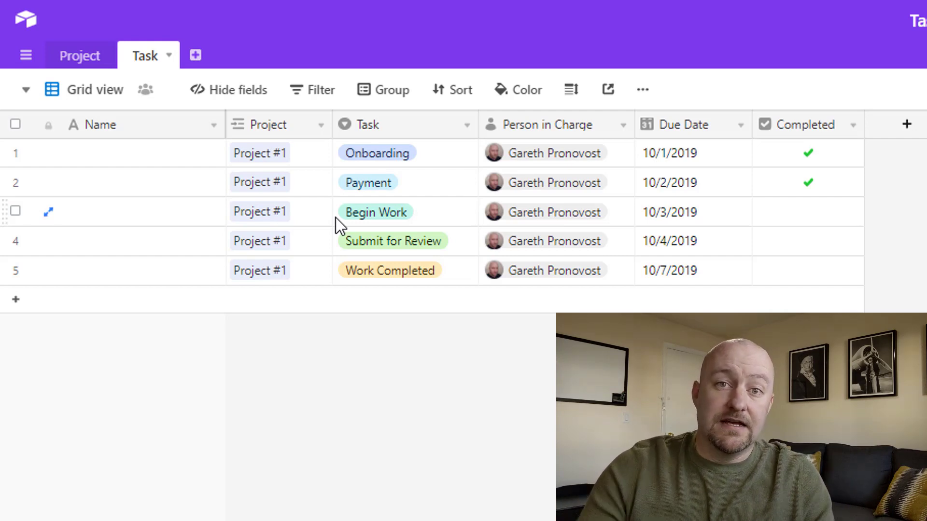
- Link the remaining task rows to Project #3 and set their stages, then reach the Group options
left_click(376, 153)
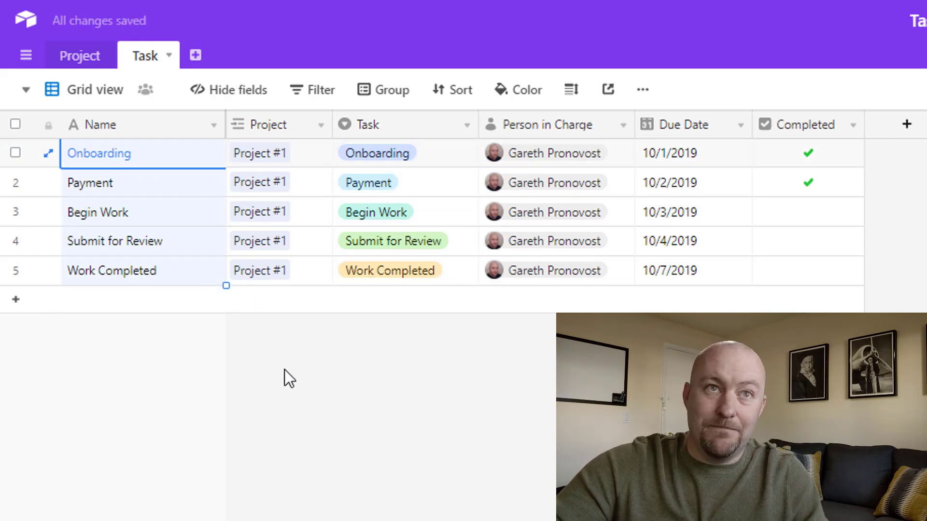
left_click(17, 300)
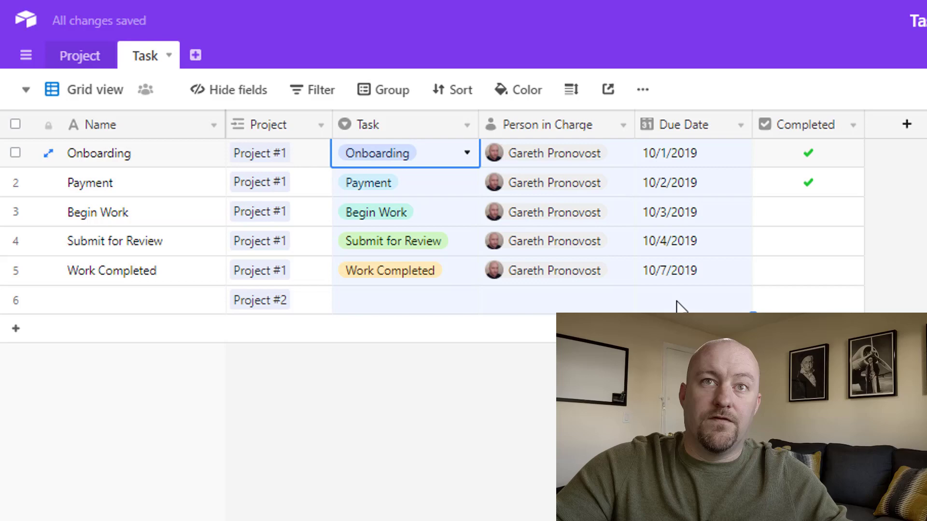
left_click(404, 299)
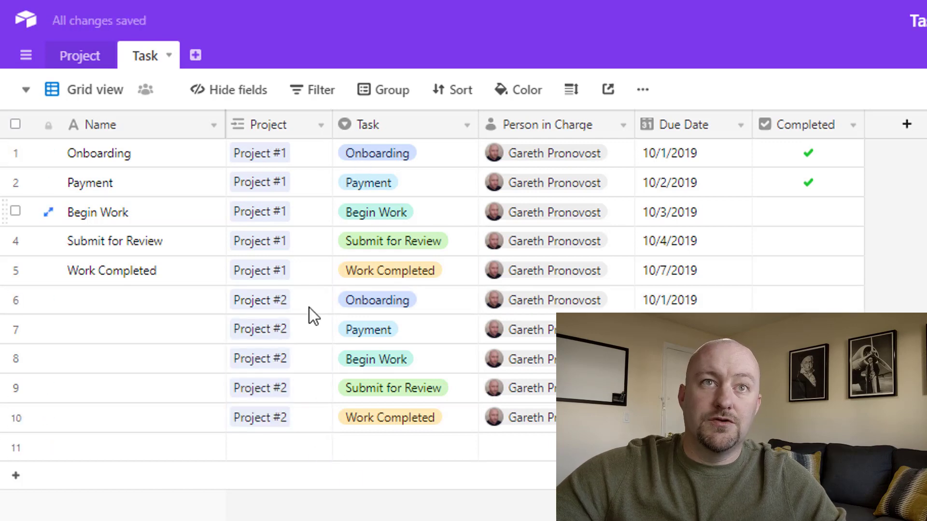
left_click(377, 300)
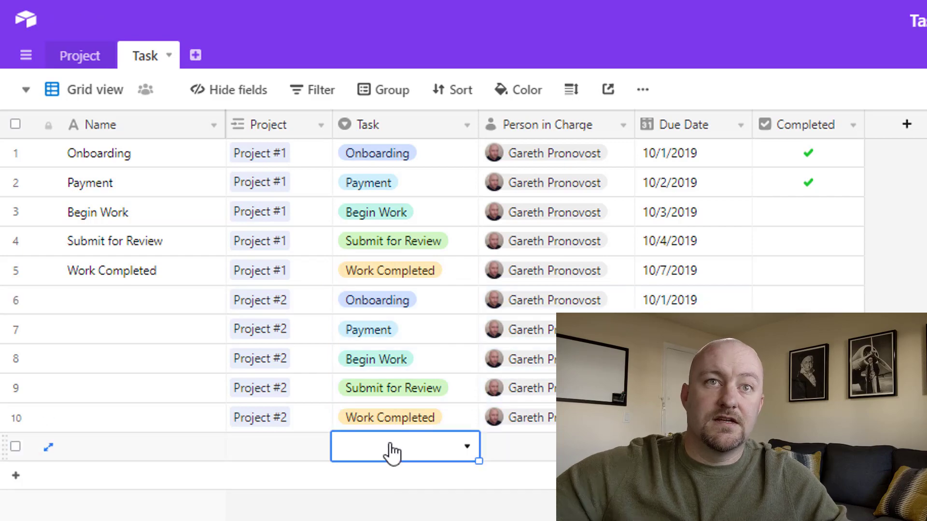
left_click(377, 446)
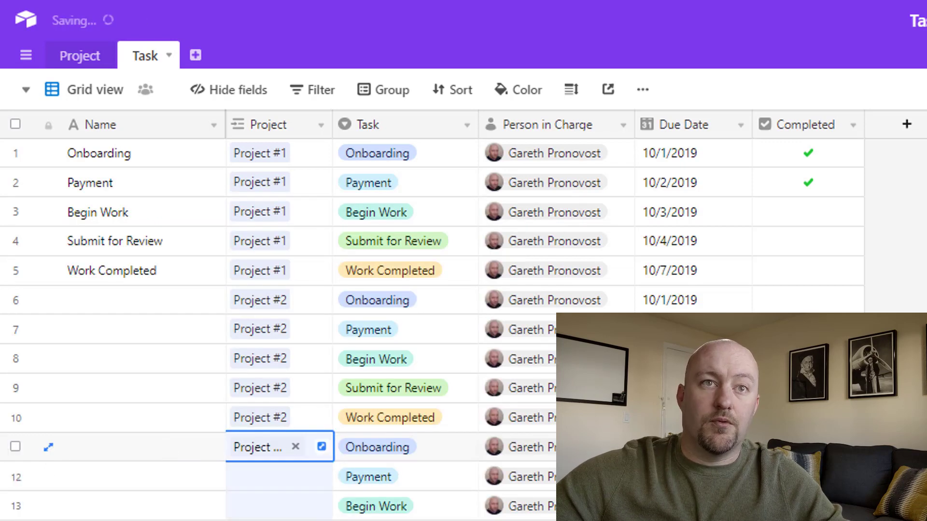
left_click(383, 90)
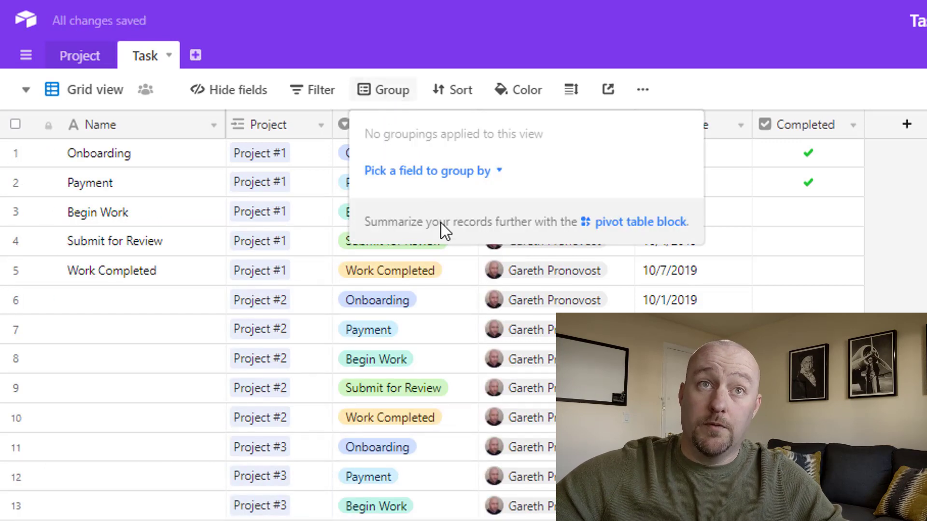
- Group the Task table's records by the Project field
left_click(428, 170)
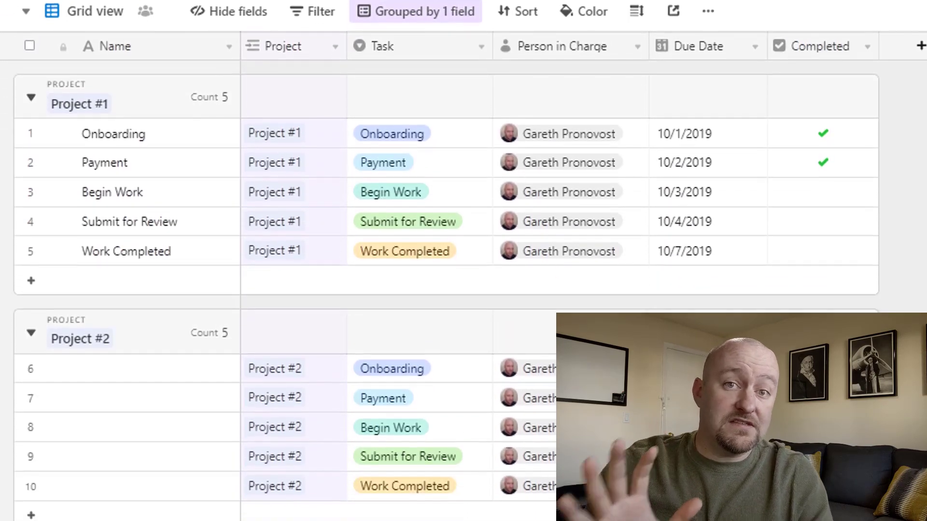
scroll("down", 3)
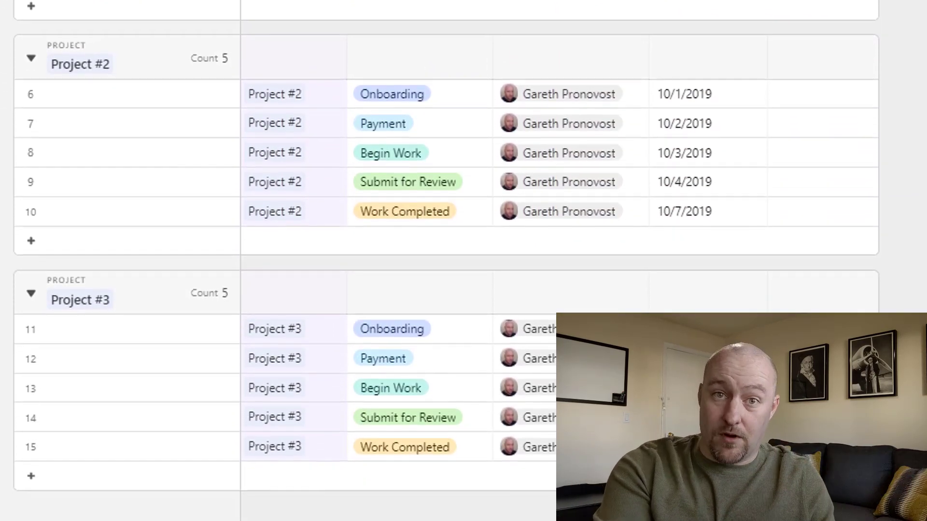
scroll("down", 3)
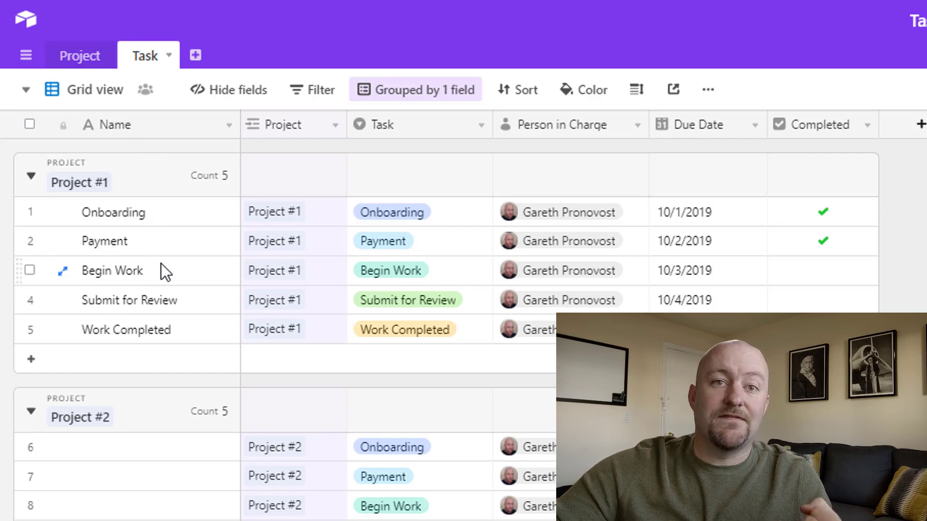
- Name Project #2's first task Onboarding and copy Project #1's task names down
left_click(148, 447)
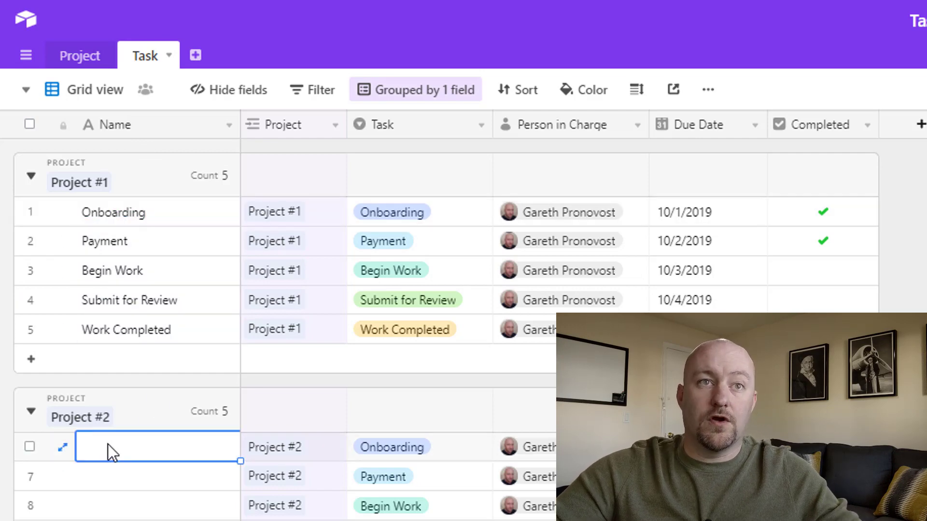
type("Onboarding")
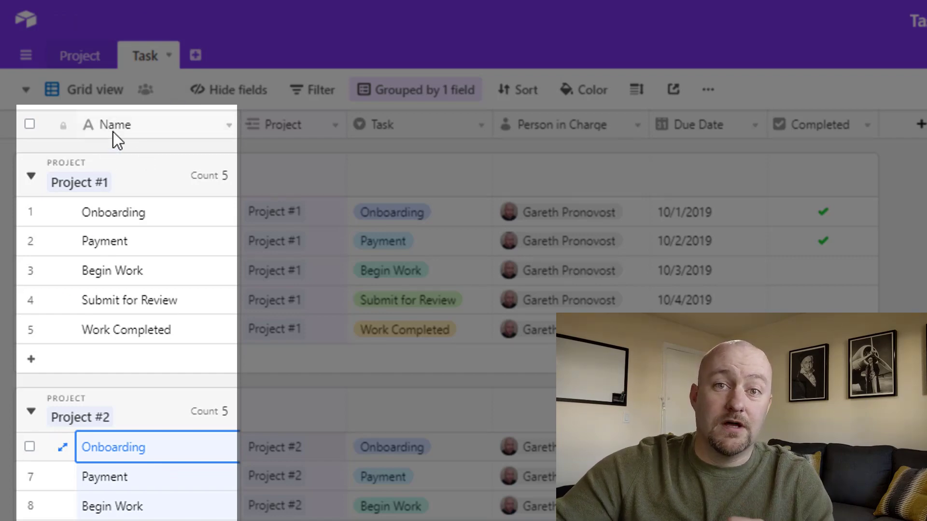
left_click(144, 56)
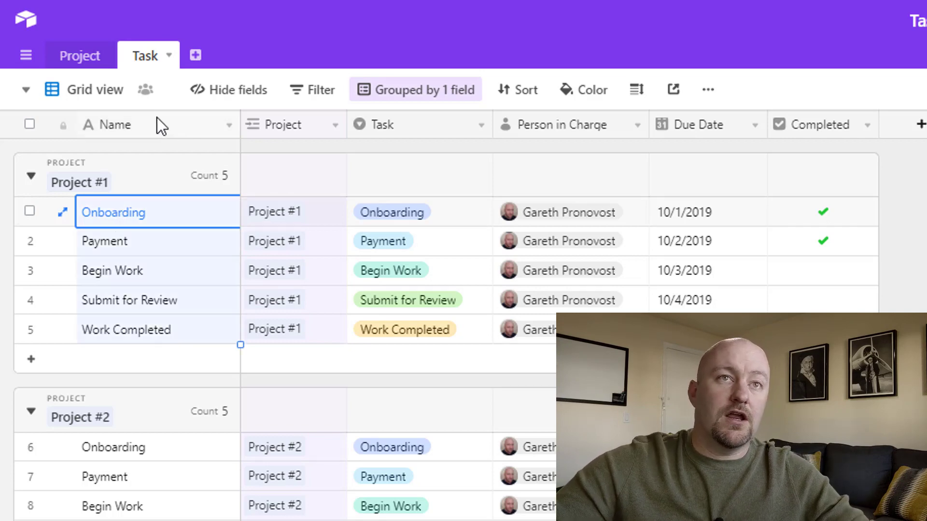
left_click(226, 124)
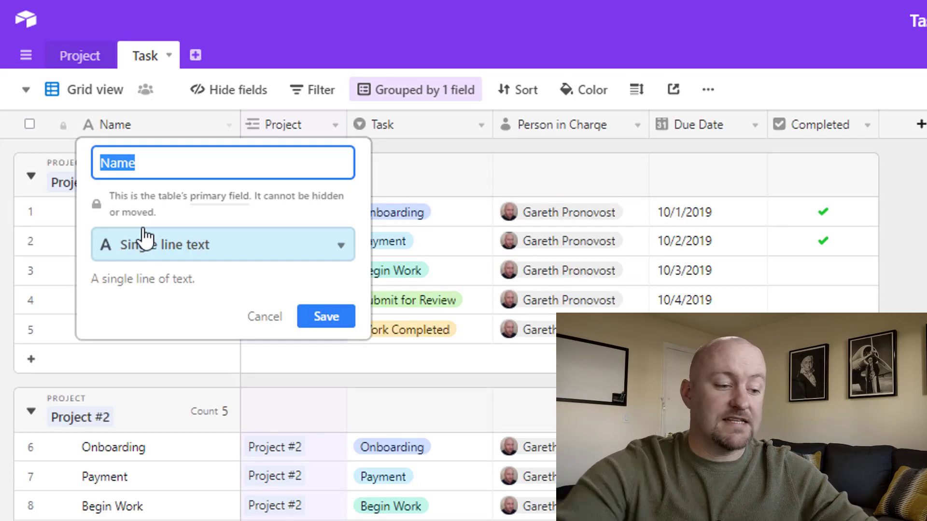
- Make the primary field a Task ID formula CONCATENATE(Task," - ",Project) and save it
type("Task ID")
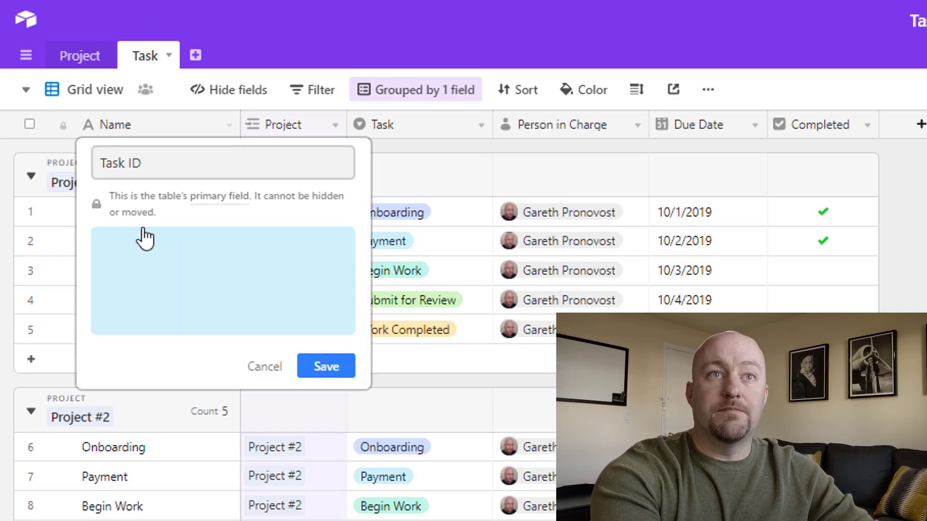
left_click(222, 245)
type("CONCATENATE (")
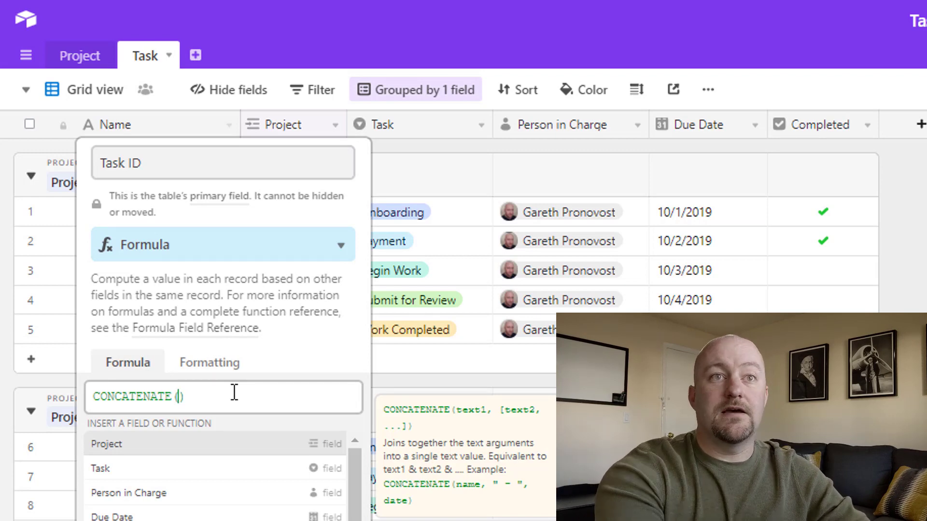
type("task")
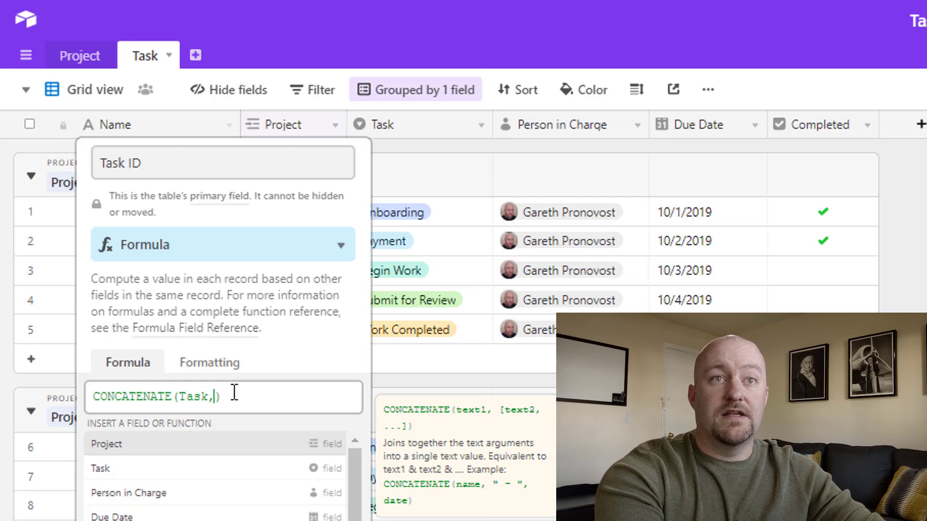
type("\" -")
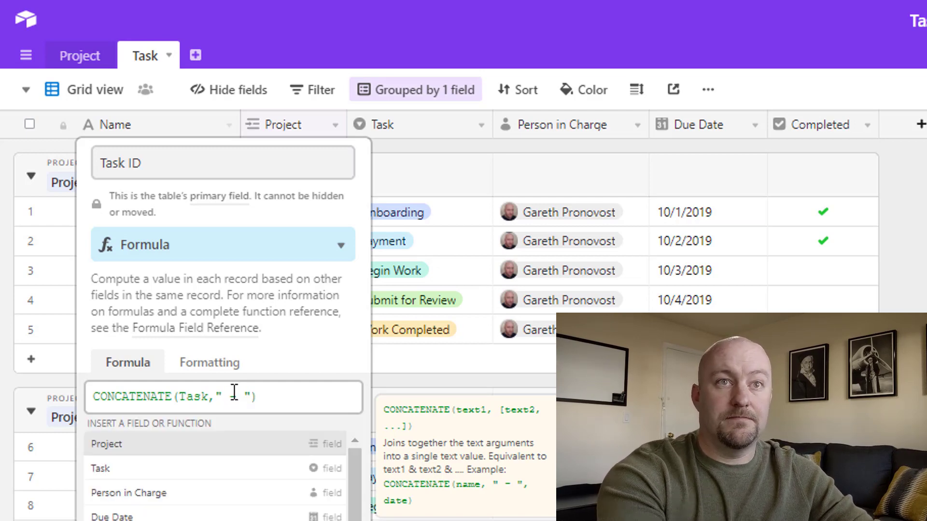
type(",Project")
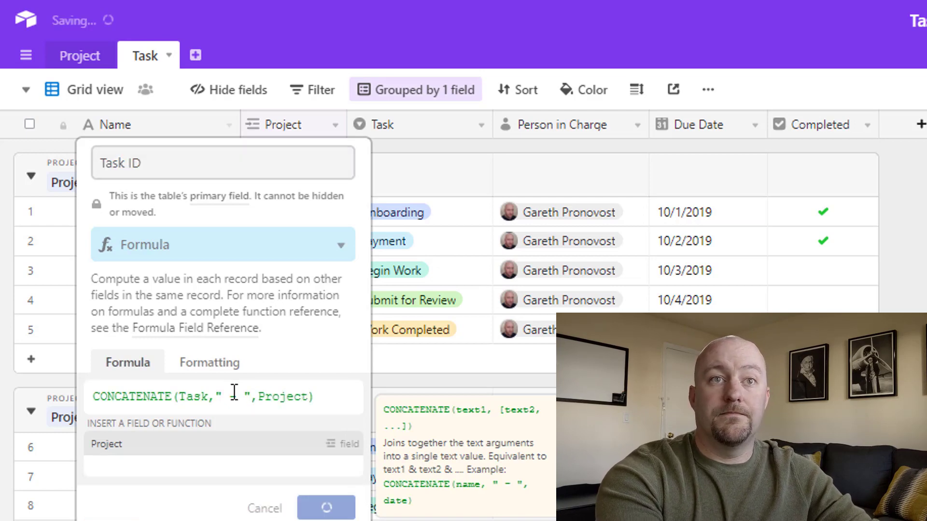
left_click(325, 508)
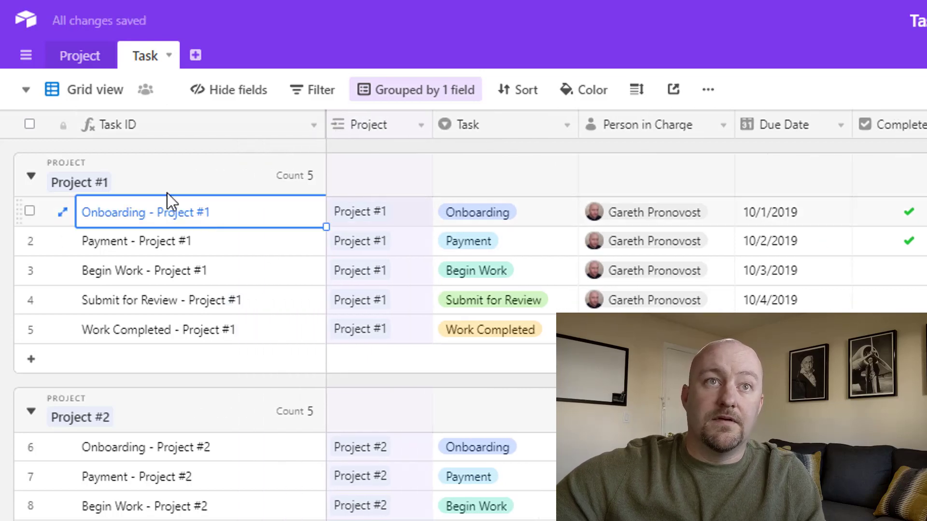
mouse_move(428, 210)
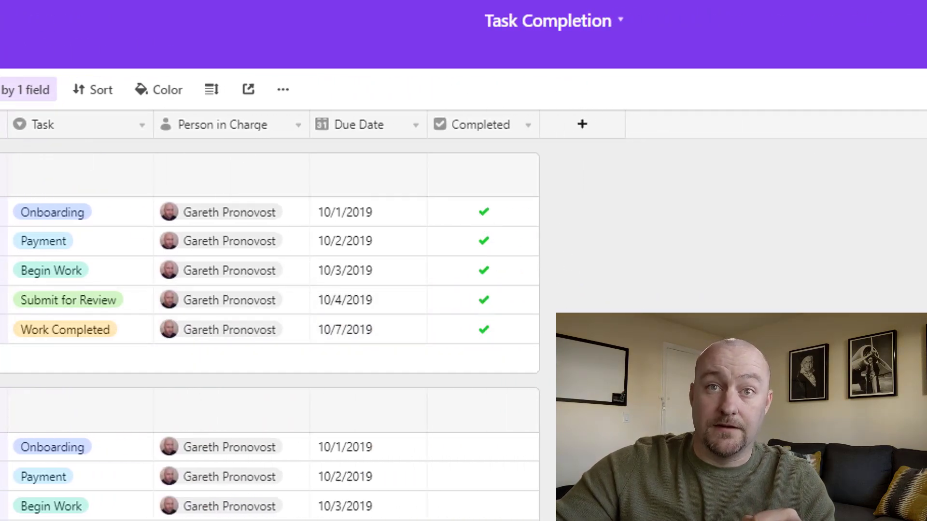
- Tick the Completed checkboxes for finished tasks, including Project #3's Onboarding
left_click(483, 408)
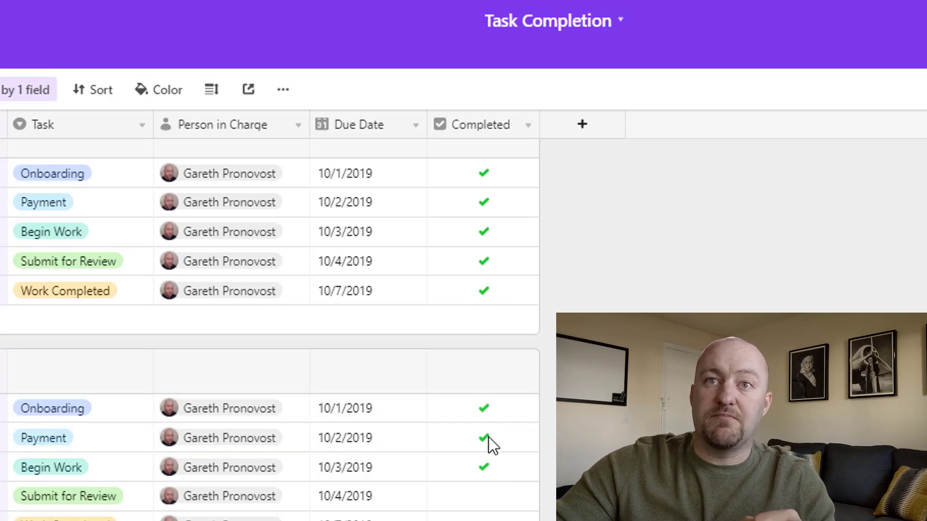
scroll("down", 3)
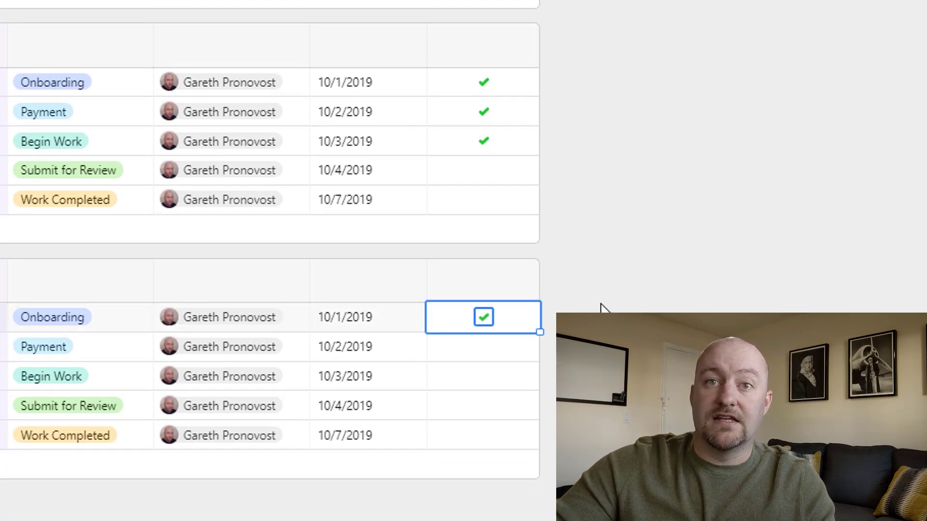
left_click(482, 317)
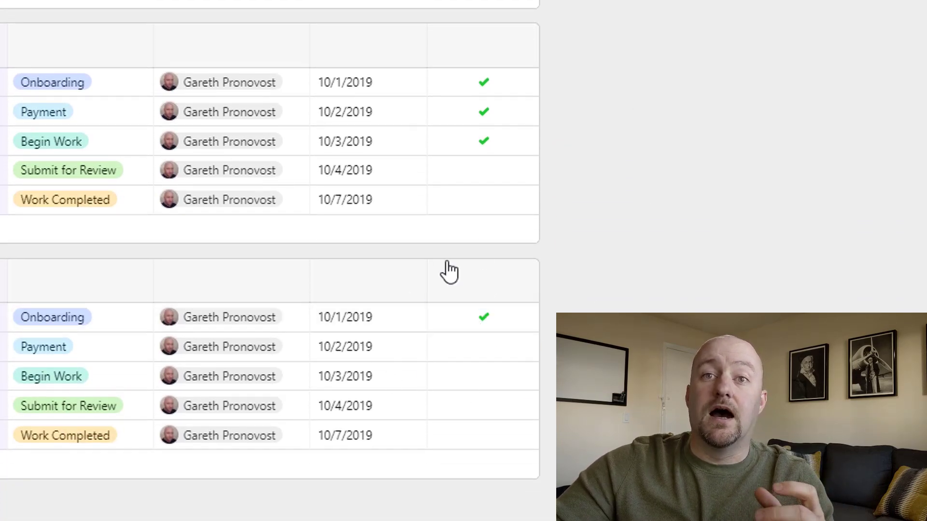
mouse_move(582, 307)
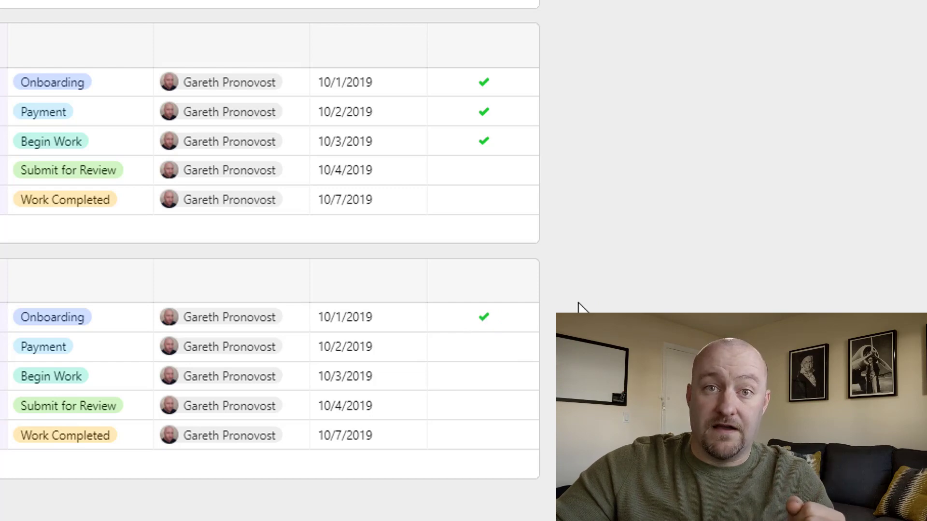
scroll("down", 3)
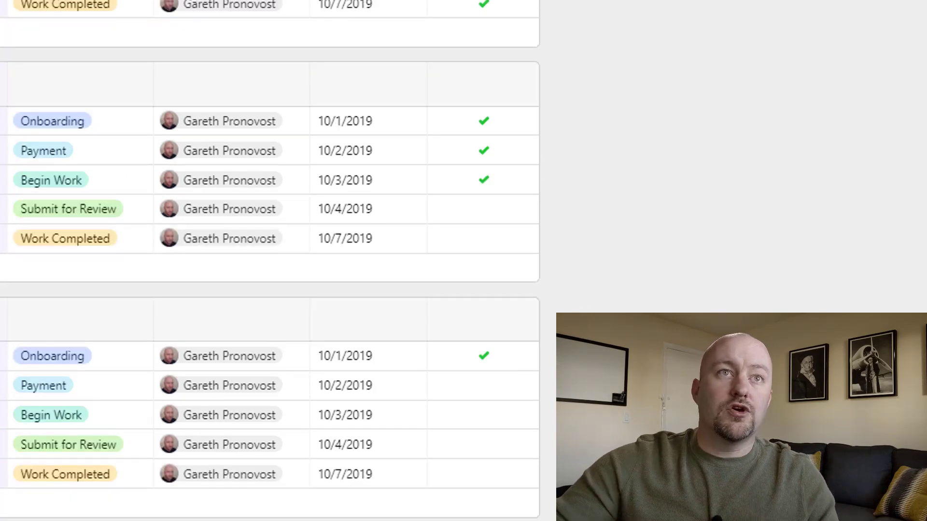
- Switch between the Task and Project tables, ending on the Project table
left_click(81, 55)
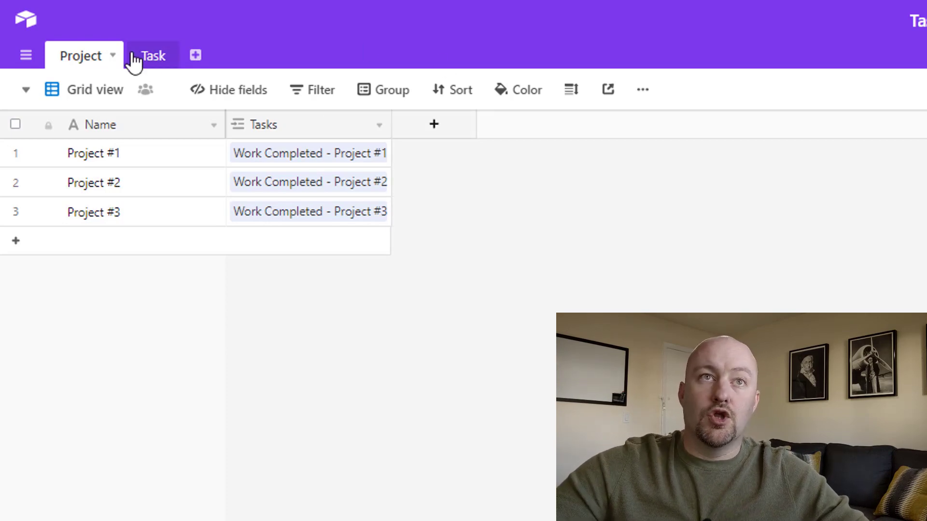
left_click(151, 56)
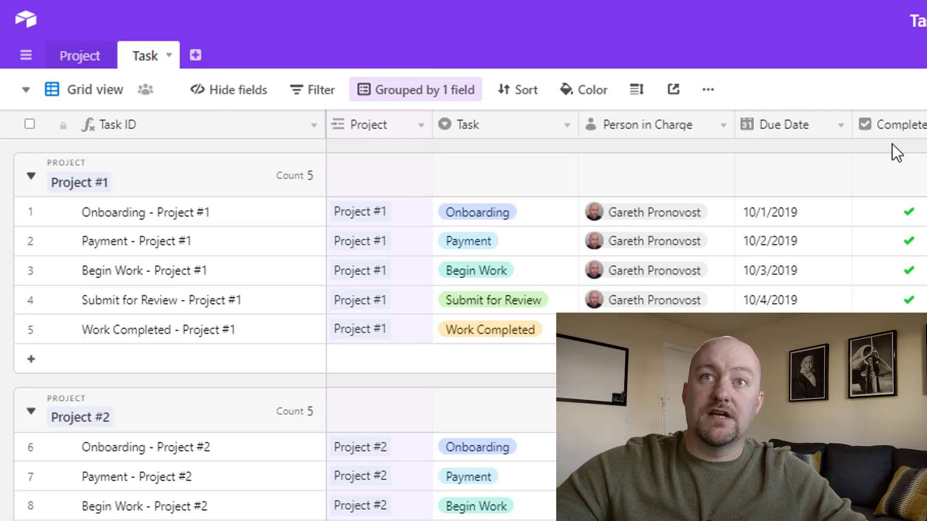
left_click(80, 56)
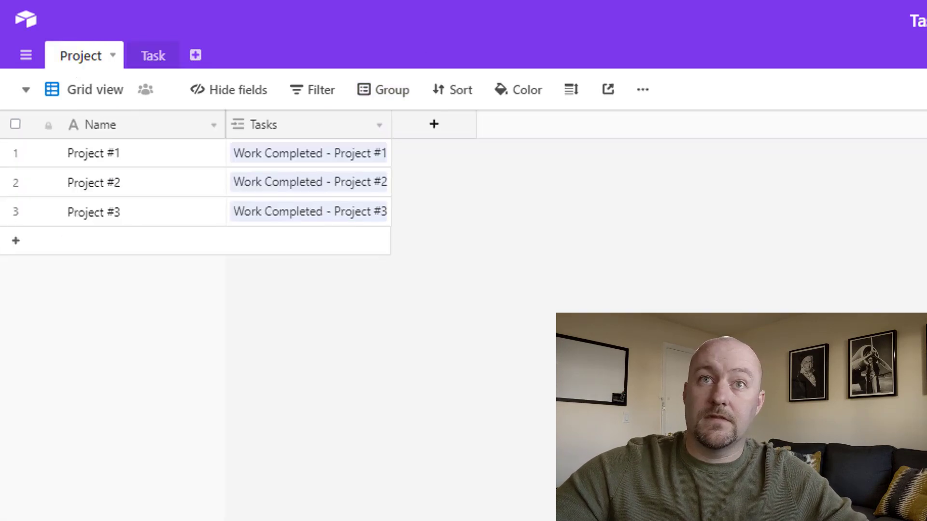
- Add a Task Count field of type Count on the Tasks link, showing 5 per project
left_click(434, 125)
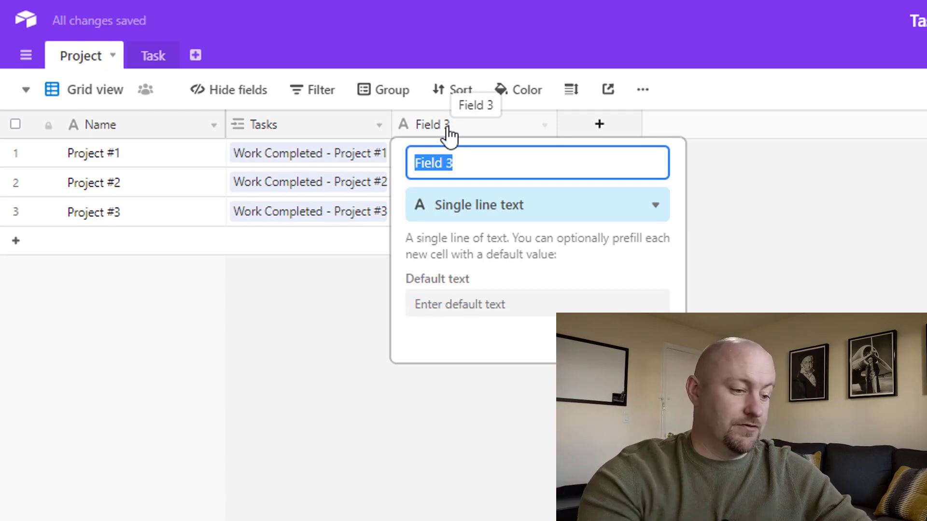
type("Task Count")
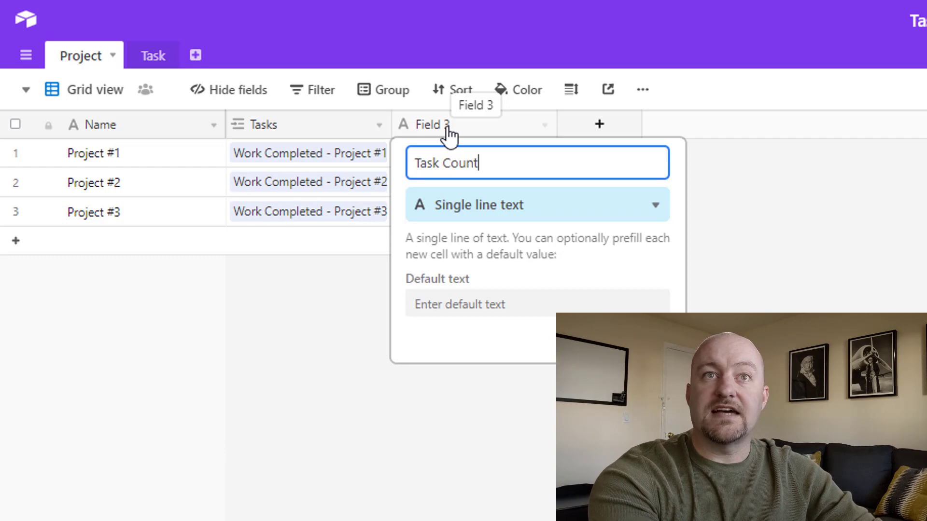
left_click(535, 205)
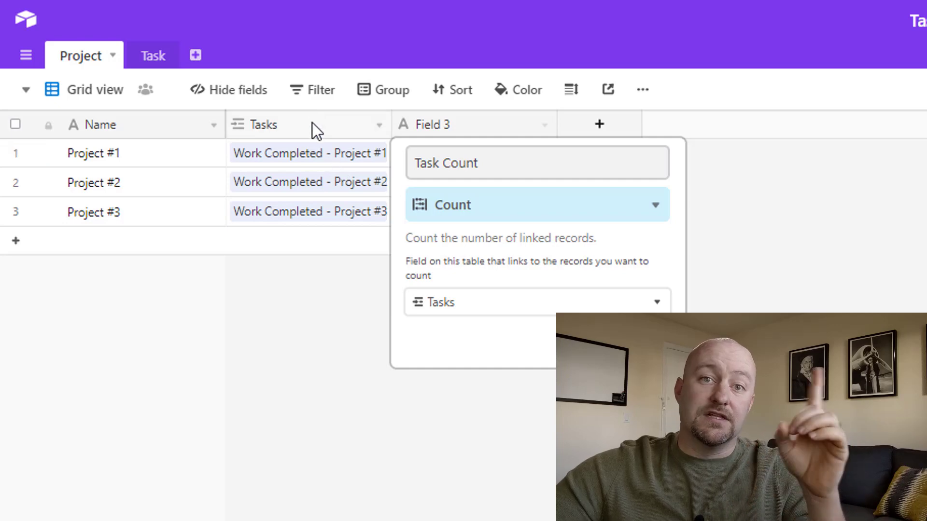
mouse_move(307, 212)
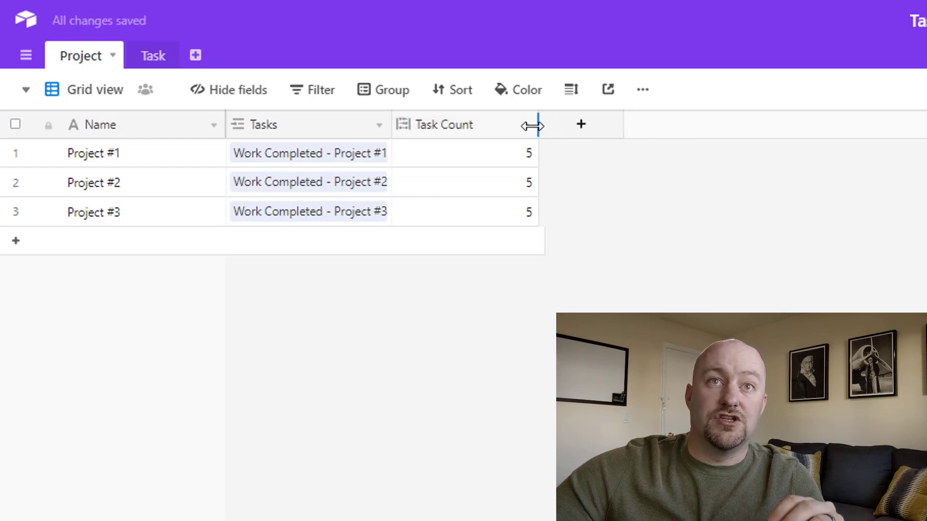
left_click_drag(538, 125, 512, 124)
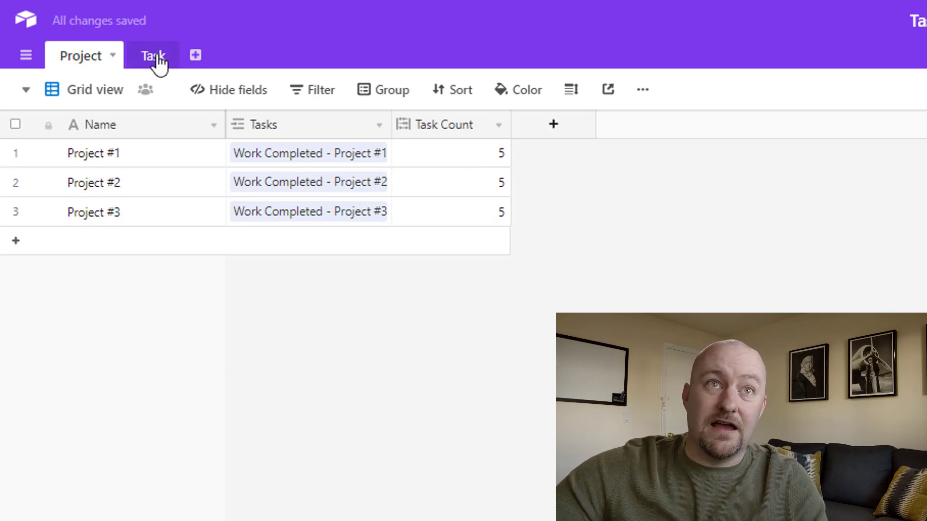
- Add a sixth Project #2 task record tagged with a new New Task option
left_click(154, 56)
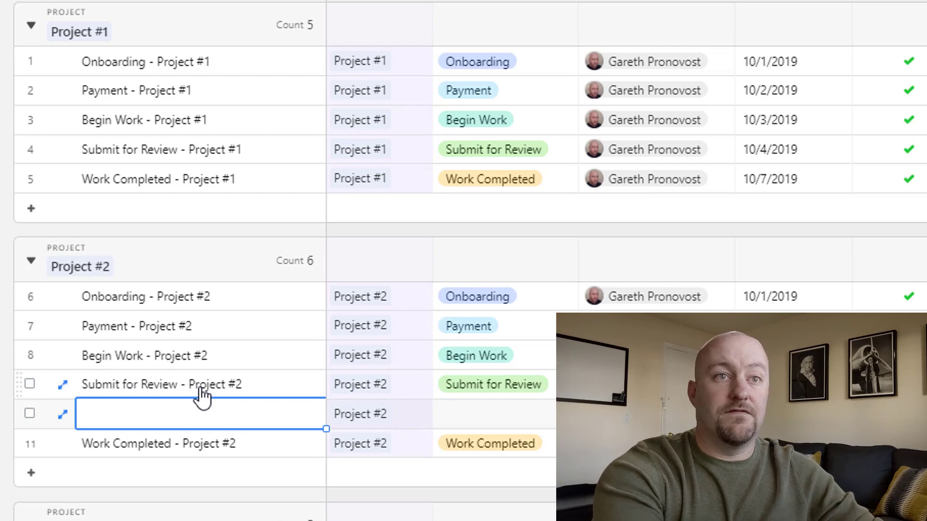
type("Ne")
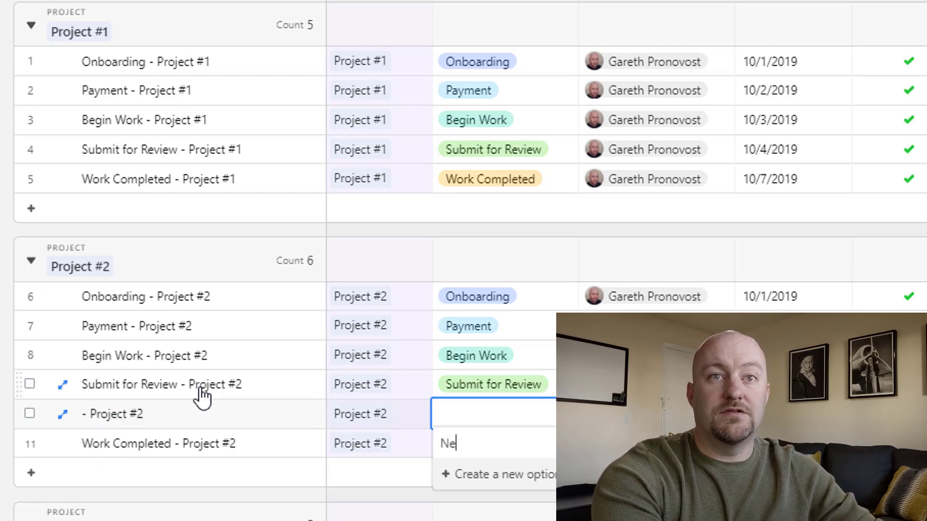
left_click(496, 474)
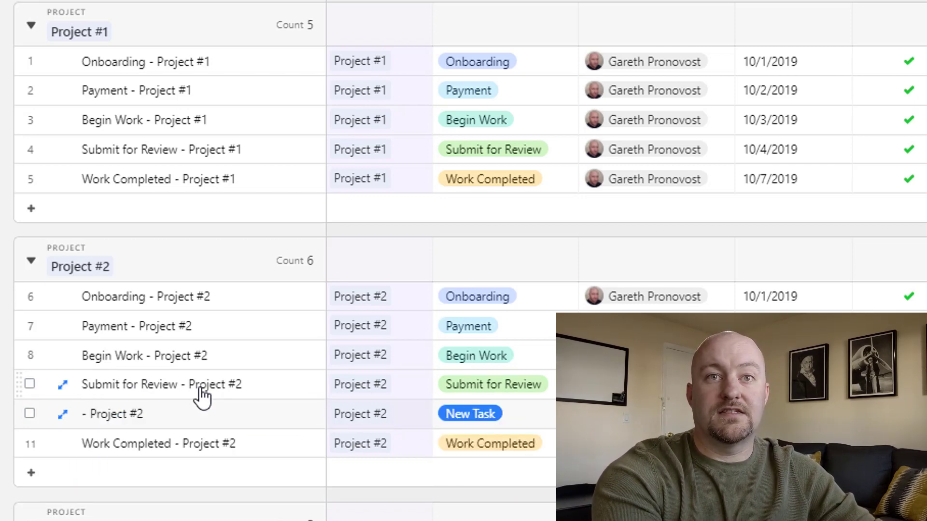
type("New Task")
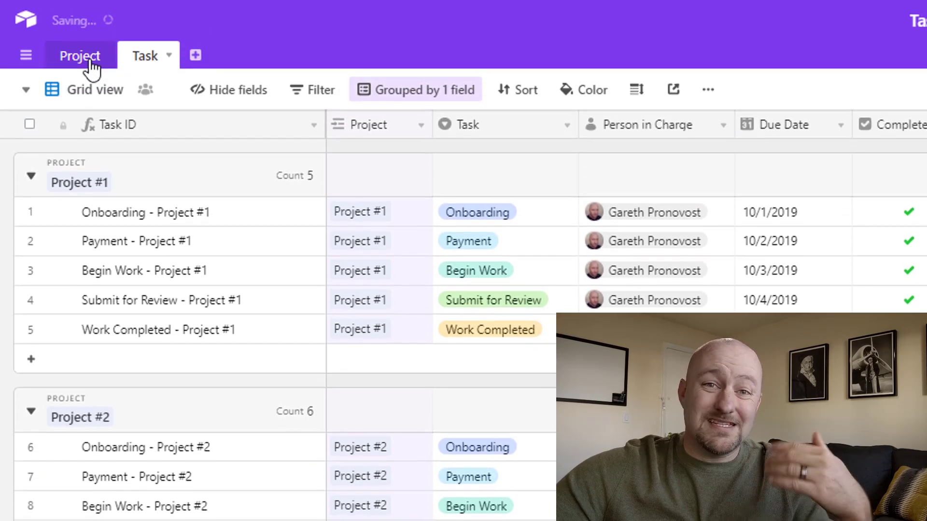
- Create a Completion Count formula field IF(Completed,1) in the Task table and save it
left_click(80, 56)
type("C")
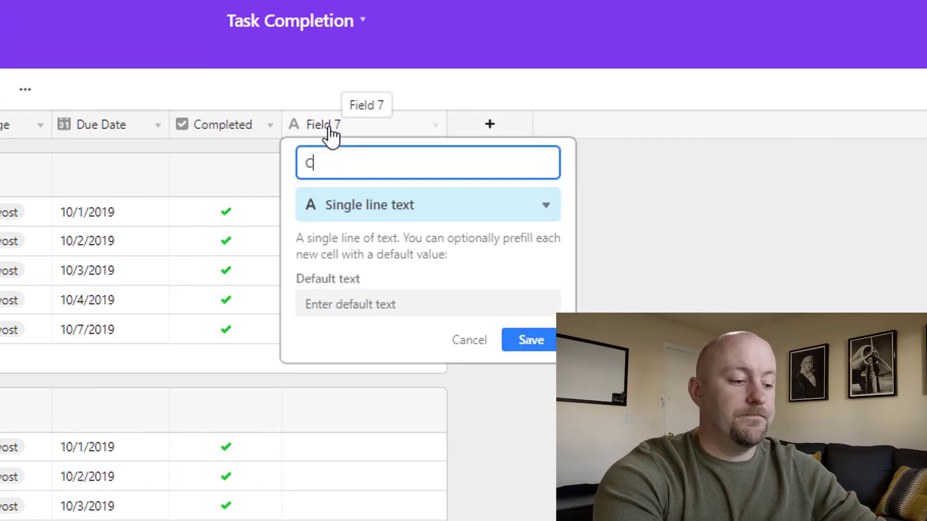
type("ompletion")
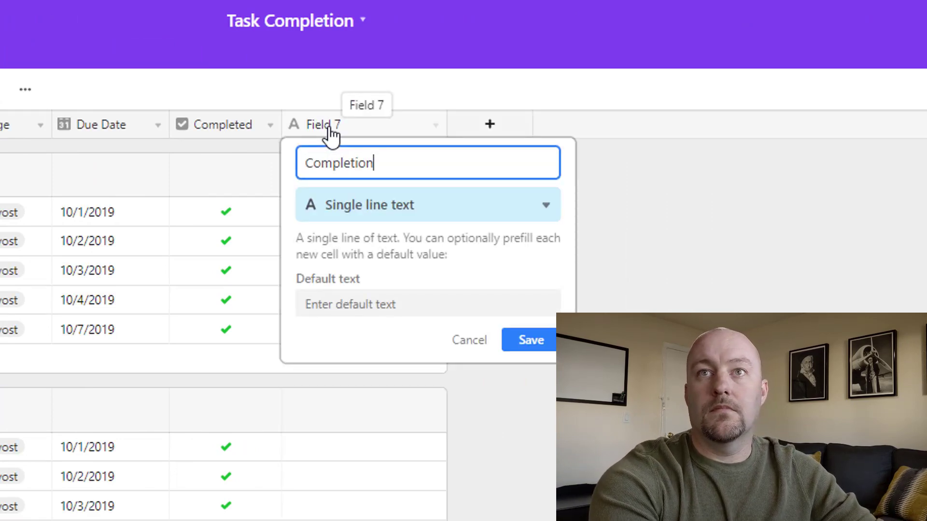
type("Count")
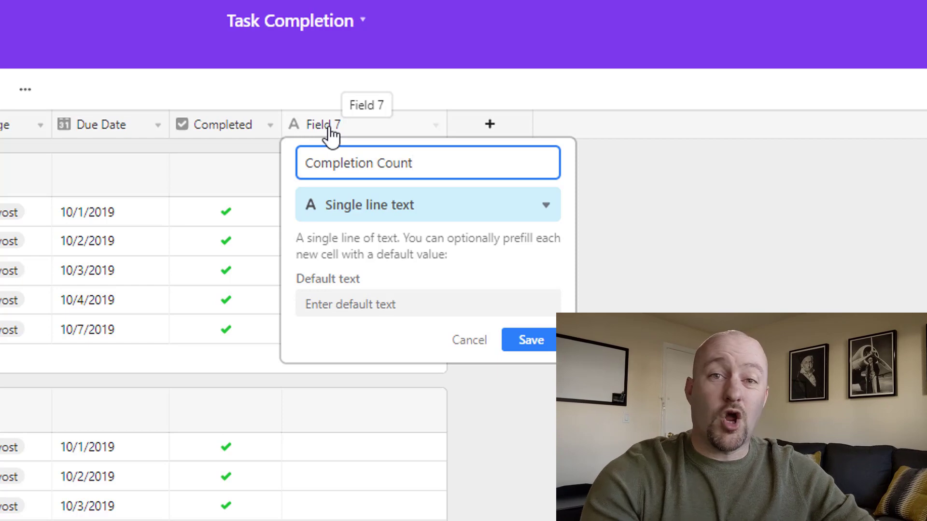
left_click(427, 205)
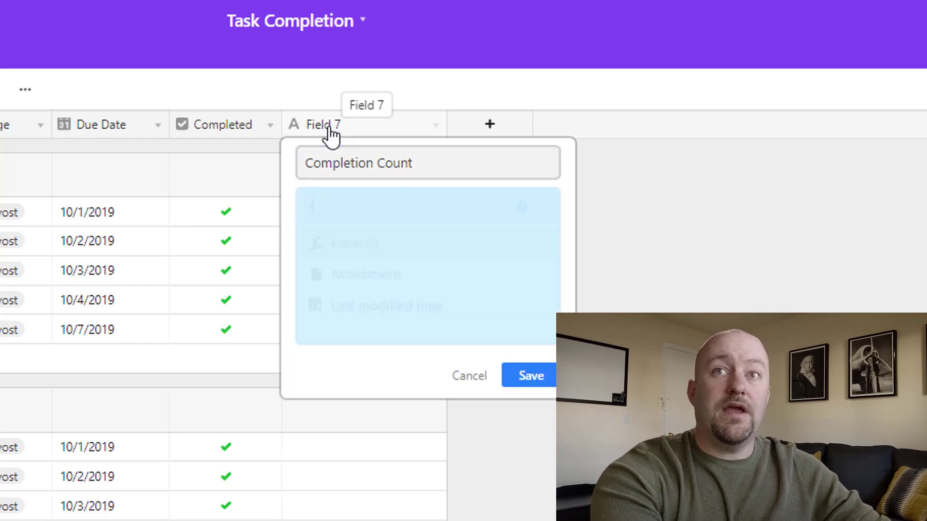
left_click(426, 206)
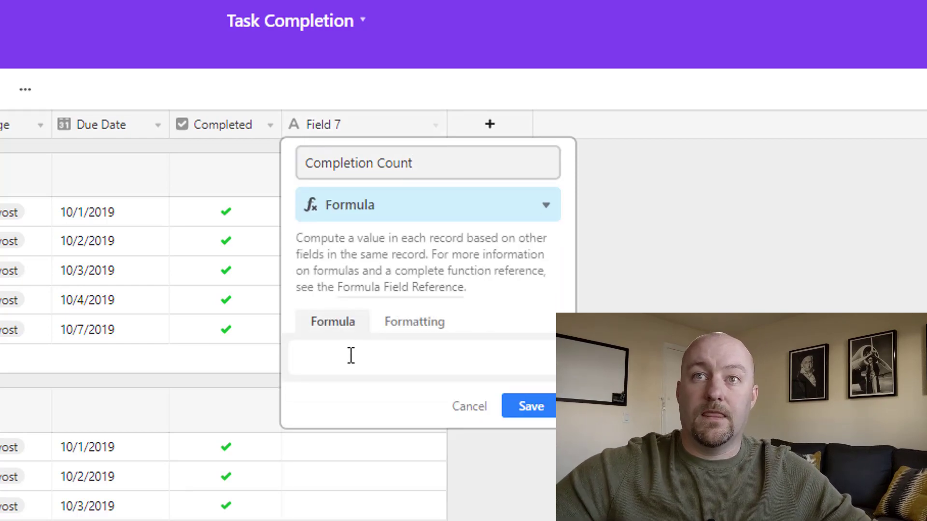
type("if(c")
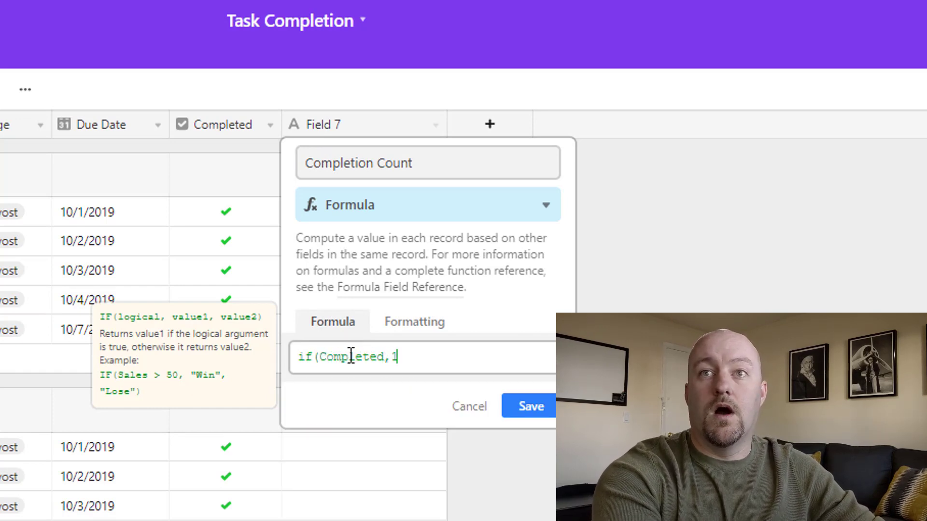
left_click(528, 406)
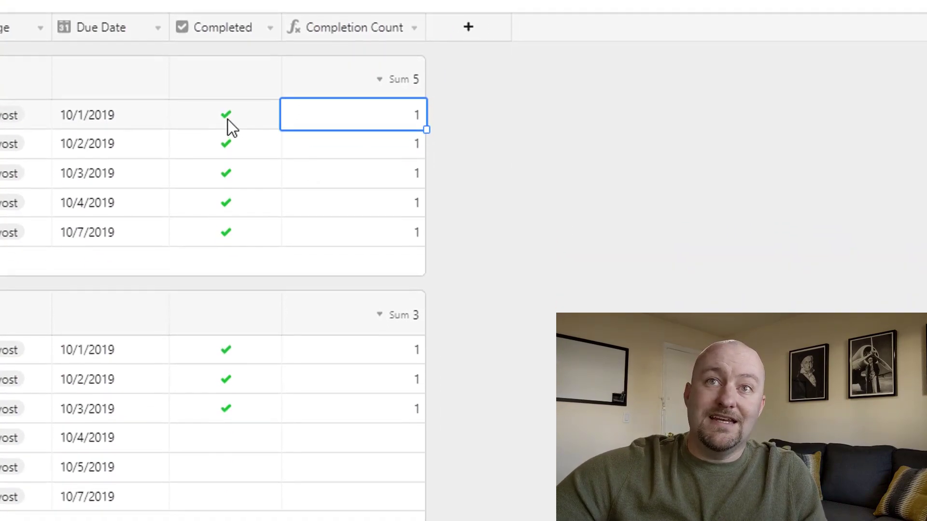
scroll("down", 3)
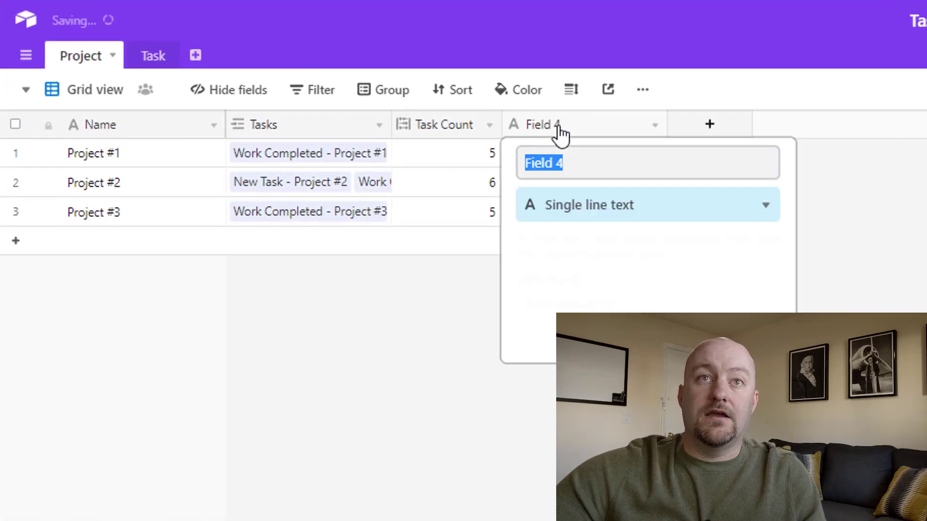
- Create a Task Completed Count rollup summing Completion Count over linked Tasks with SUM(values)
type("Task Completed Count")
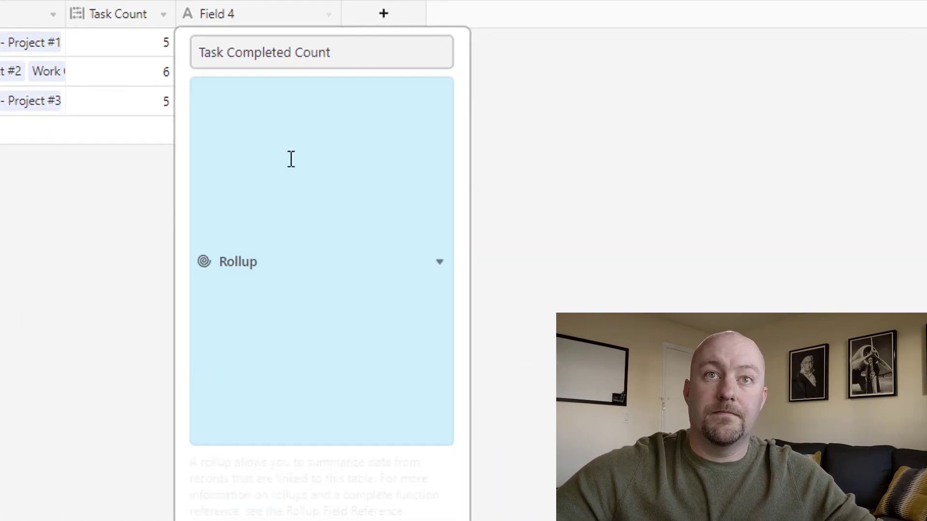
left_click(320, 334)
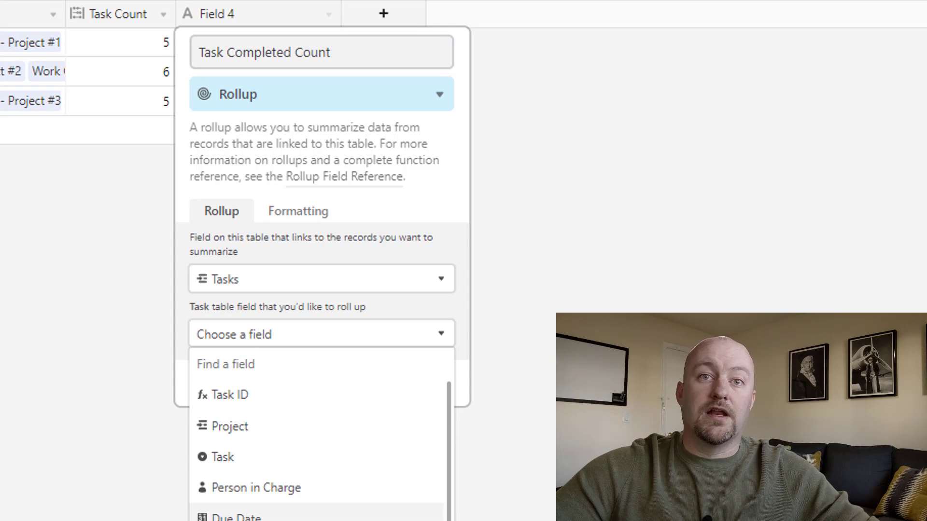
scroll("down", 3)
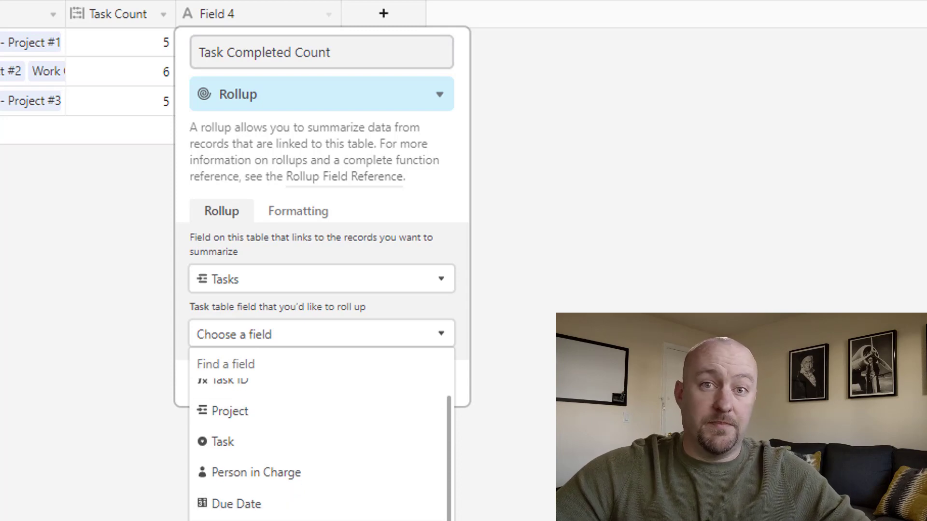
left_click(320, 334)
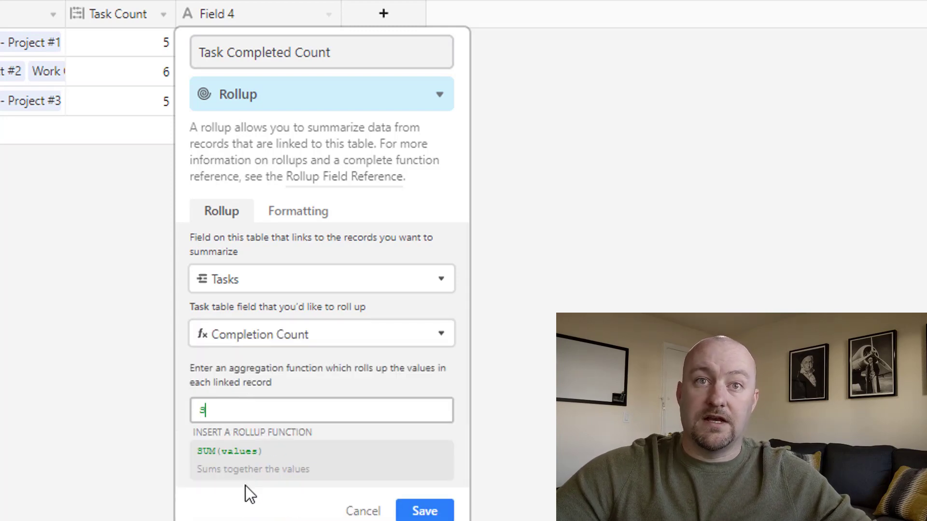
left_click(423, 511)
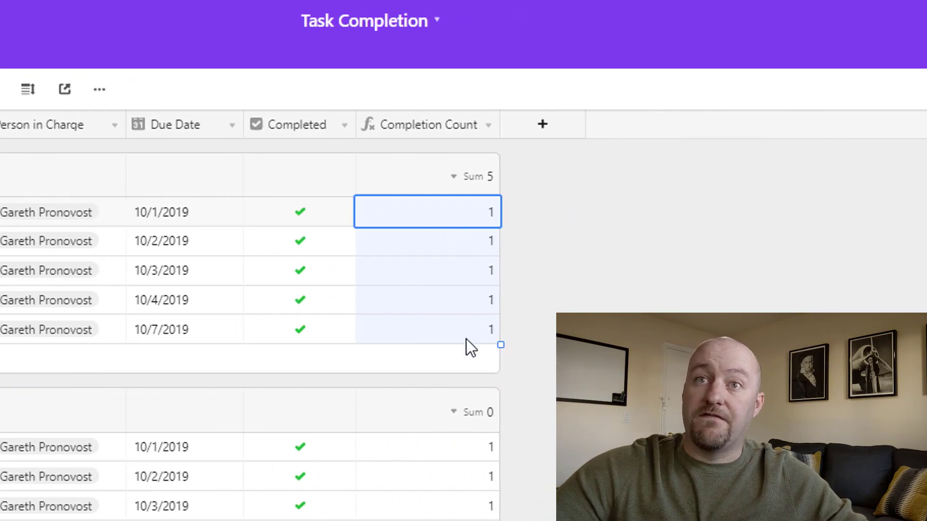
- Review the rollup results of 5, 3 and 1 completed tasks on the Project table
scroll("down", 3)
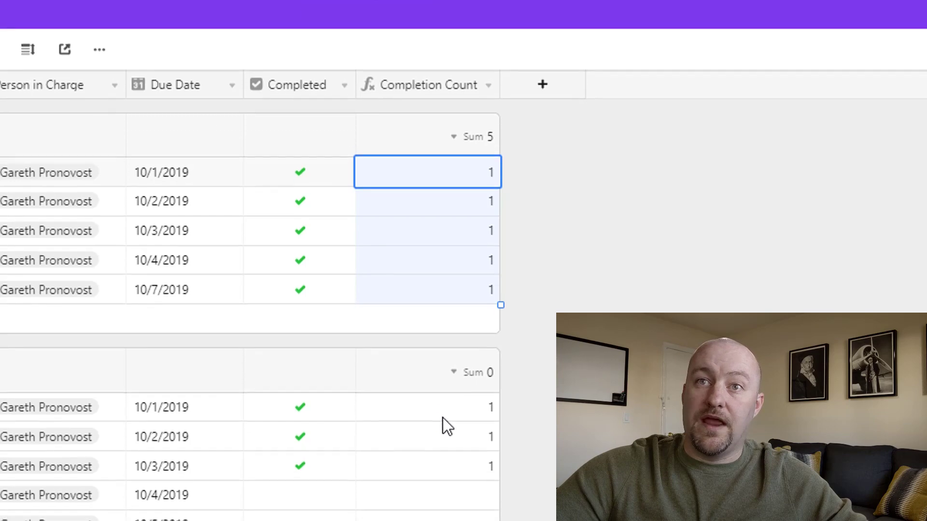
scroll("down", 3)
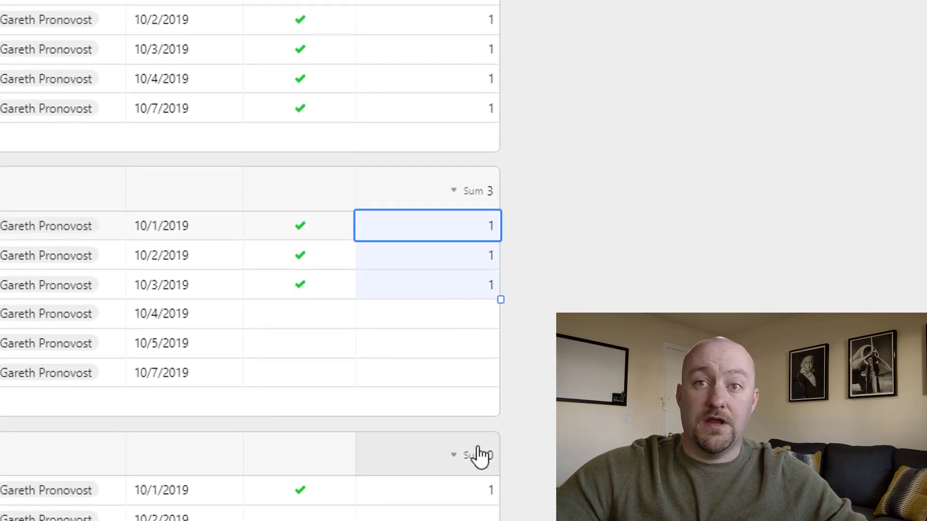
scroll("down", 3)
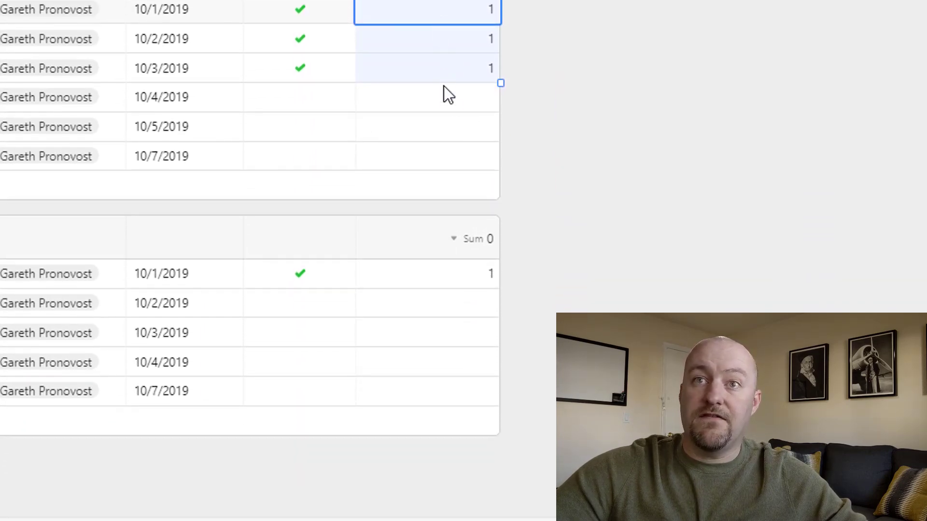
left_click(59, 41)
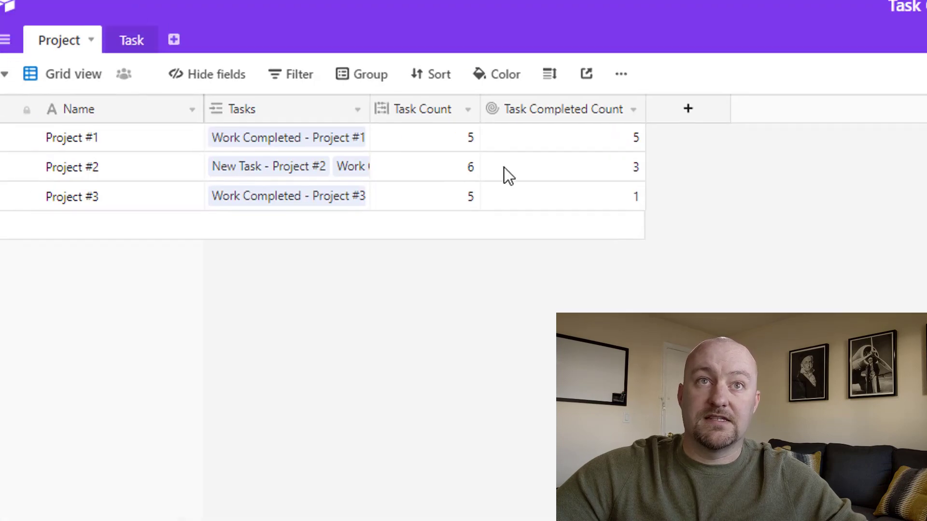
left_click(585, 211)
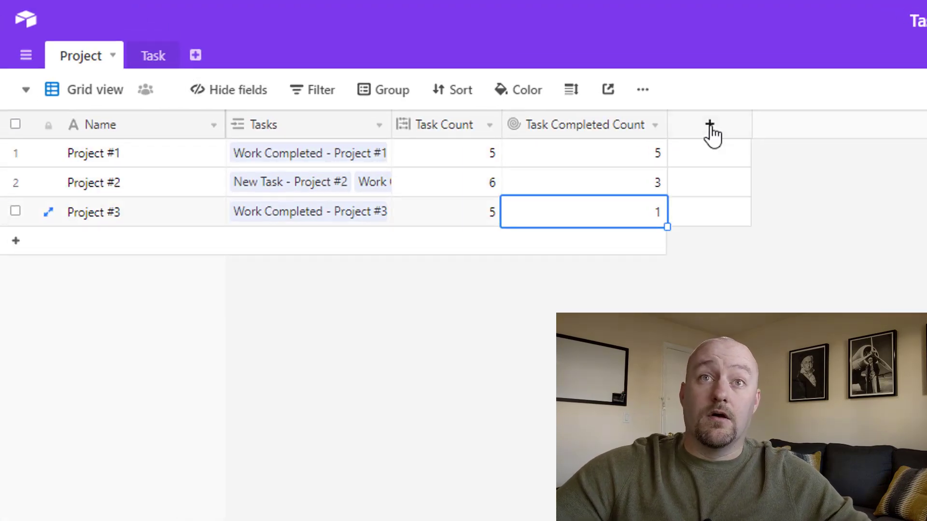
- Create a Task Completion Percentage formula dividing completed count by task count, formatted as Percent with 1.00 precision
type("Task Completion")
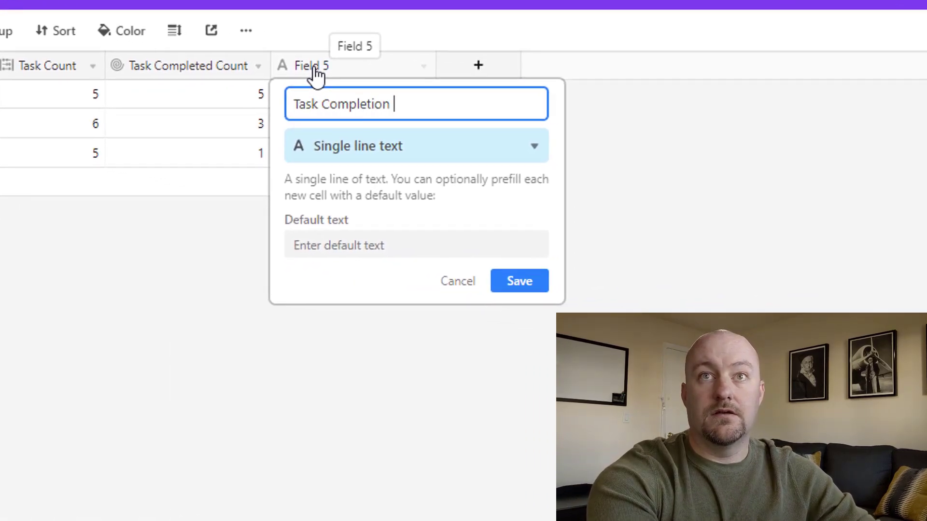
type("Percenta")
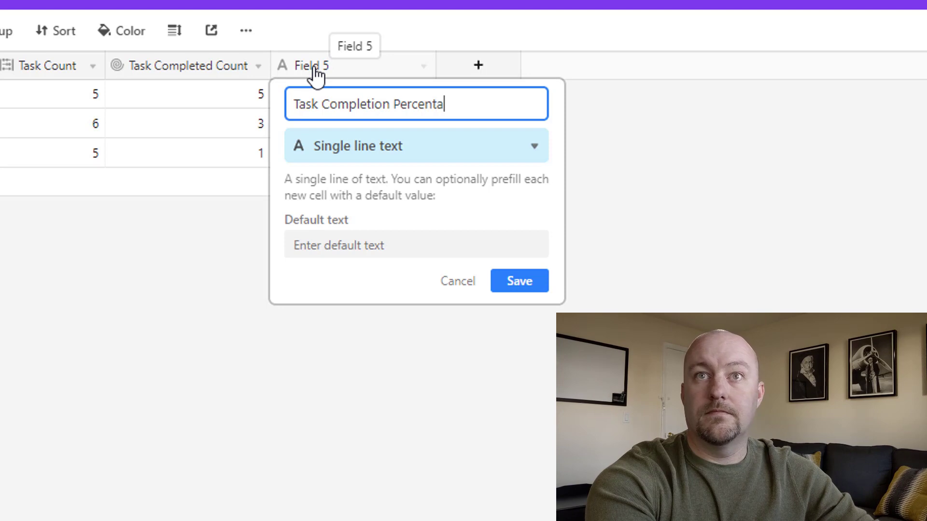
left_click(415, 146)
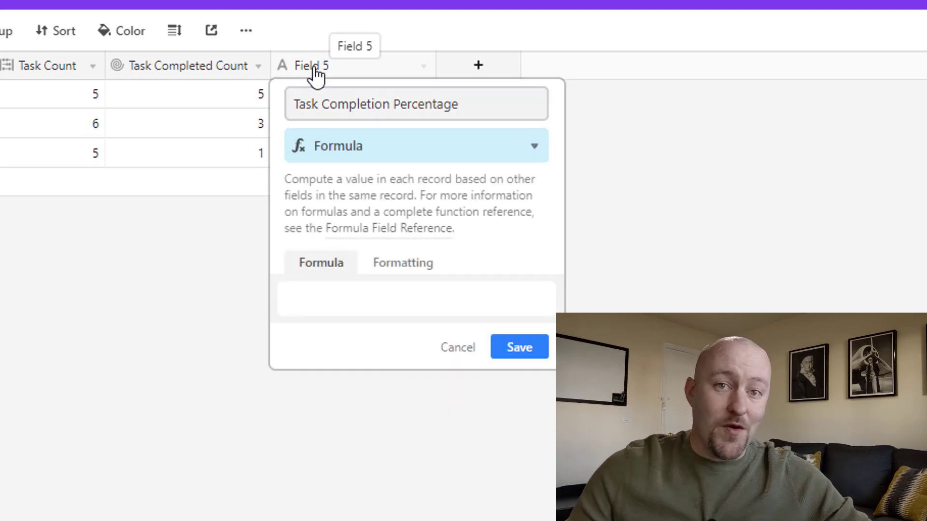
left_click(415, 298)
type("{Task Completed Count")
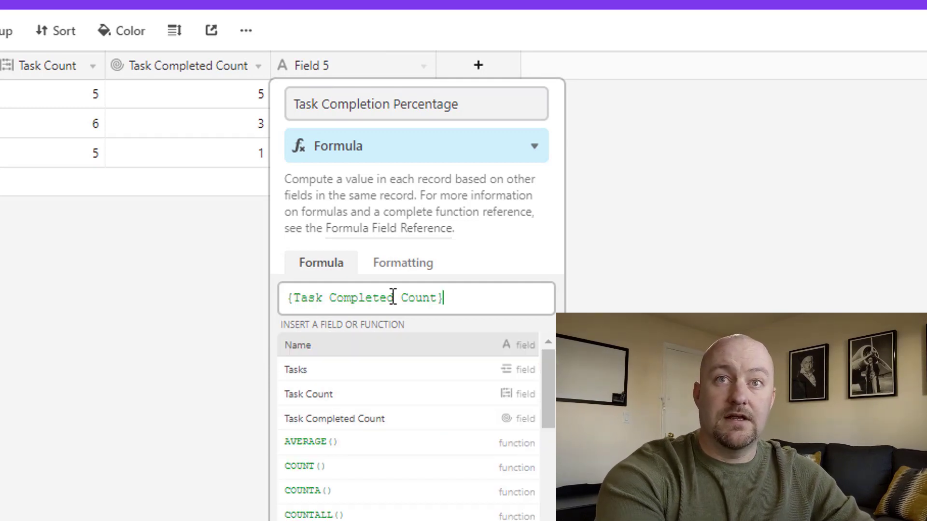
type("/task")
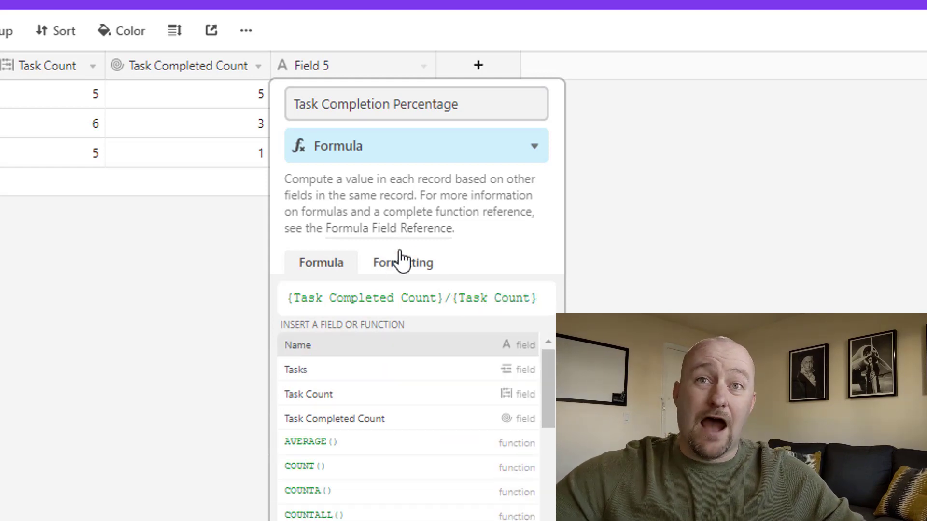
left_click(402, 263)
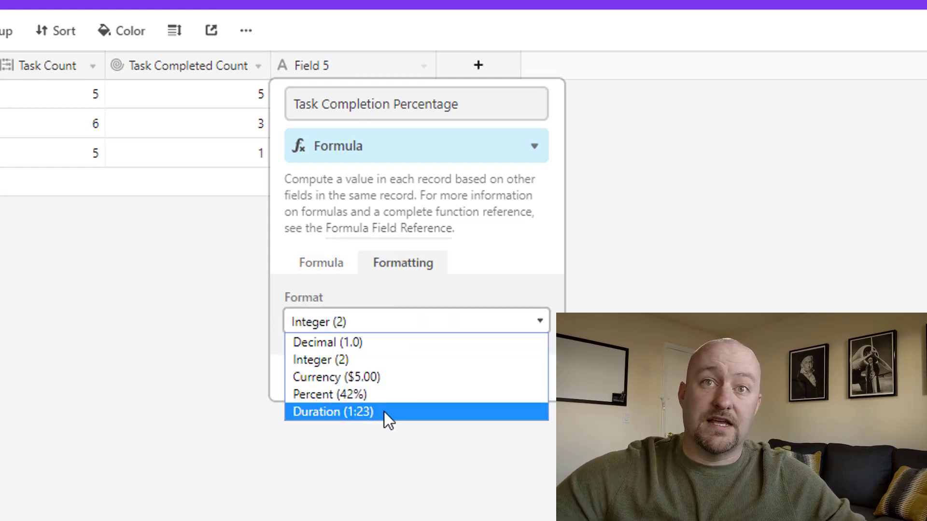
left_click(332, 394)
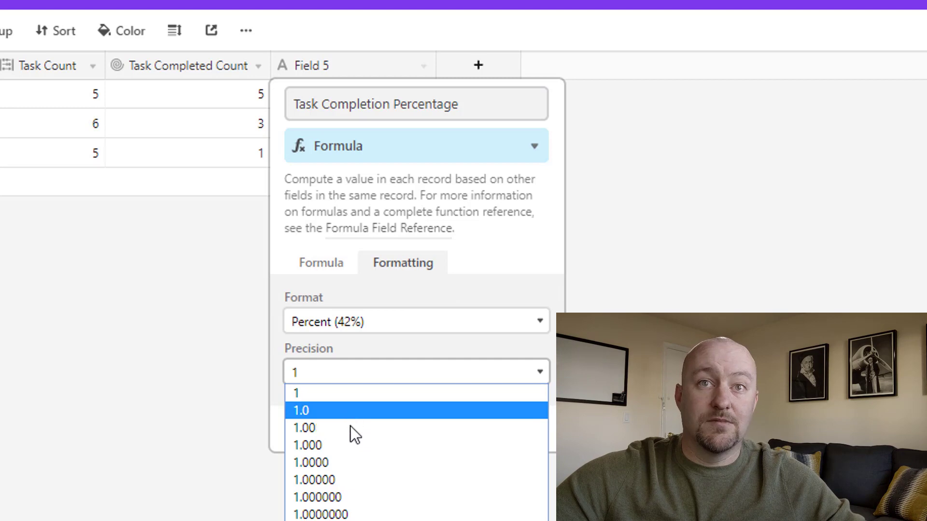
left_click(304, 428)
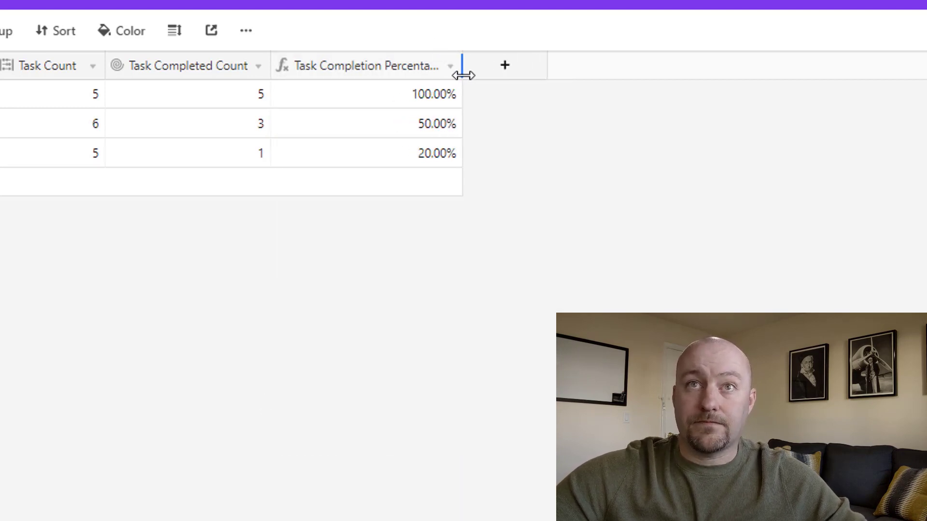
mouse_move(467, 86)
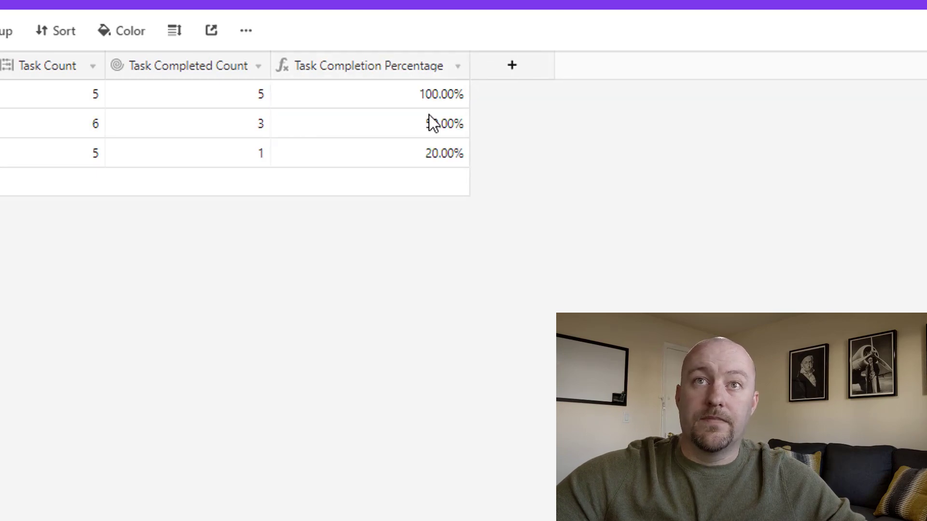
- Check the percentages against the counts: Project #1 at 100% and Project #2 at 50.00%
left_click(370, 93)
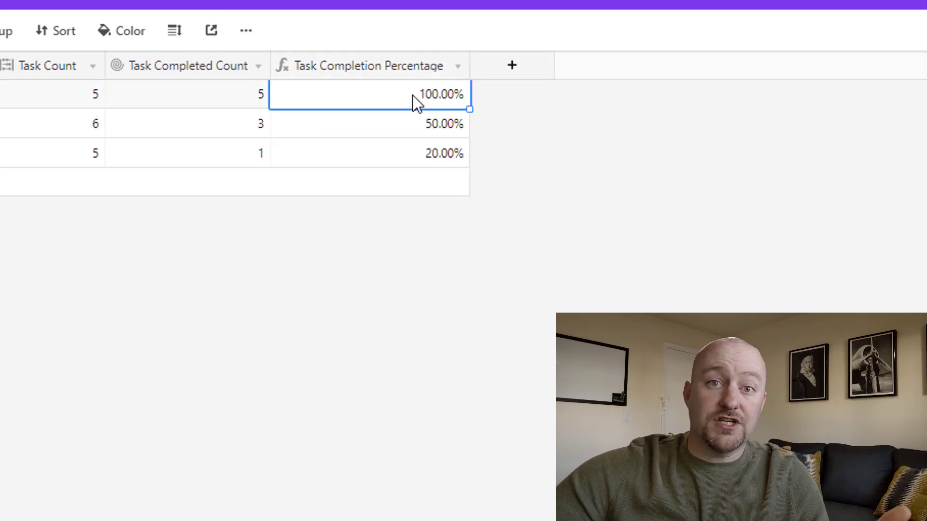
left_click(187, 95)
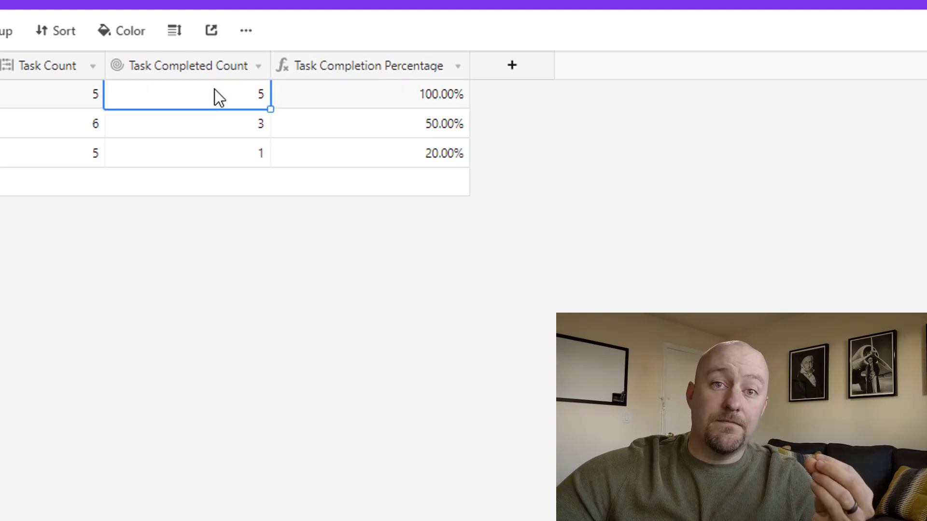
left_click(65, 94)
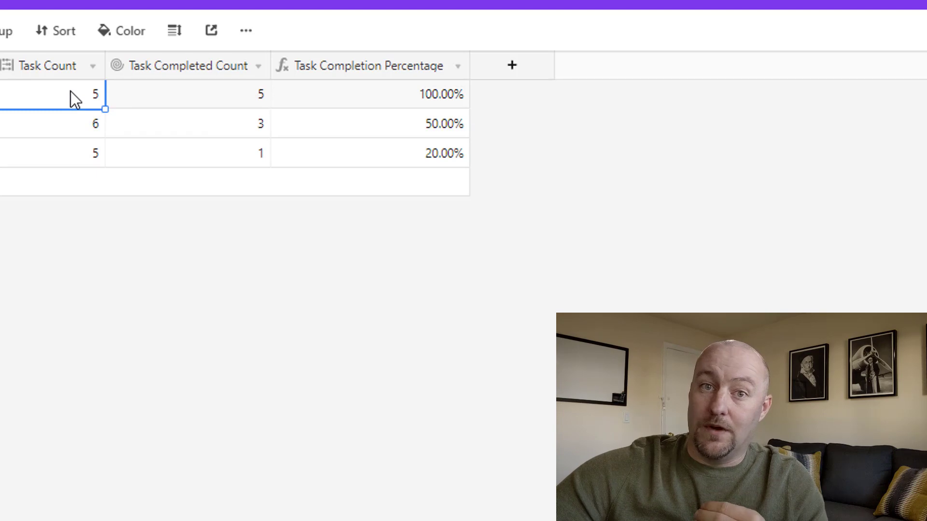
mouse_move(394, 106)
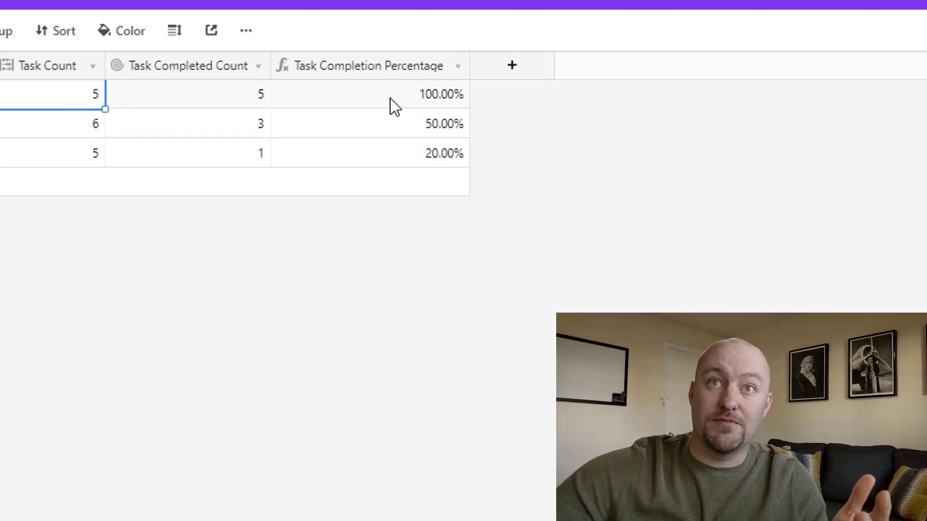
left_click(188, 124)
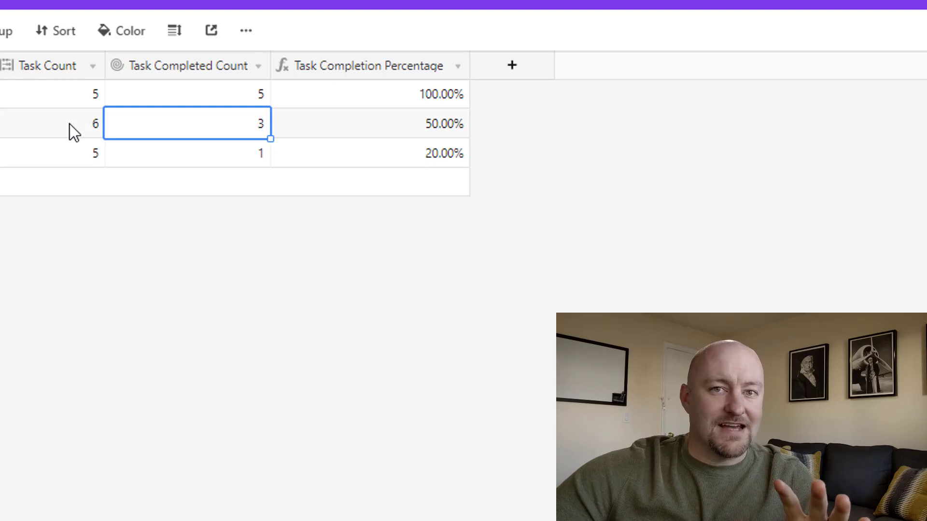
left_click(53, 124)
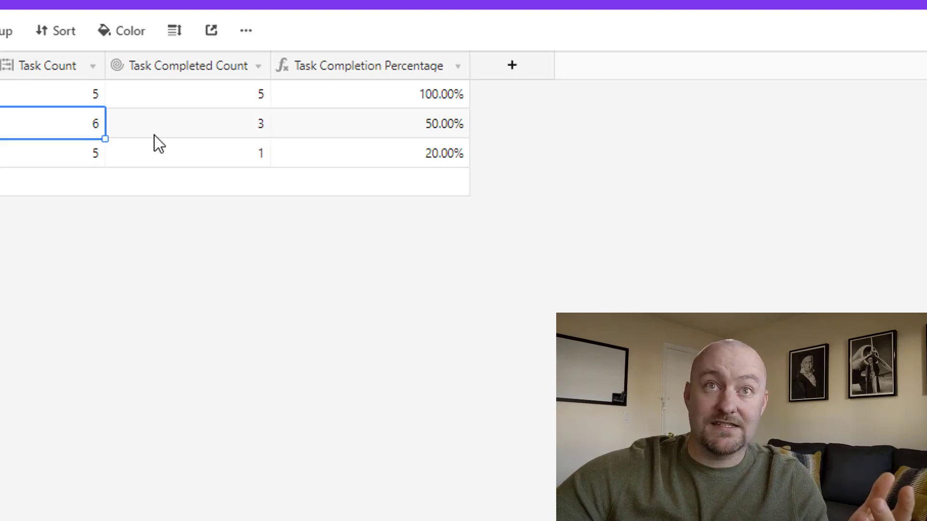
left_click(186, 123)
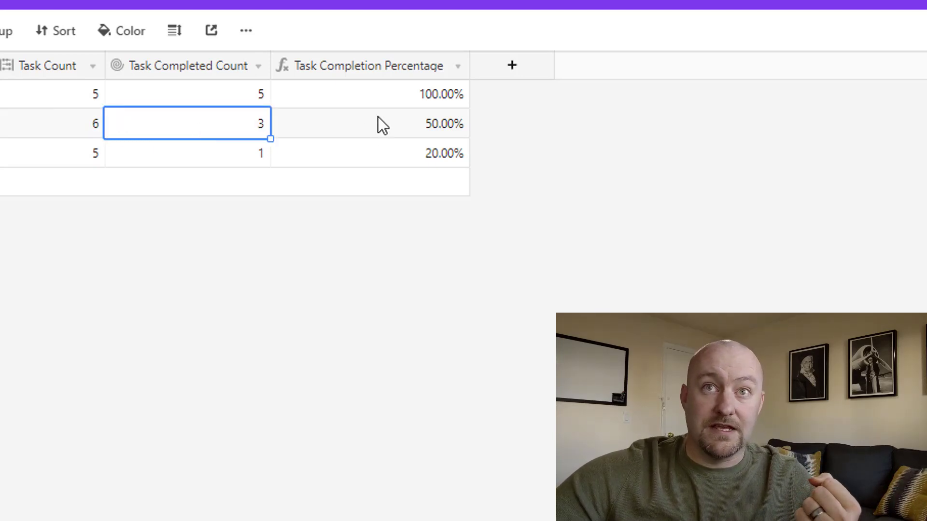
left_click(369, 123)
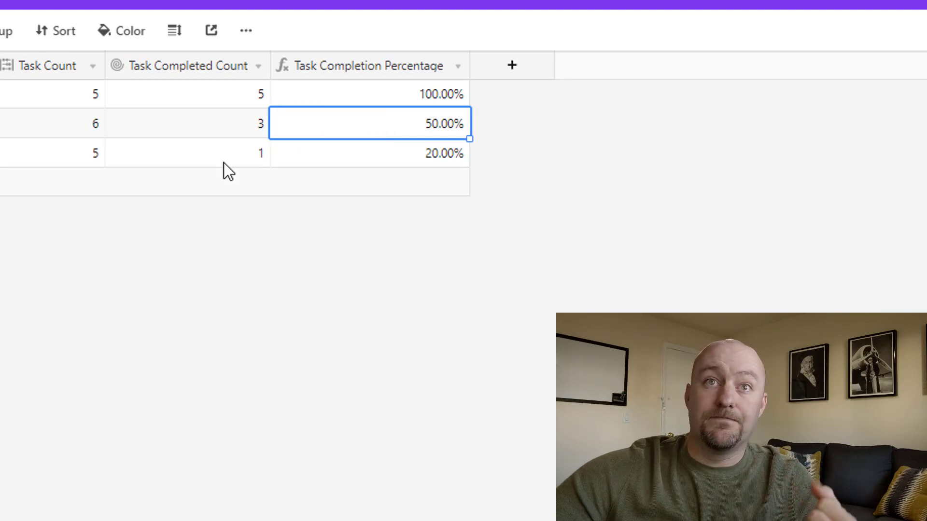
left_click(186, 153)
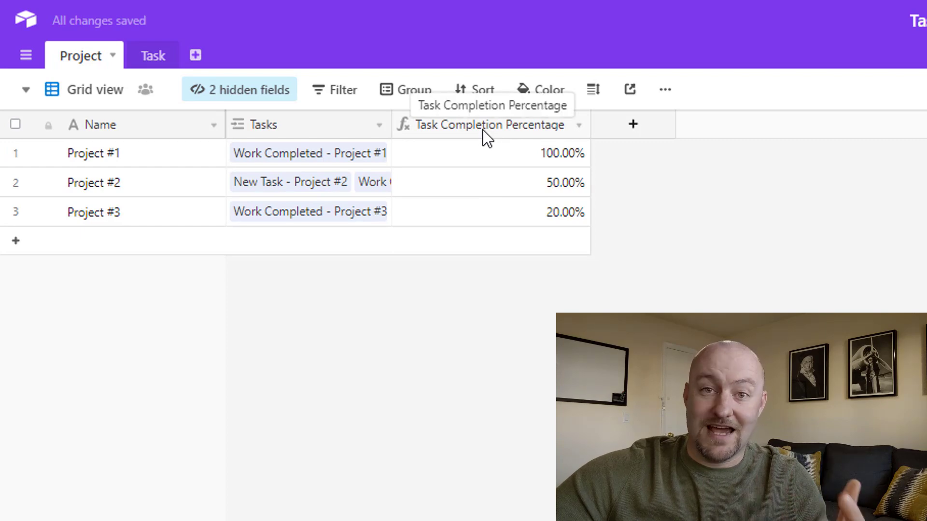
mouse_move(494, 133)
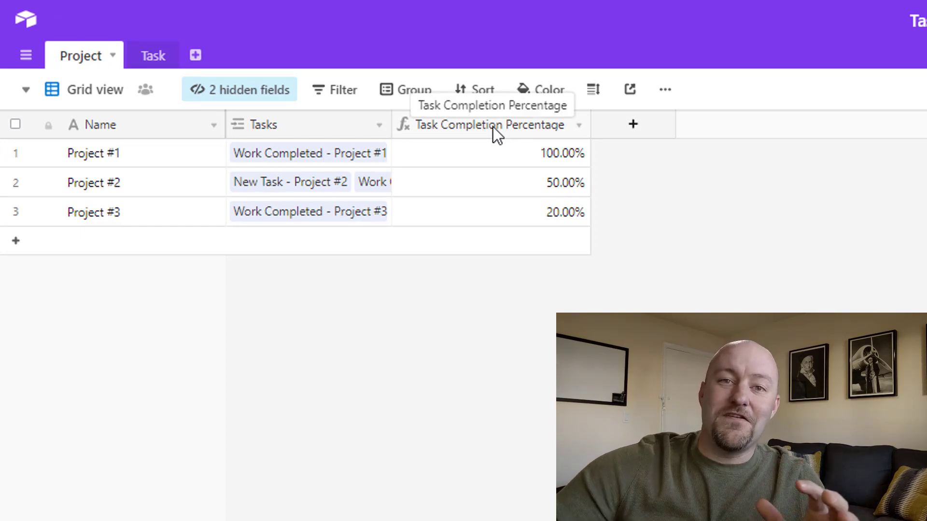
- Select Project #2's 50% completion percentage in the Project grid
left_click(491, 182)
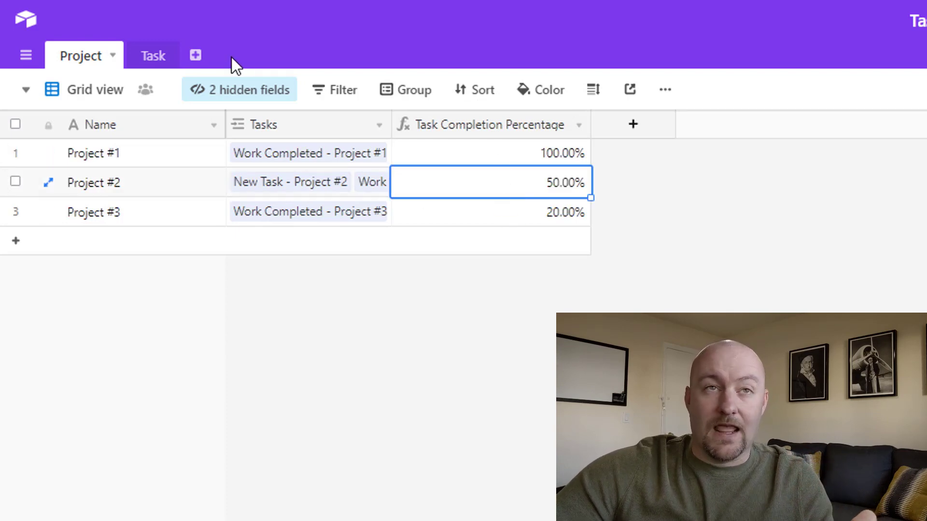
- Tick another Project #3 task completed so its percentage rises to 60.00%
left_click(153, 55)
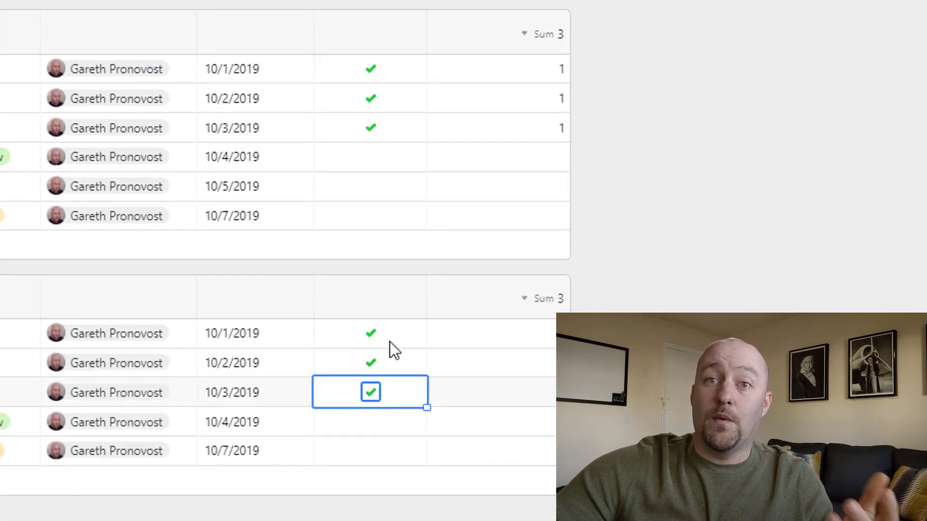
left_click(370, 333)
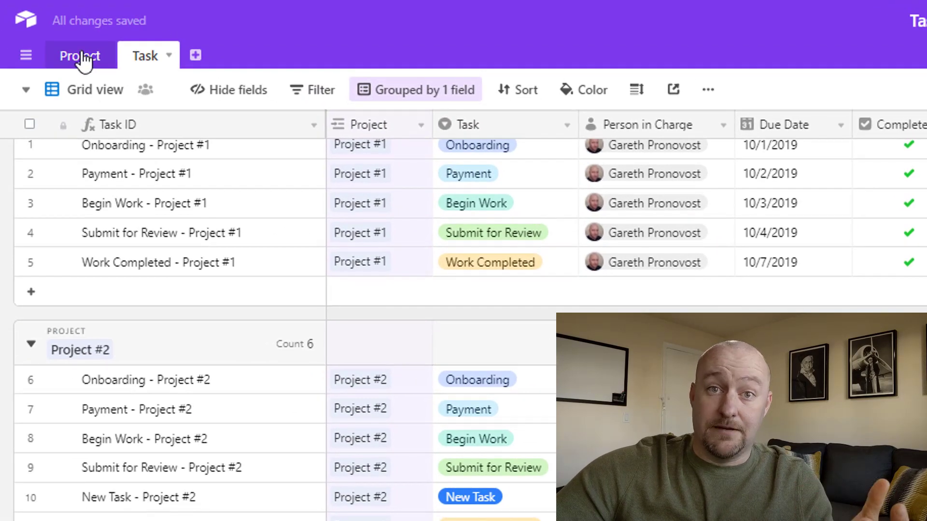
left_click(80, 56)
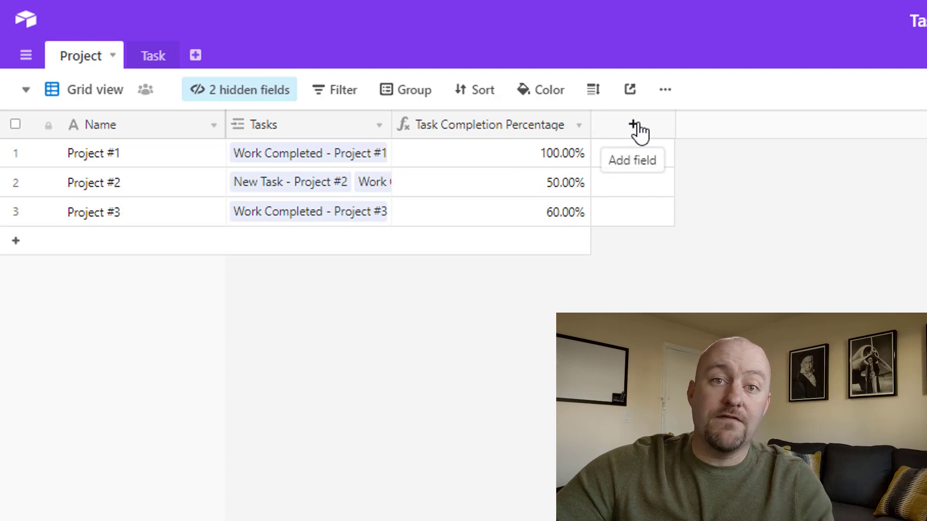
- Add a new Formula field named Project Status to the Project table
left_click(632, 124)
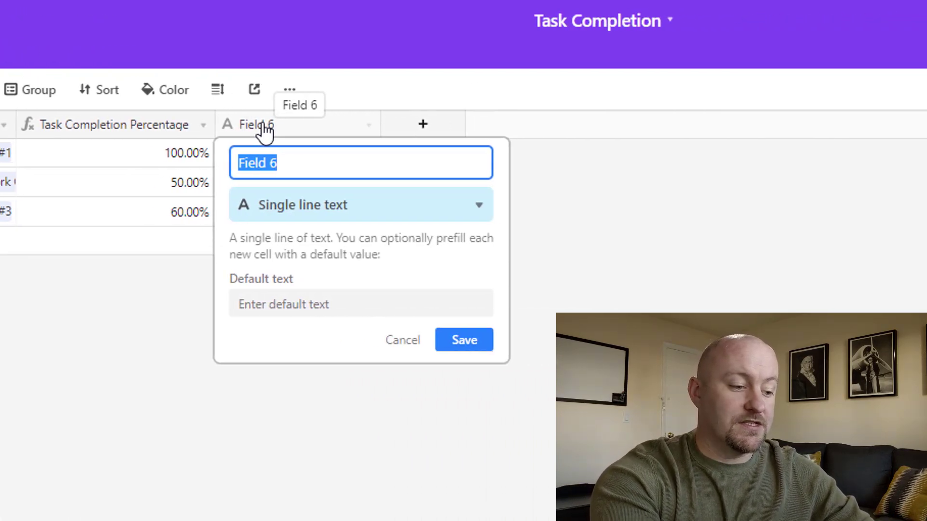
type("Status")
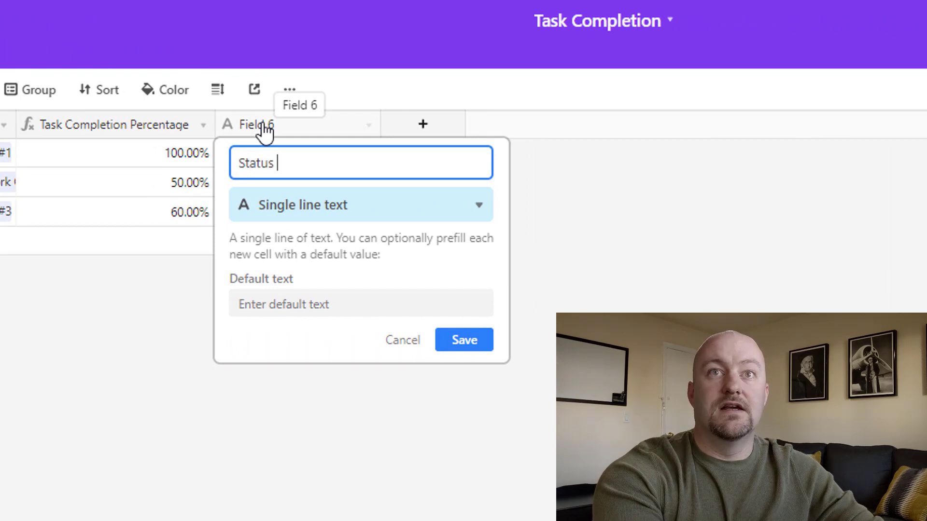
type("Project")
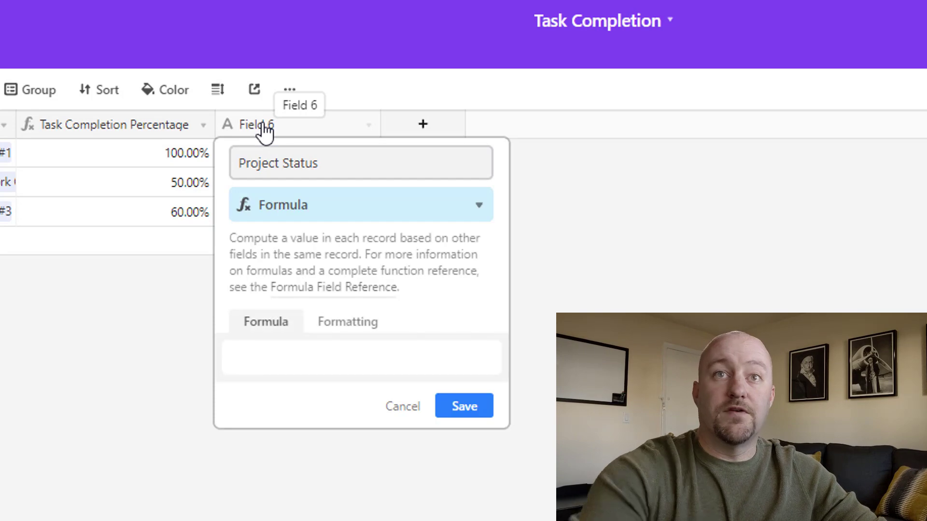
left_click(360, 357)
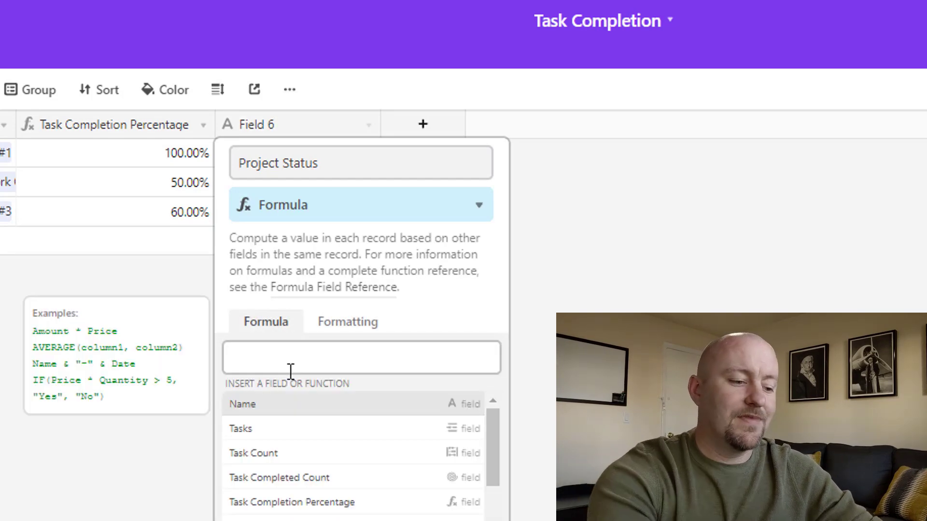
- Enter if({Task Completion Percentage}=1,"Project Complete","Project Pending") and save the field
type("if(task")
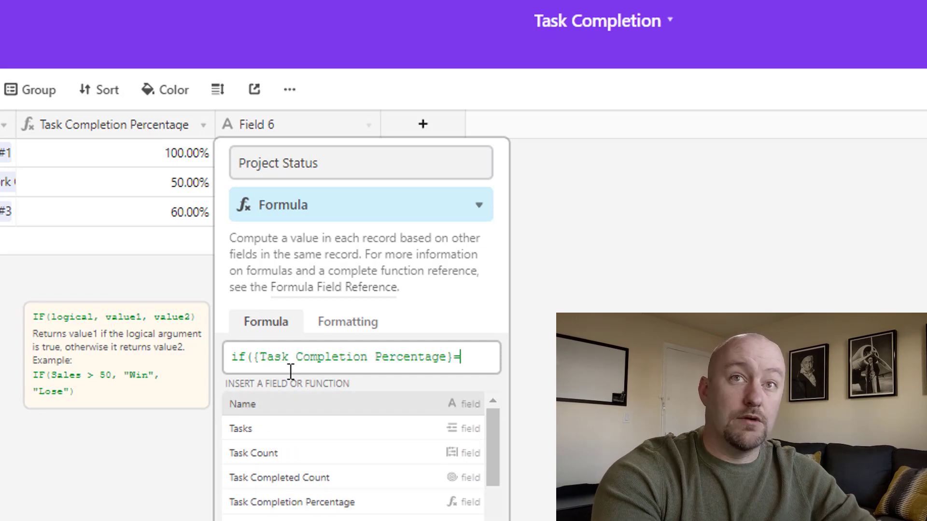
type("1")
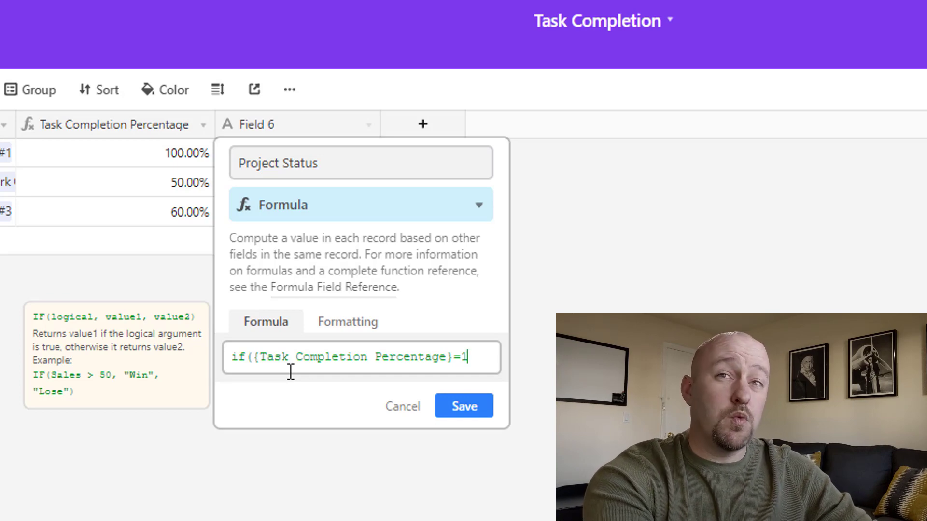
type(",\"Project Complete")
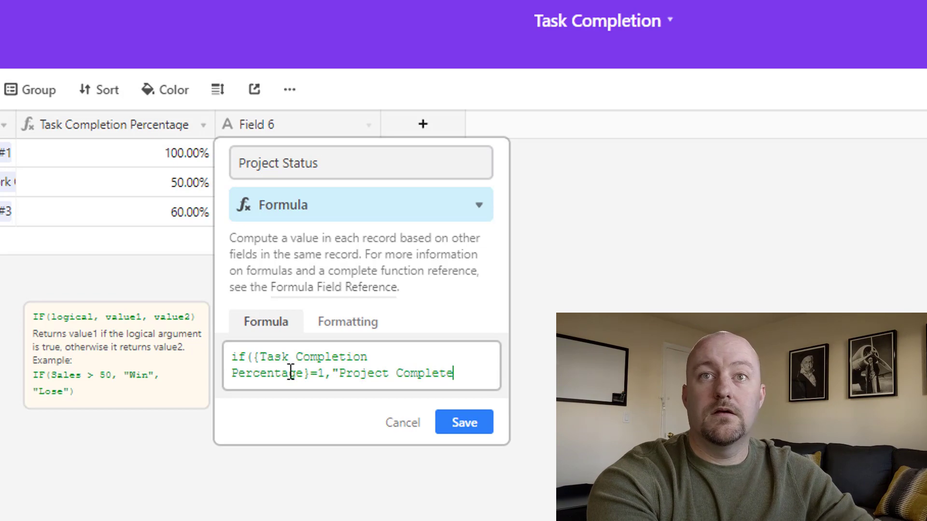
type("\",")
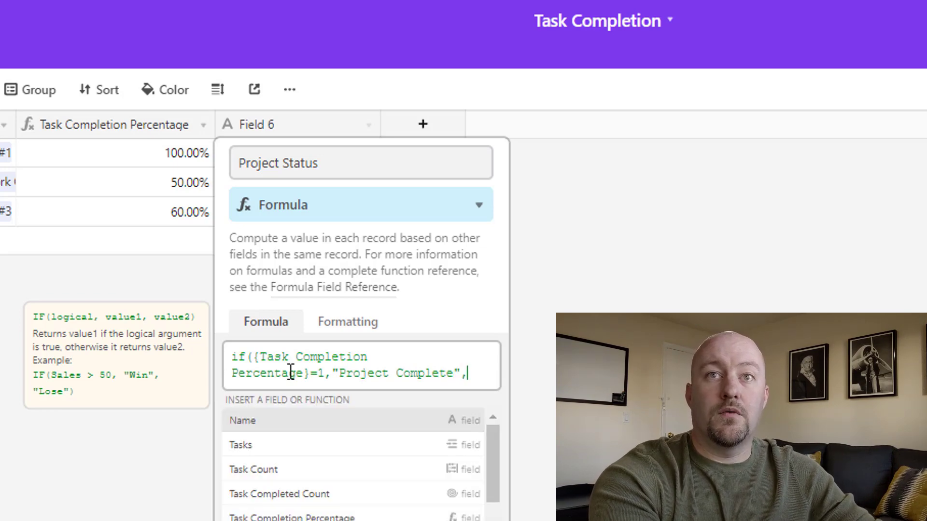
type("\"Project Pend")
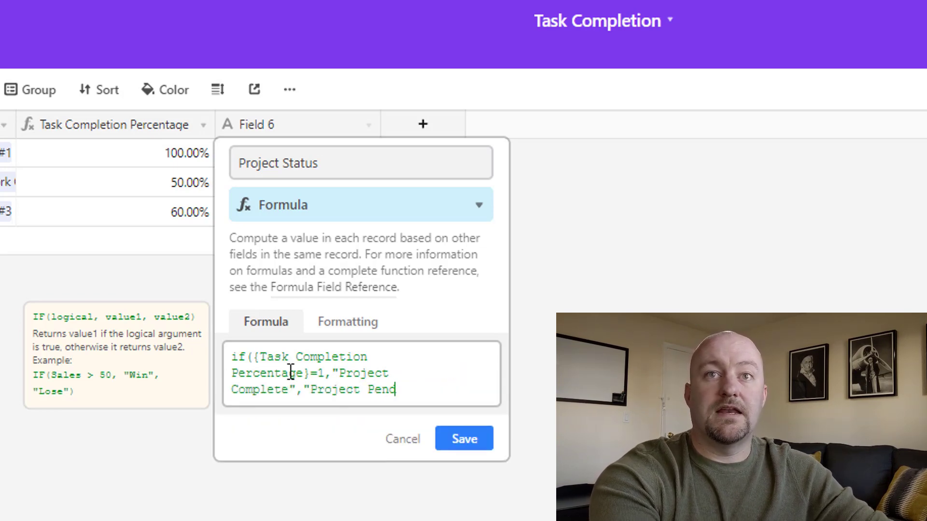
left_click(464, 438)
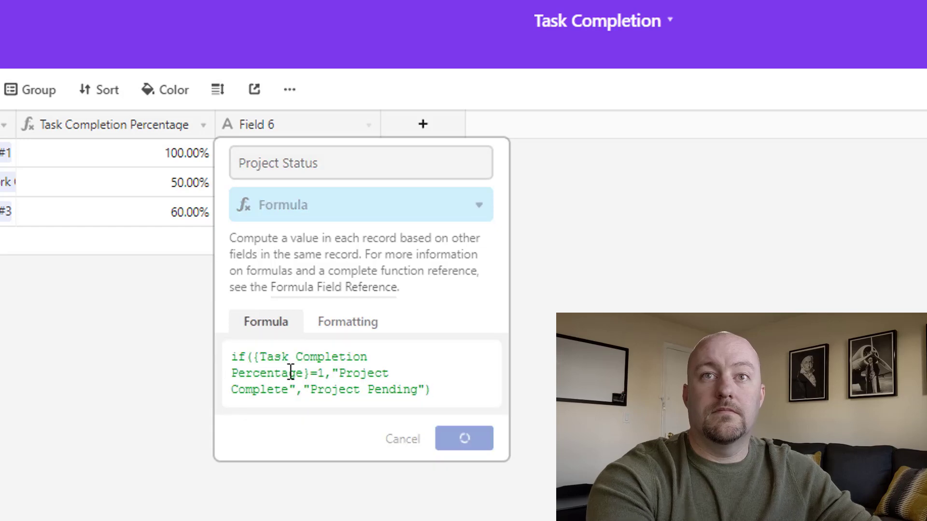
left_click(464, 438)
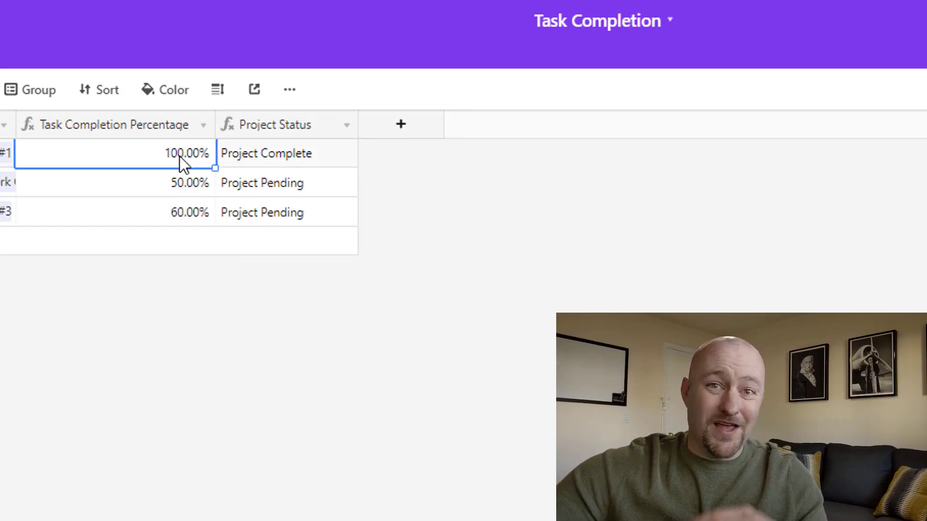
mouse_move(273, 168)
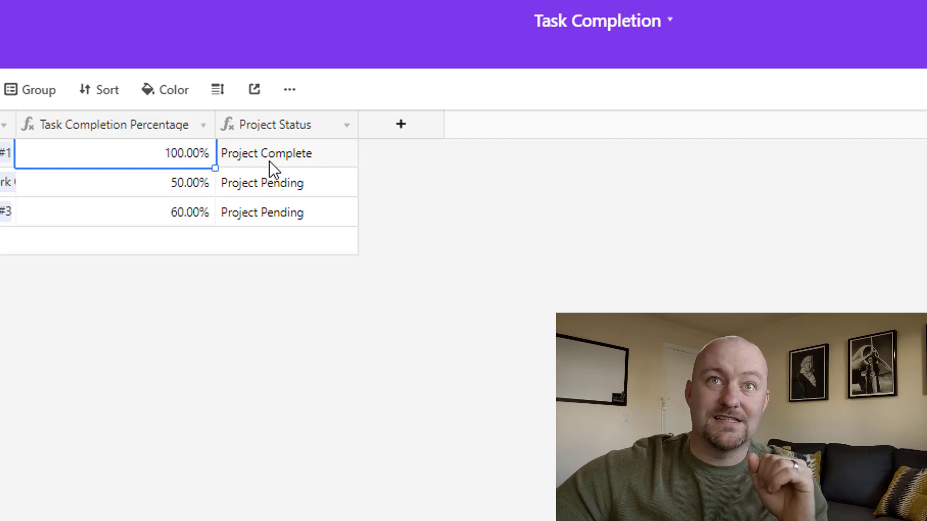
- Review the formula results: Project #1 at 100% Complete, Project #2 at 50% Pending
left_click(267, 153)
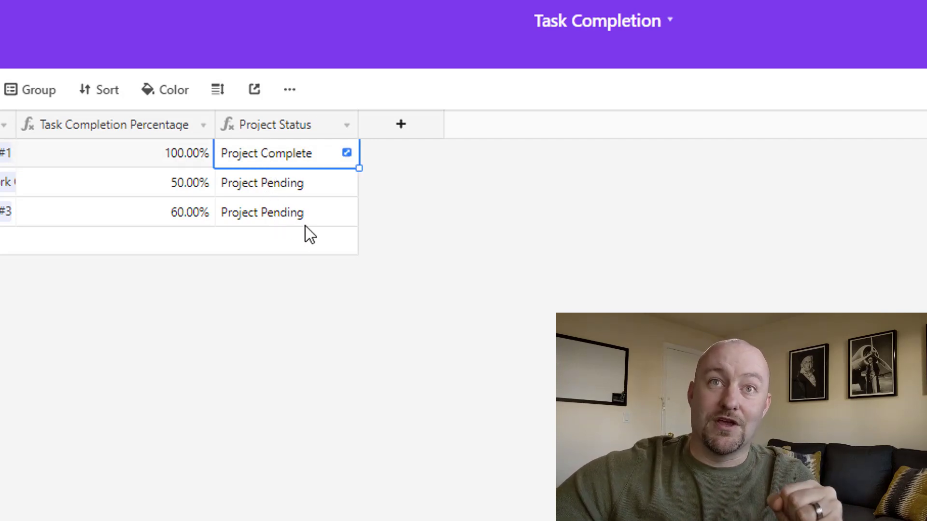
mouse_move(289, 124)
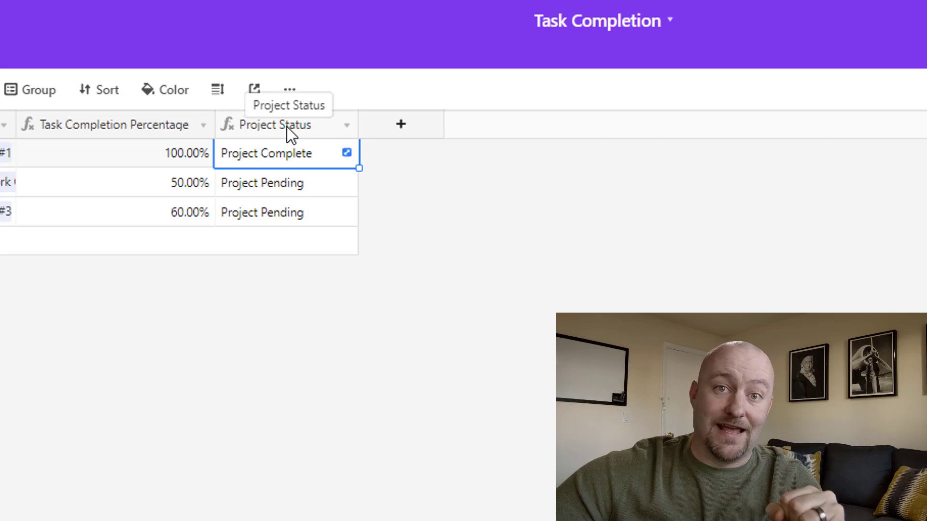
mouse_move(171, 168)
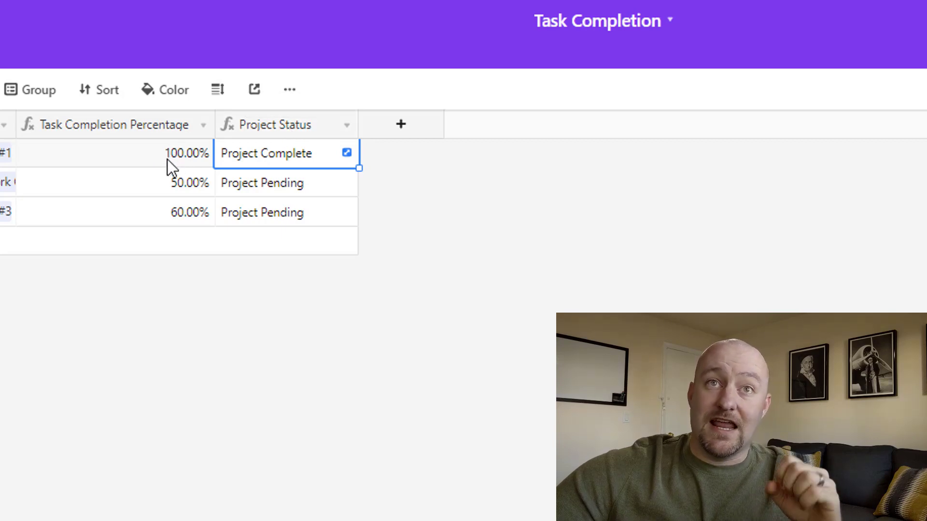
left_click(112, 154)
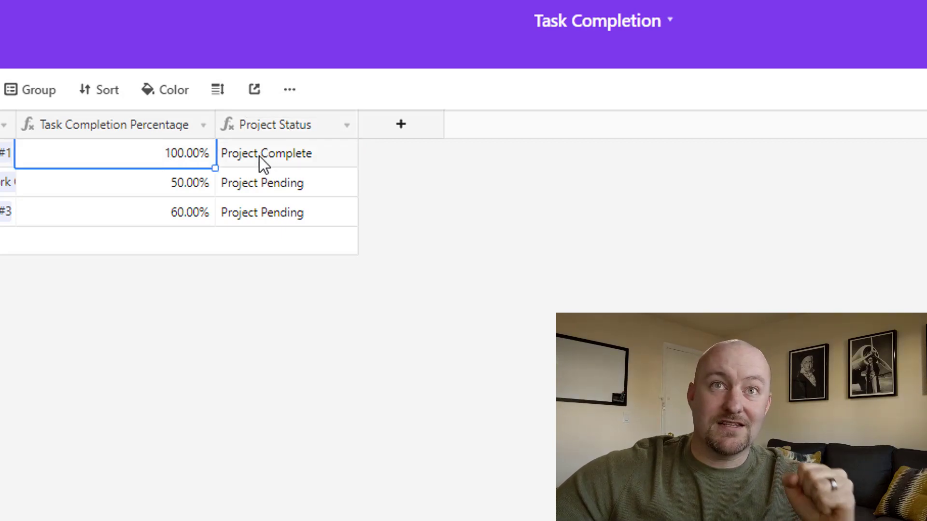
left_click(266, 153)
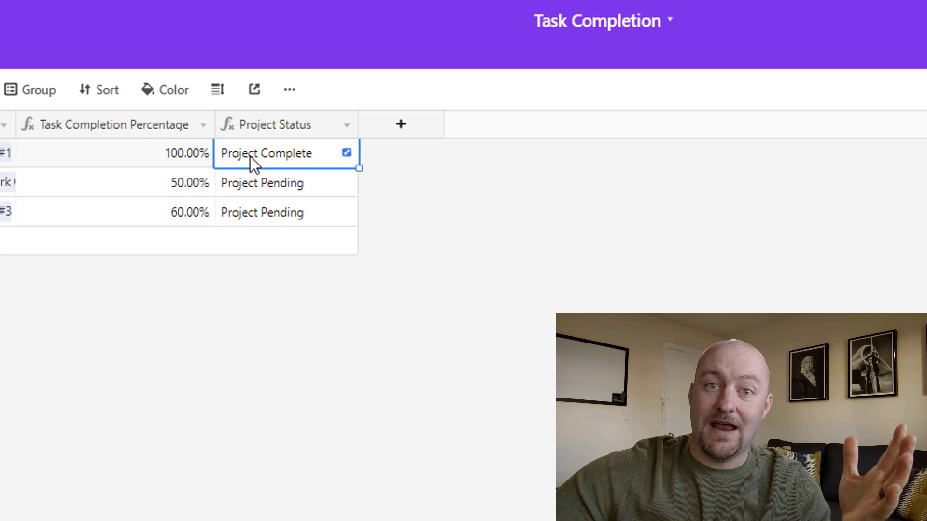
mouse_move(89, 90)
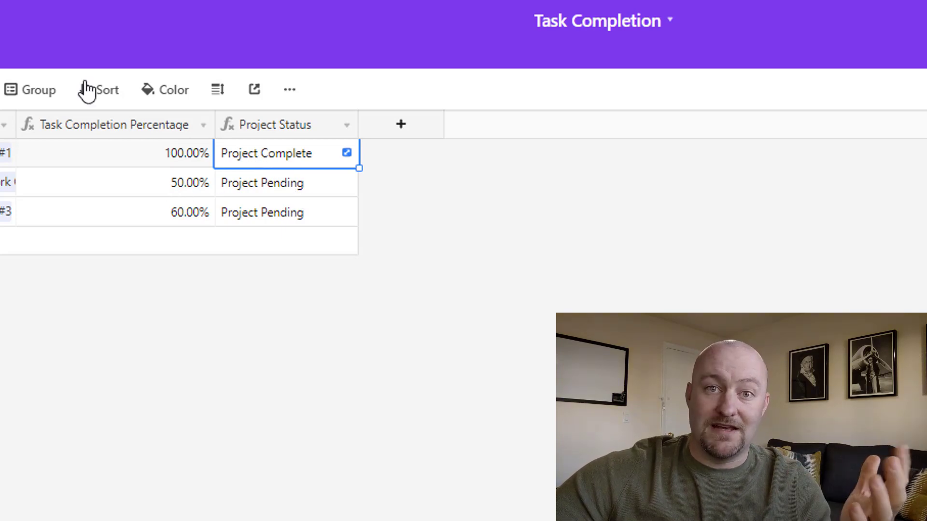
mouse_move(87, 89)
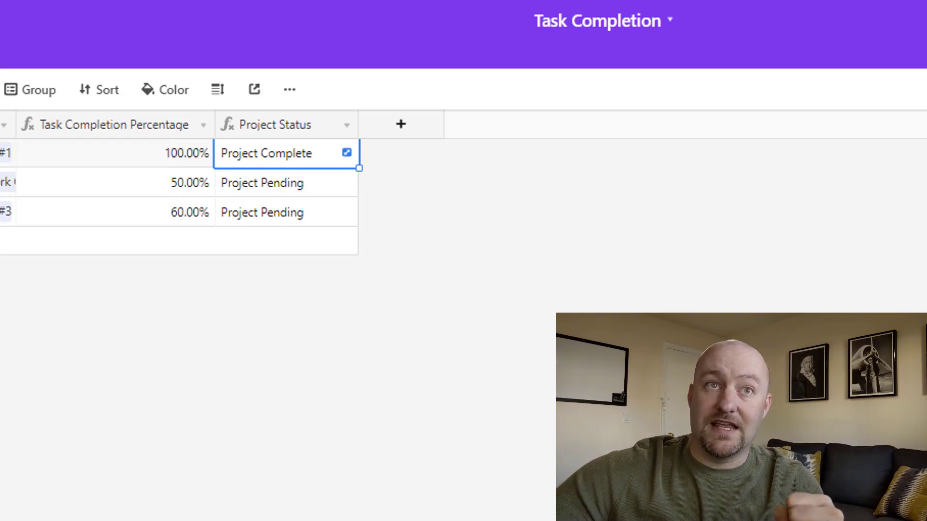
left_click(136, 183)
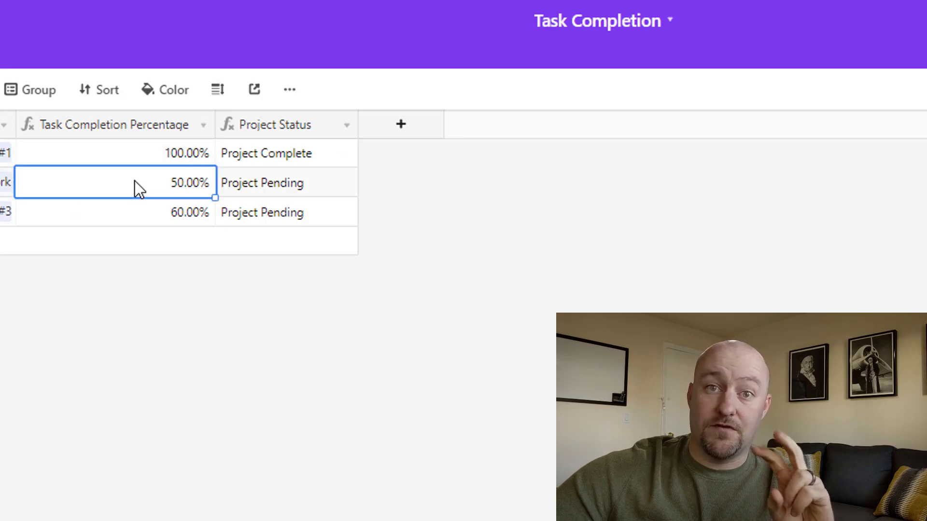
left_click(265, 152)
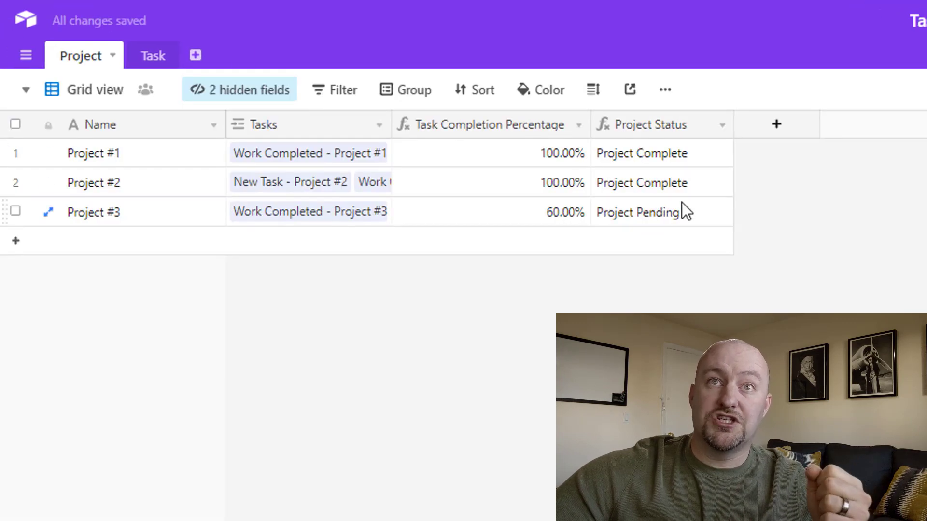
- Duplicate the Project table's grid view as 'Grid view copy'
left_click(641, 154)
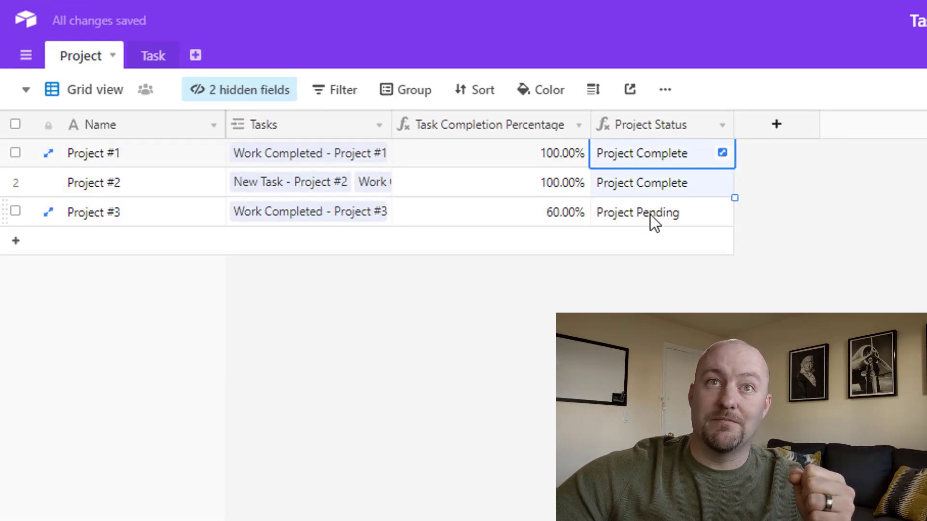
left_click(649, 213)
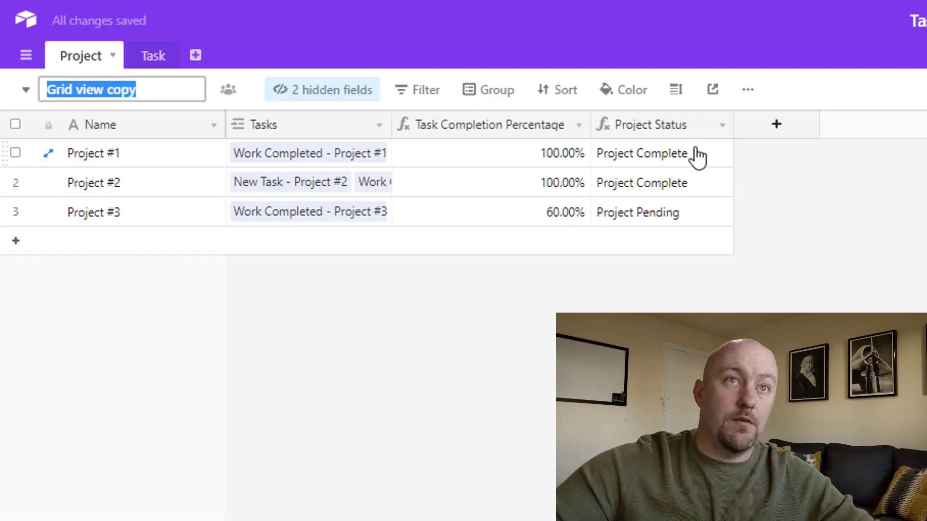
- Rename the view 'Pending Projects' and add a filter on the Project Status field
type("Pending Projects")
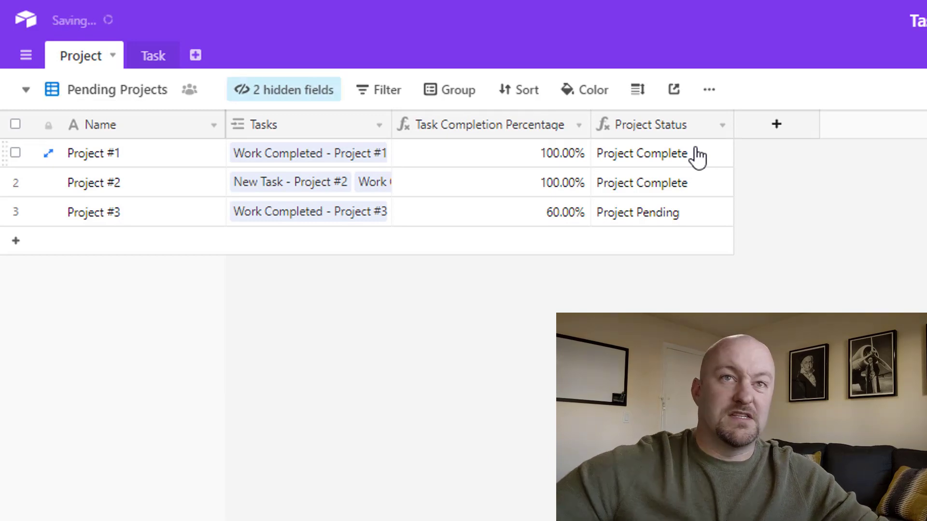
left_click(379, 89)
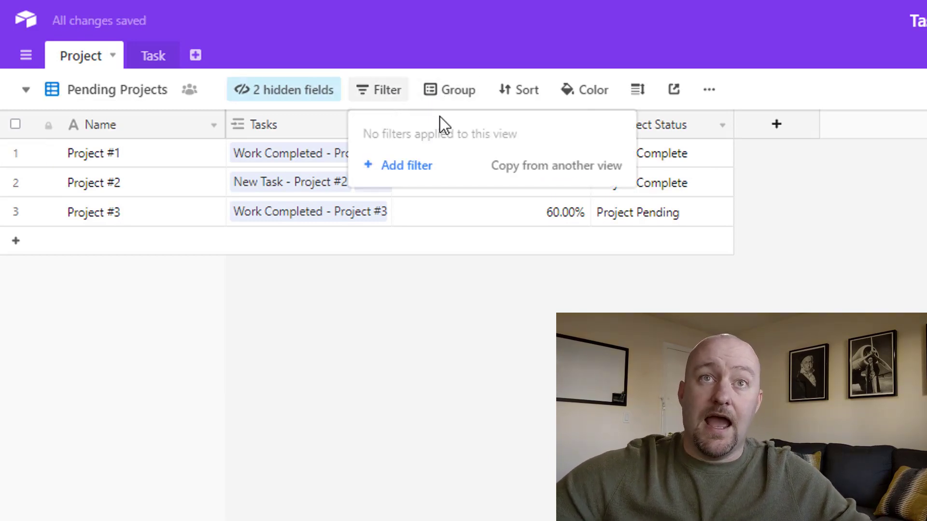
left_click(405, 165)
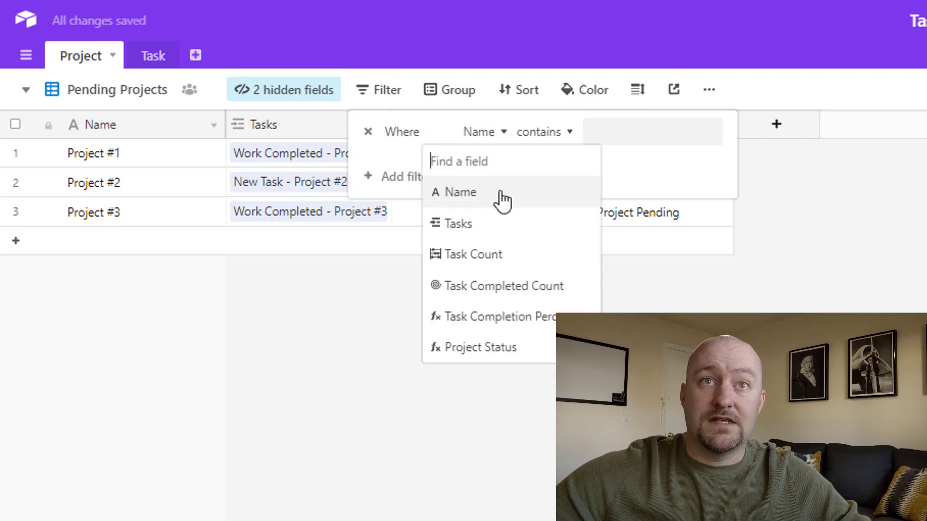
left_click(481, 347)
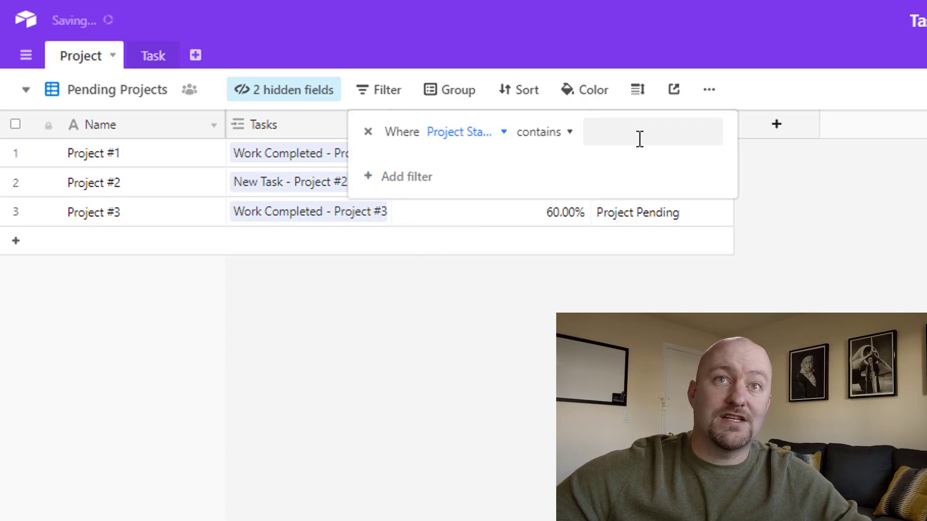
- Set the filter to 'does not contain Complete' so only Project #3 remains
type("Complete")
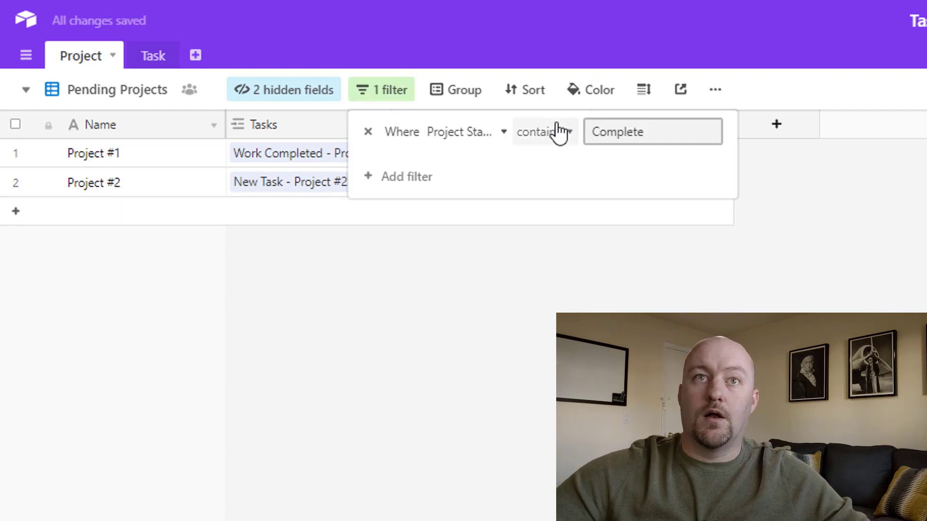
left_click(543, 131)
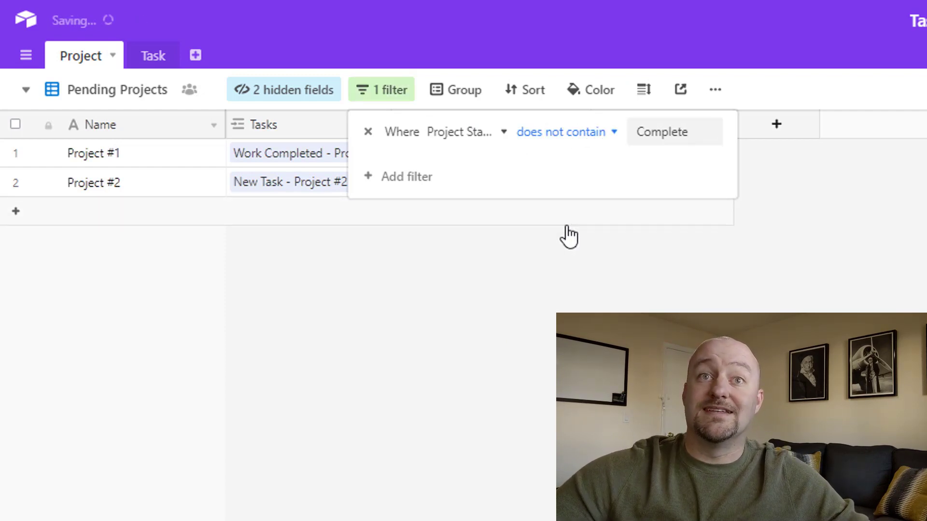
left_click(567, 234)
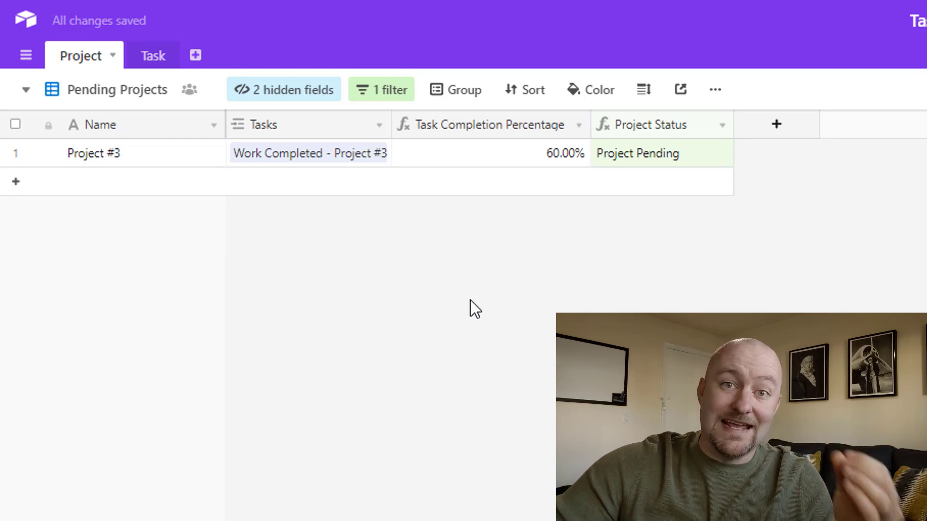
mouse_move(676, 257)
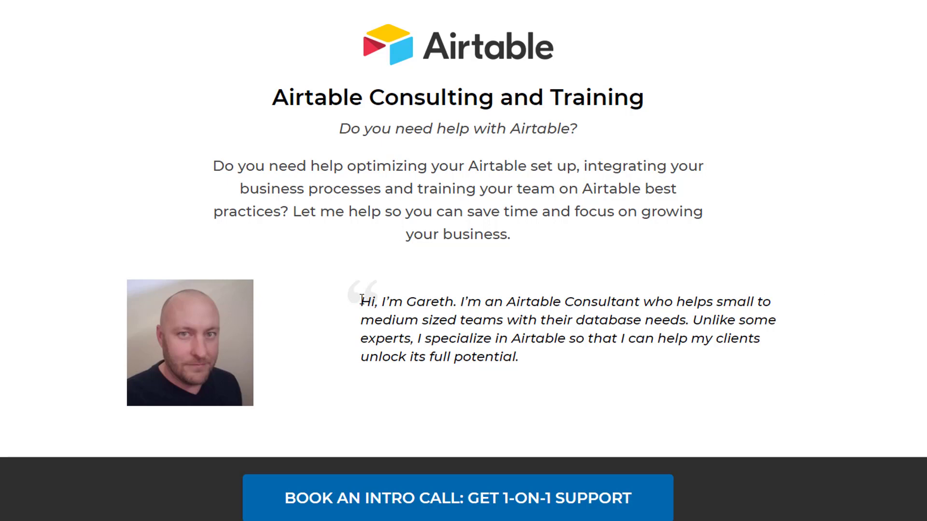
mouse_move(911, 296)
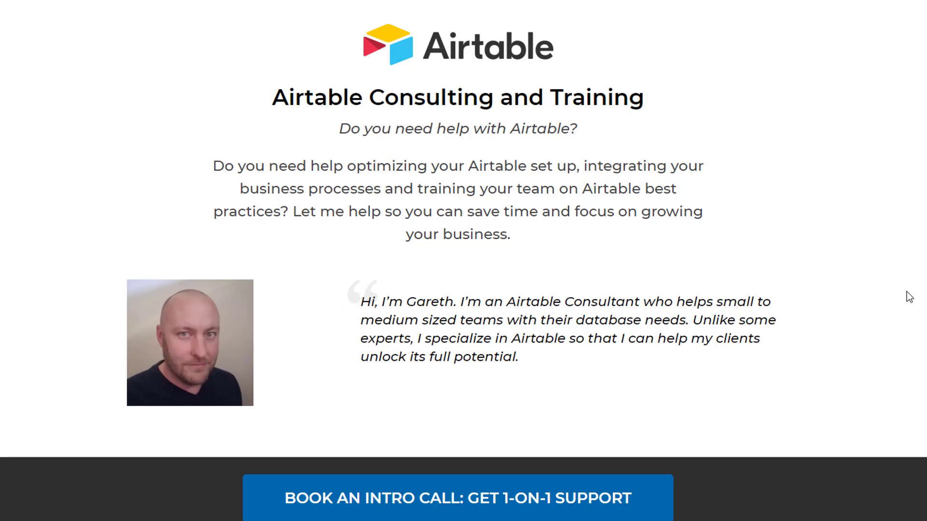
mouse_move(858, 316)
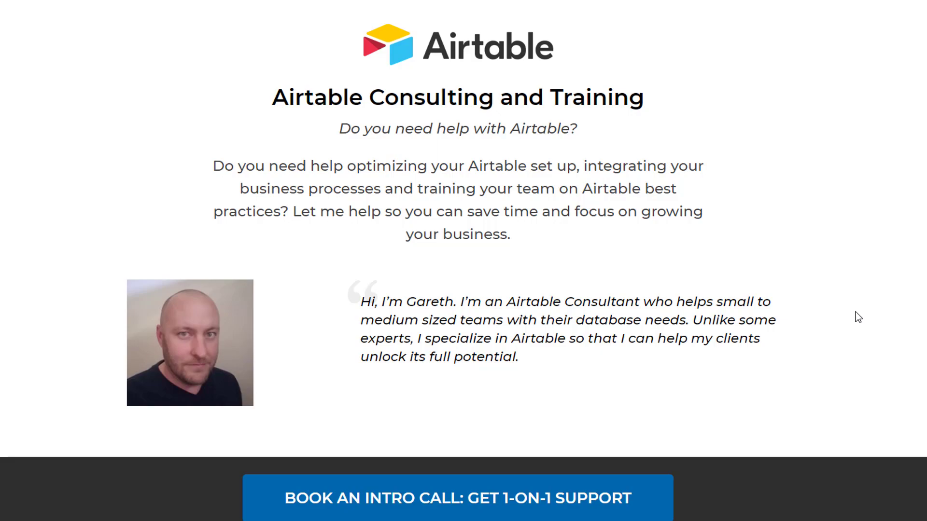
scroll("down", 3)
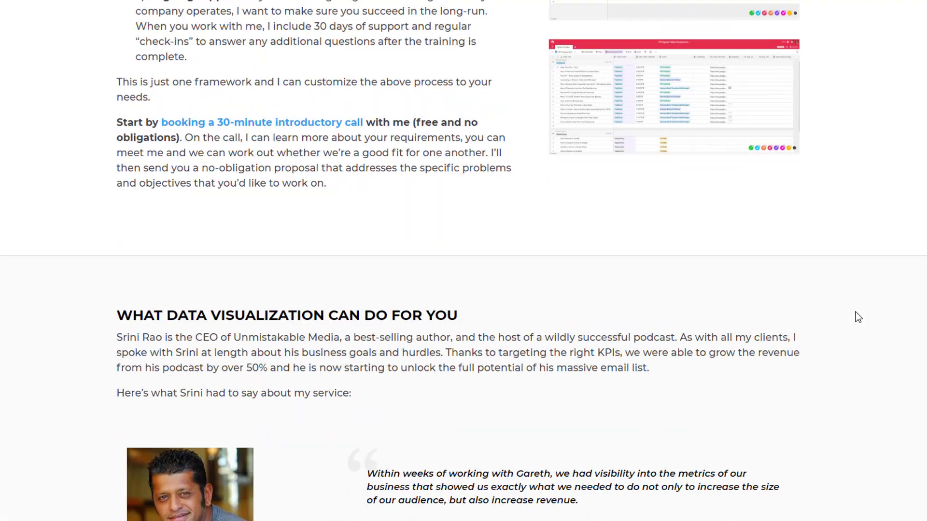
left_click(261, 122)
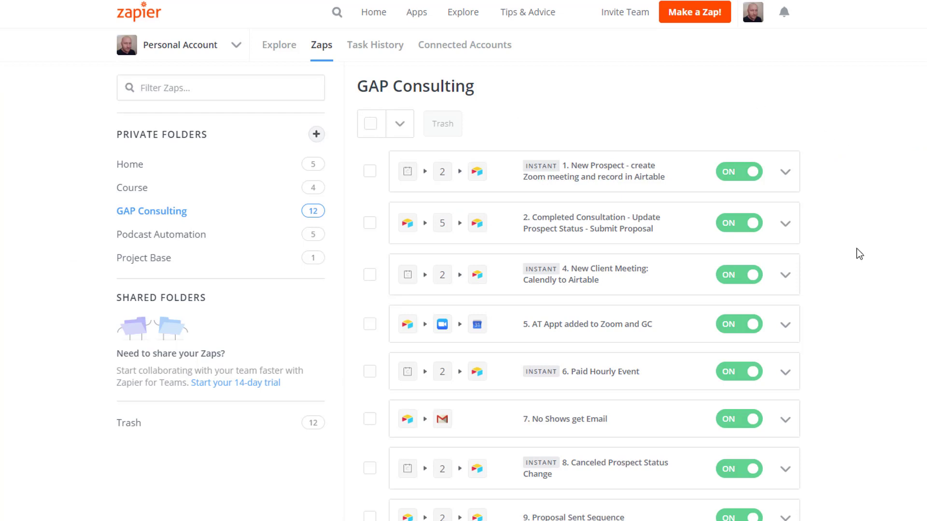
mouse_move(871, 278)
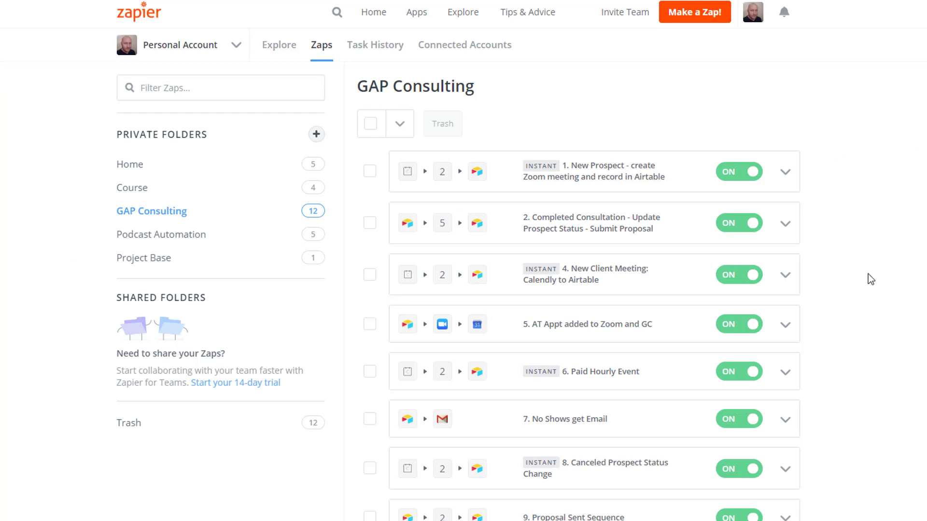
scroll("down", 3)
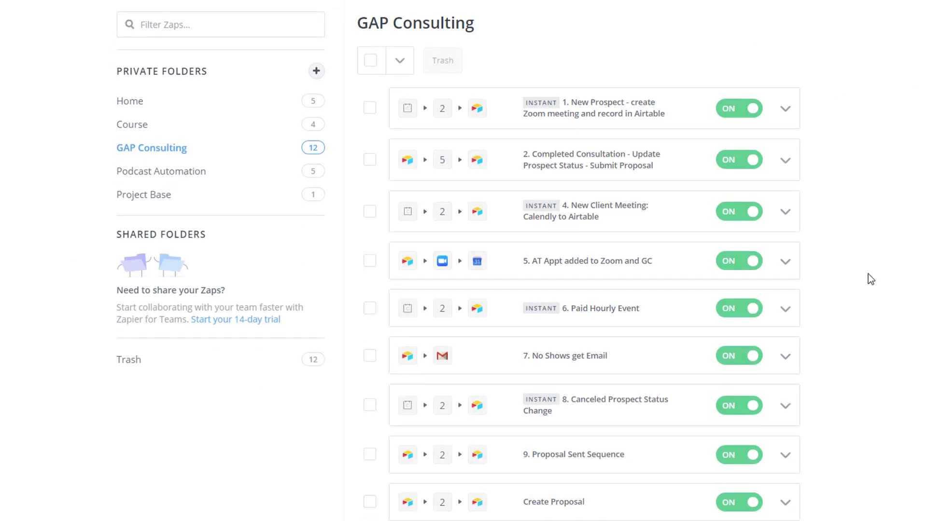